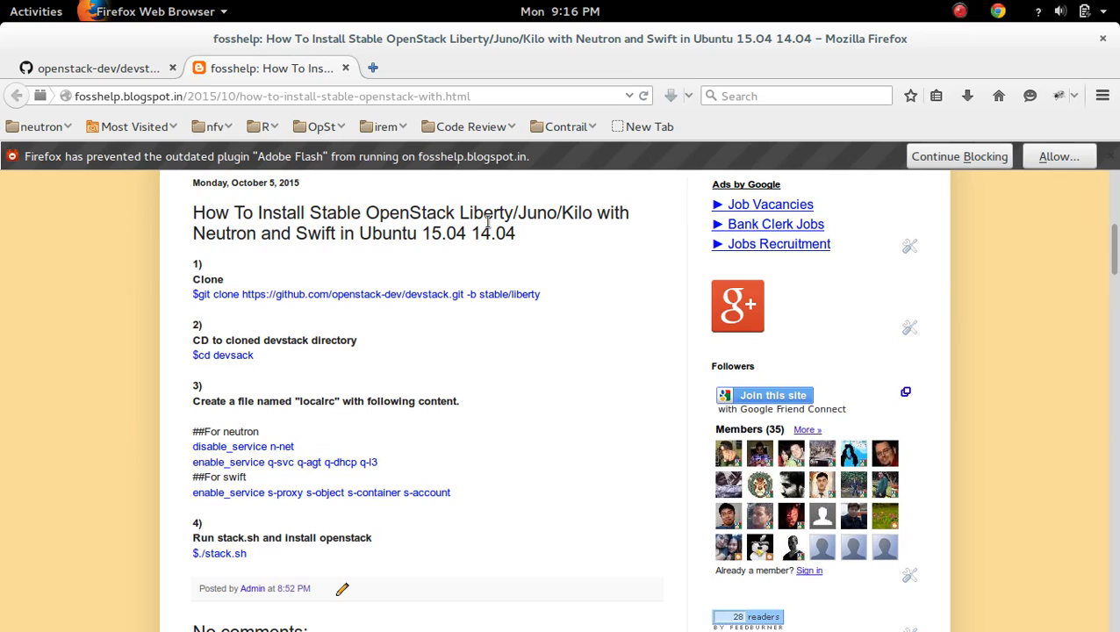
pyautogui.moveTo(396, 299)
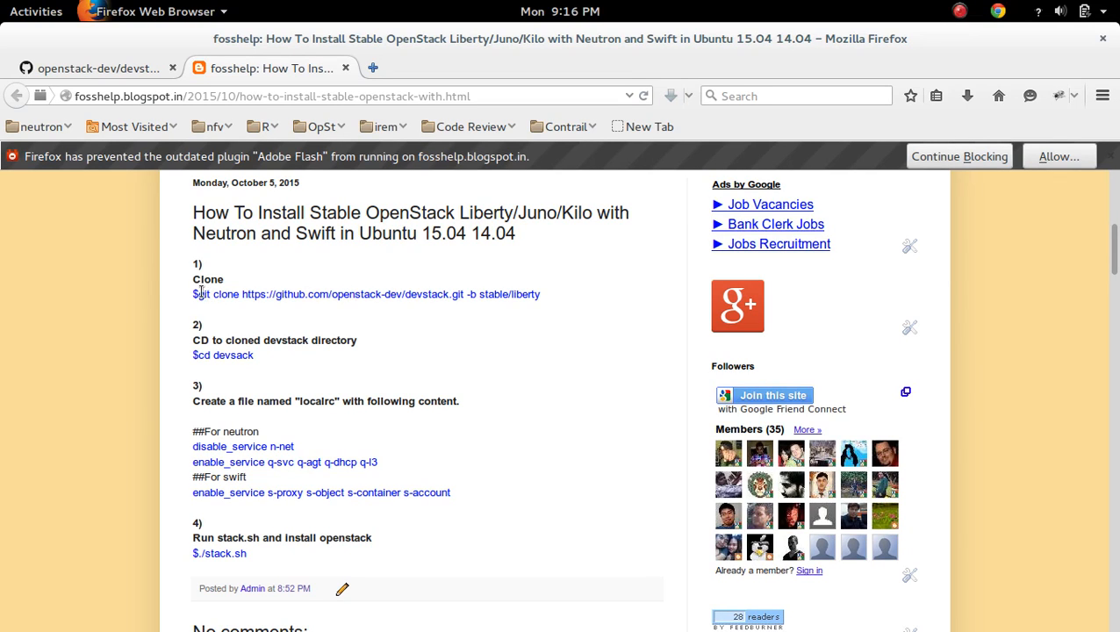
# Highlight the fosshelp post's devstack git clone line through 'stable/liberty'
pyautogui.doubleClick(429, 293)
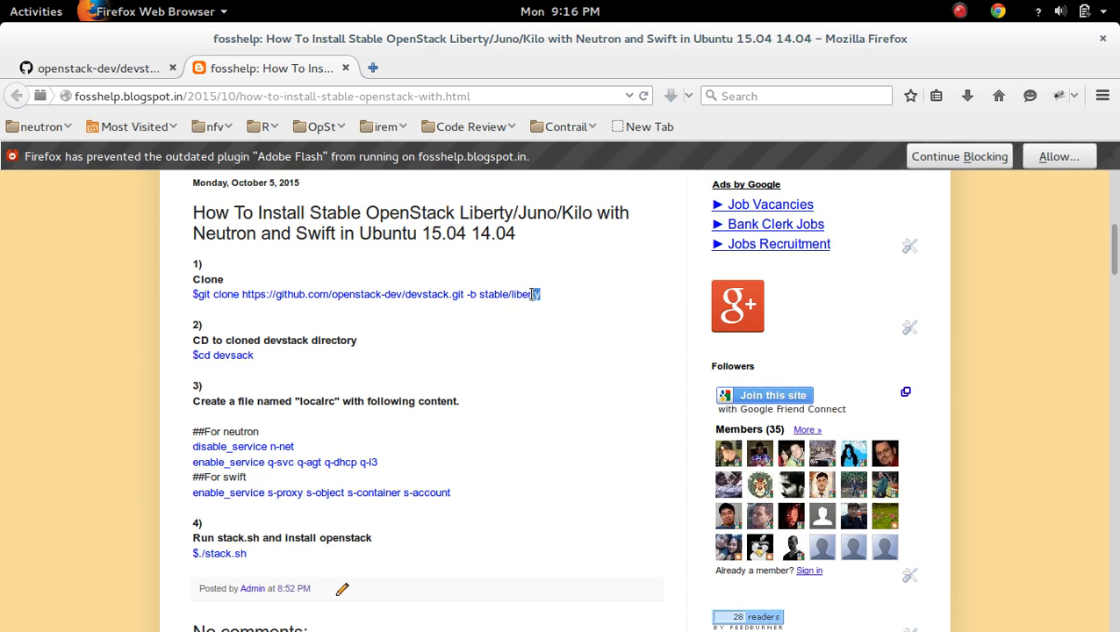
pyautogui.moveTo(480, 294); pyautogui.dragTo(540, 294)
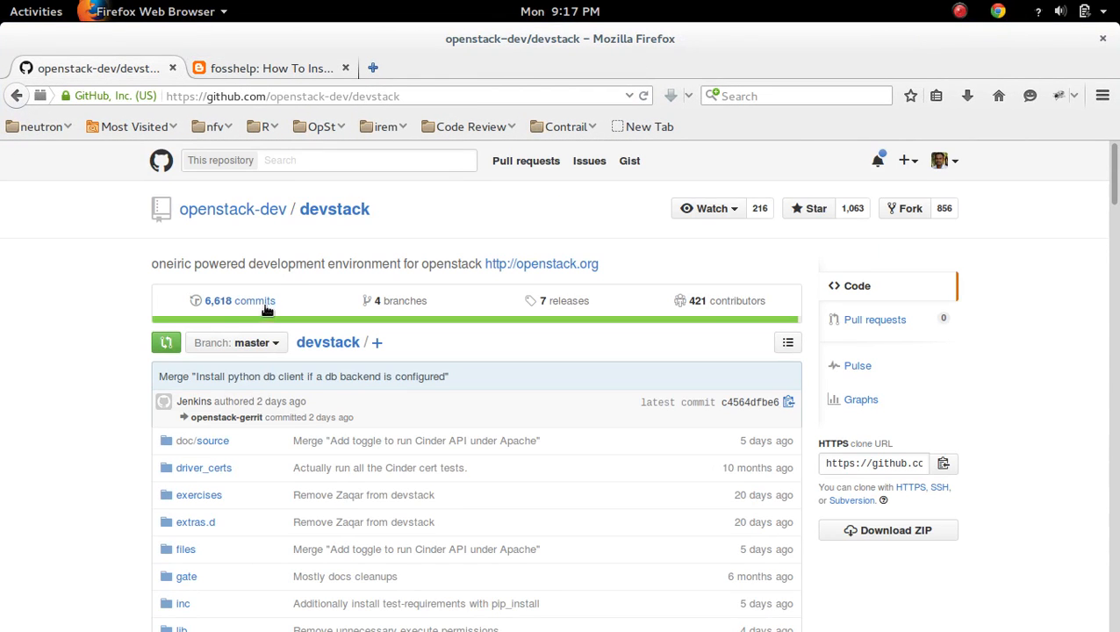
# Expand the devstack 'Branch: master' dropdown to see stable/juno, kilo and liberty
pyautogui.click(235, 342)
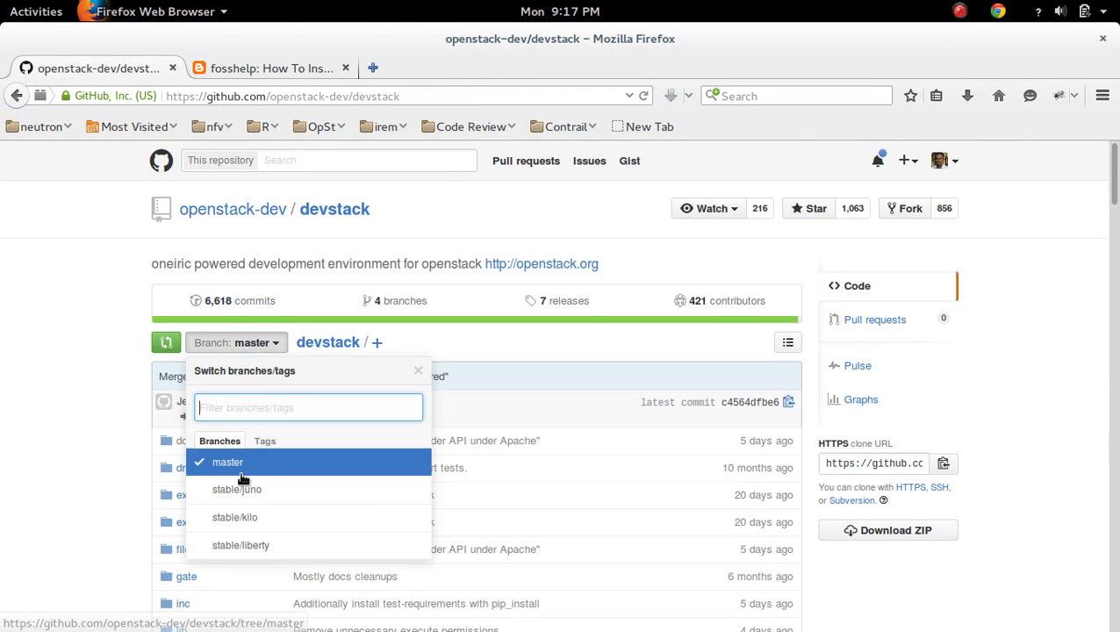
pyautogui.moveTo(269, 544)
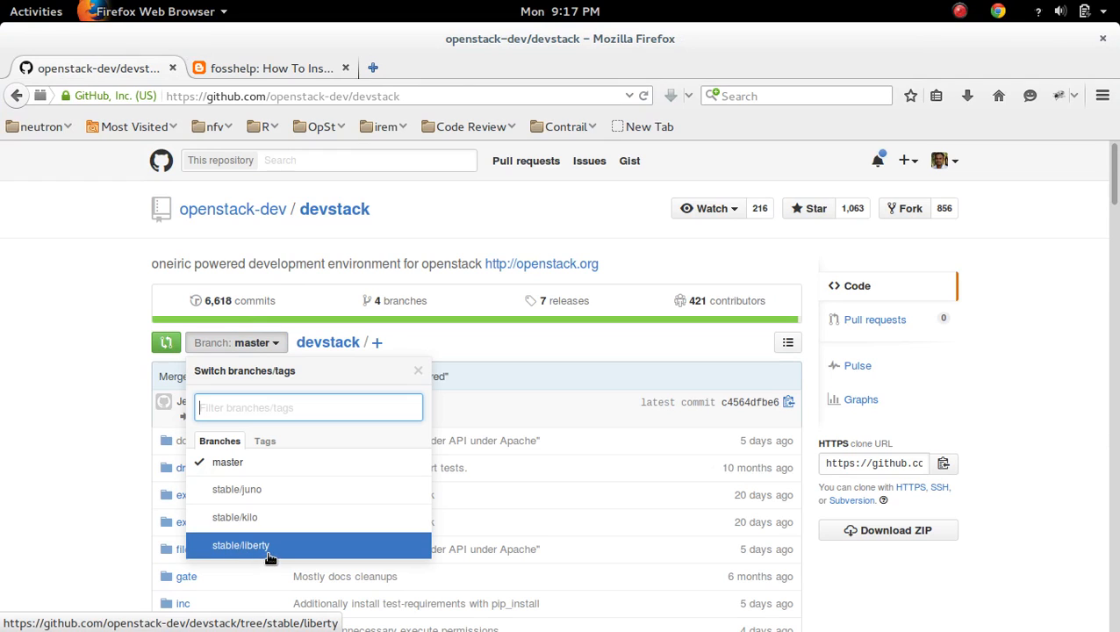
pyautogui.moveTo(237, 489)
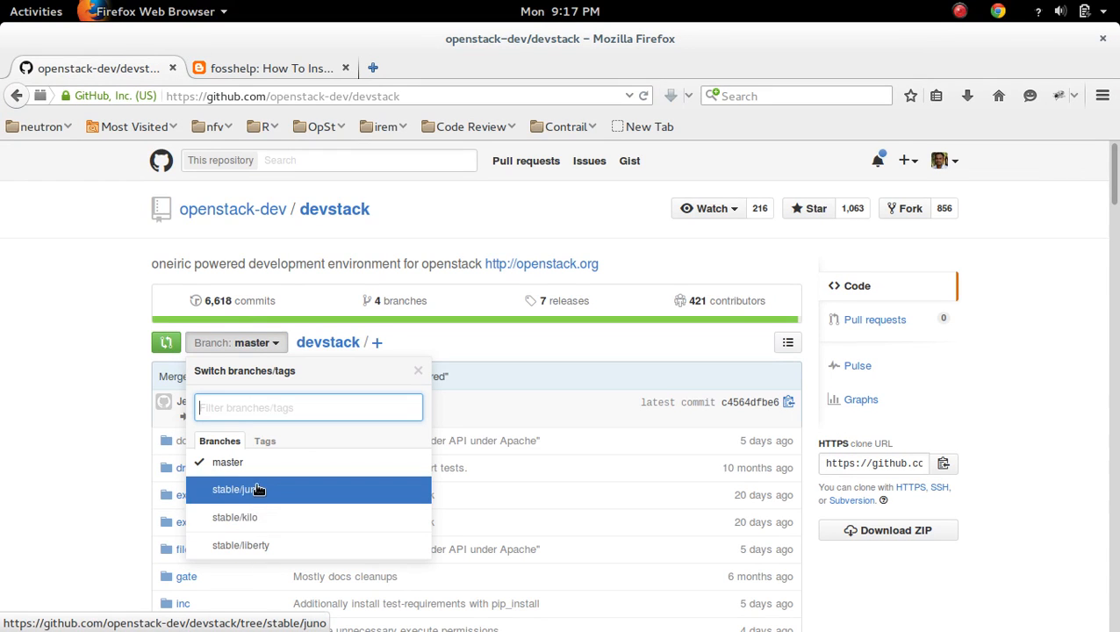
pyautogui.moveTo(226, 462)
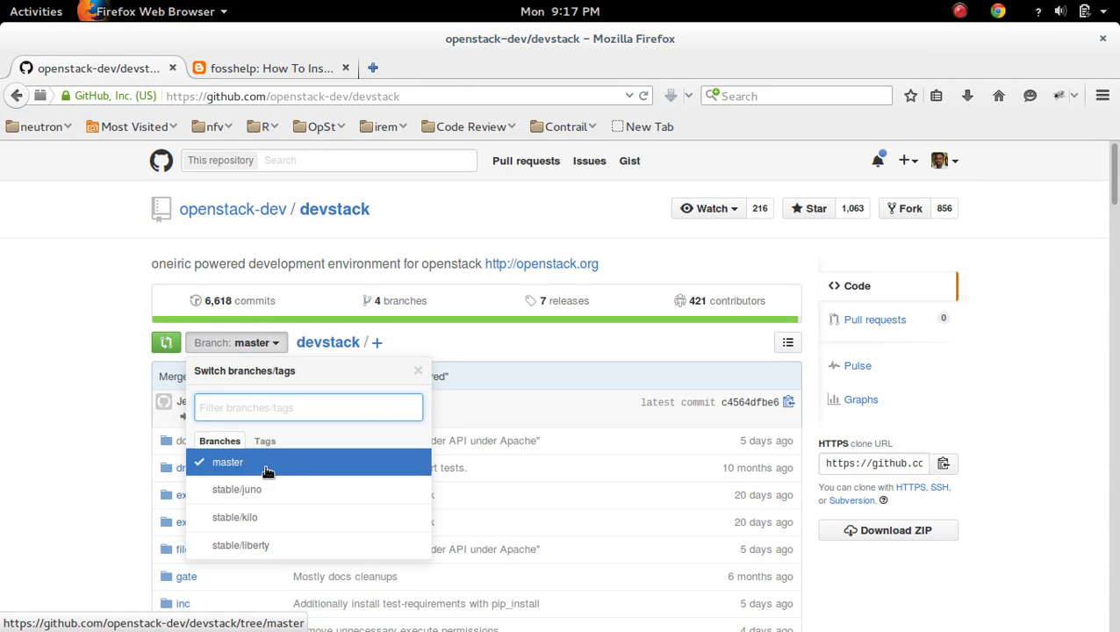
pyautogui.moveTo(268, 488)
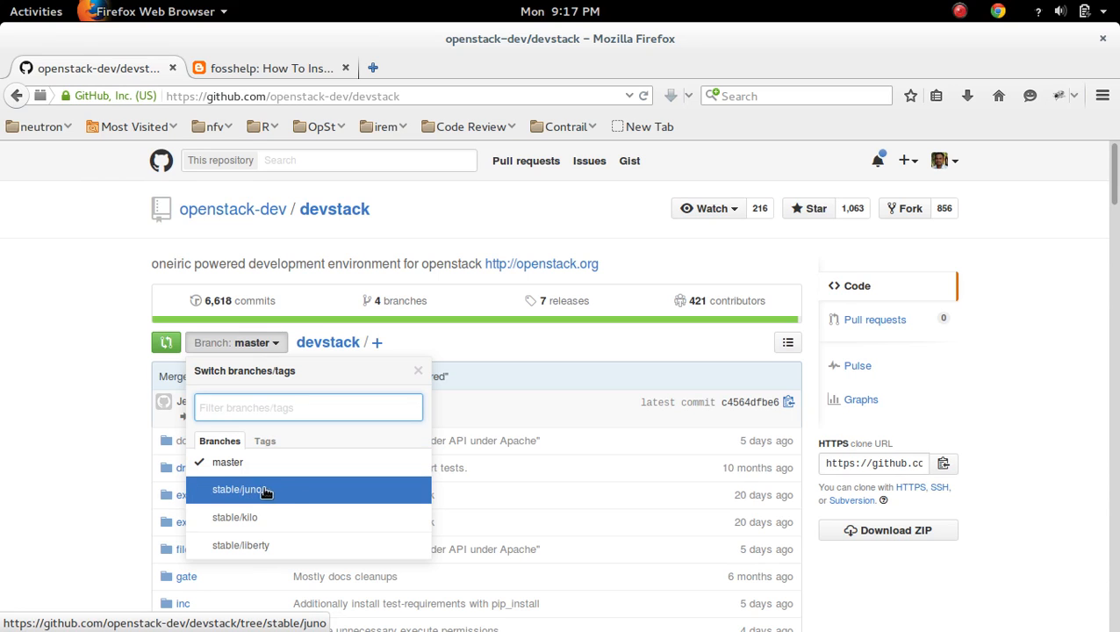
pyautogui.moveTo(270, 498)
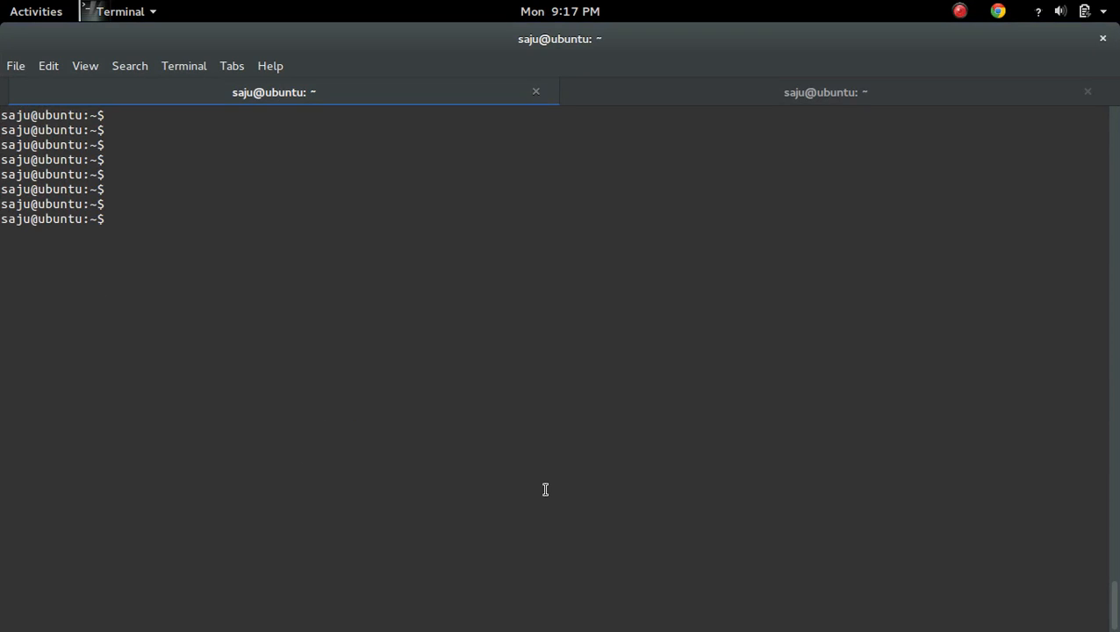
# List files, change into devstack/ and view its contents including stack.sh
pyautogui.write('ls')
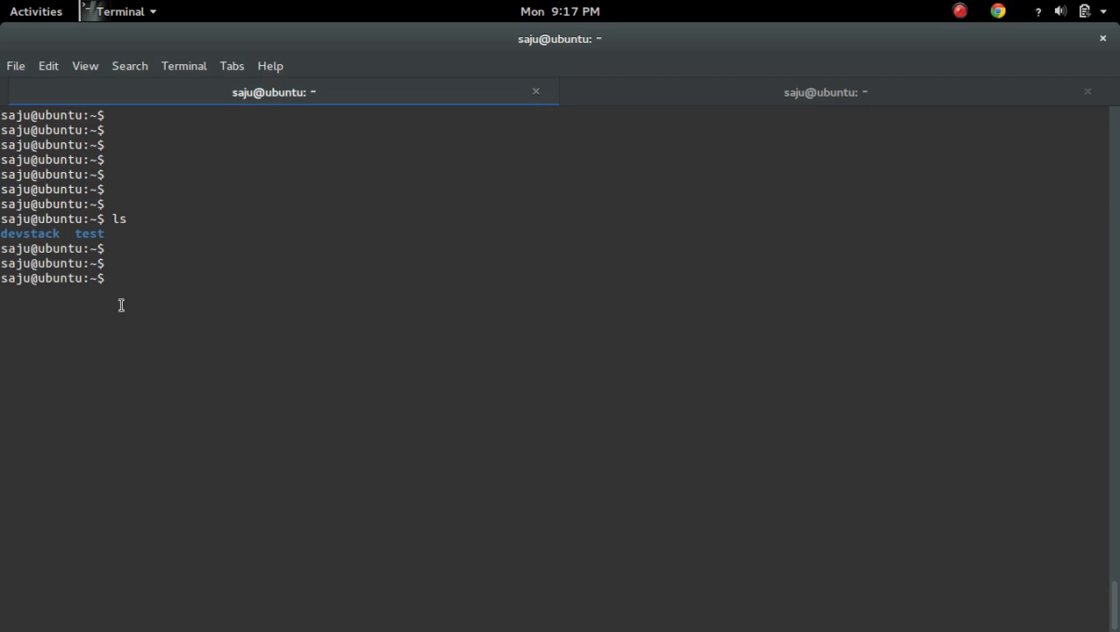
pyautogui.doubleClick(30, 234)
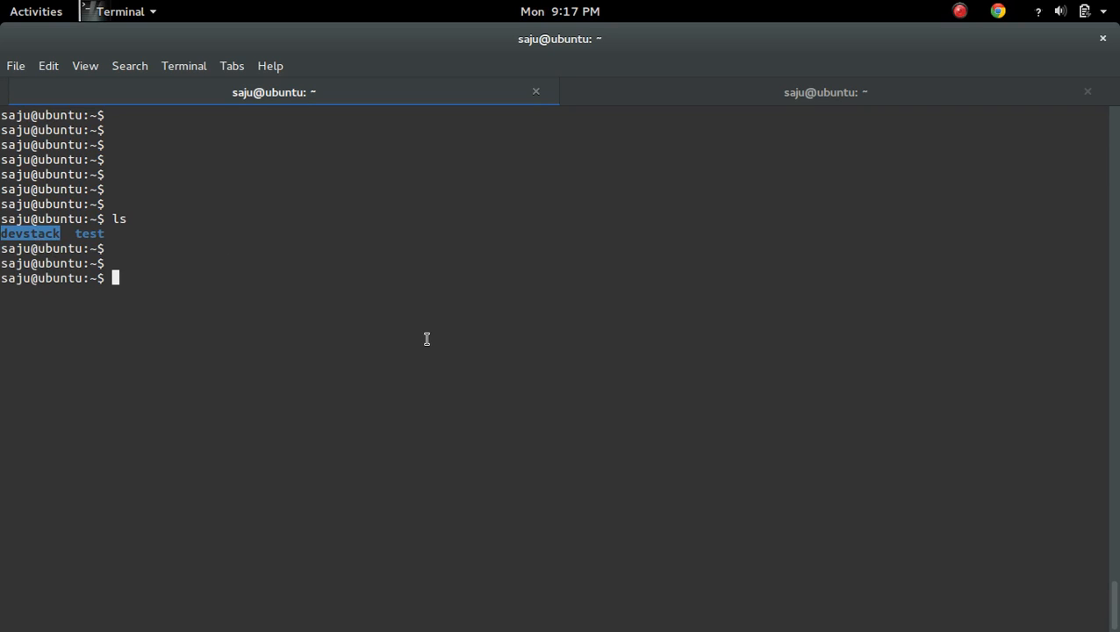
pyautogui.write('cd devstack/')
pyautogui.write('ls')
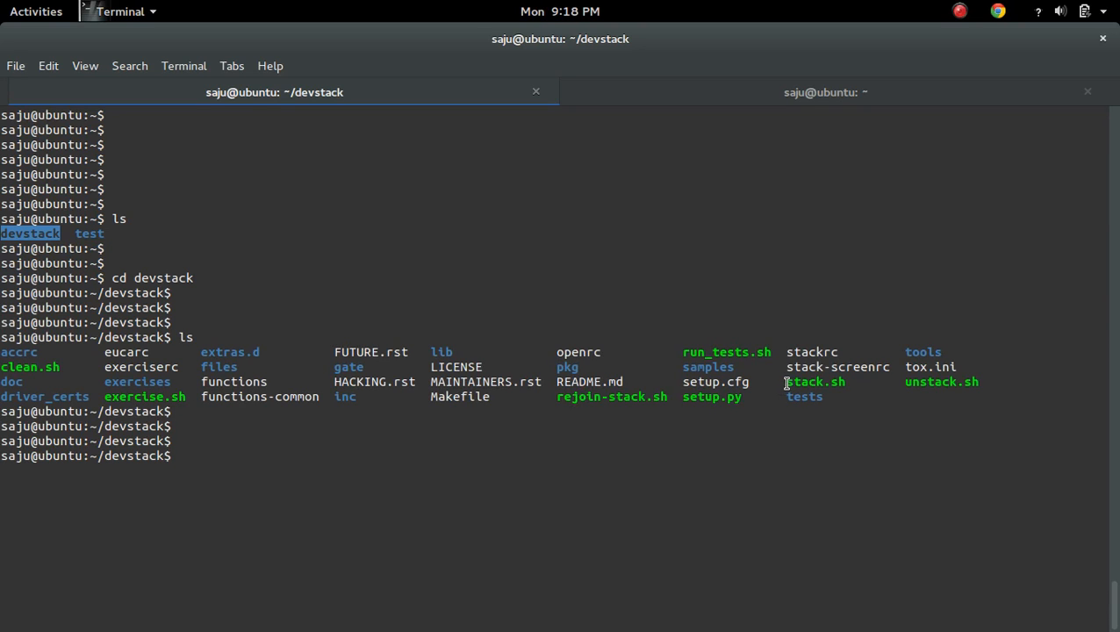
pyautogui.doubleClick(816, 381)
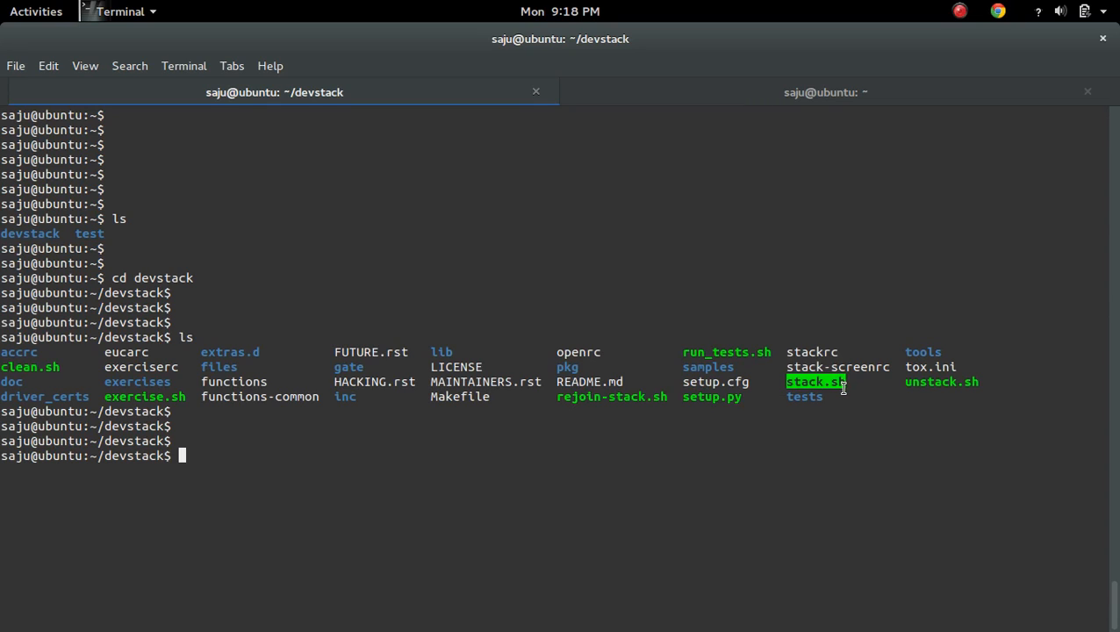
pyautogui.press('Return')
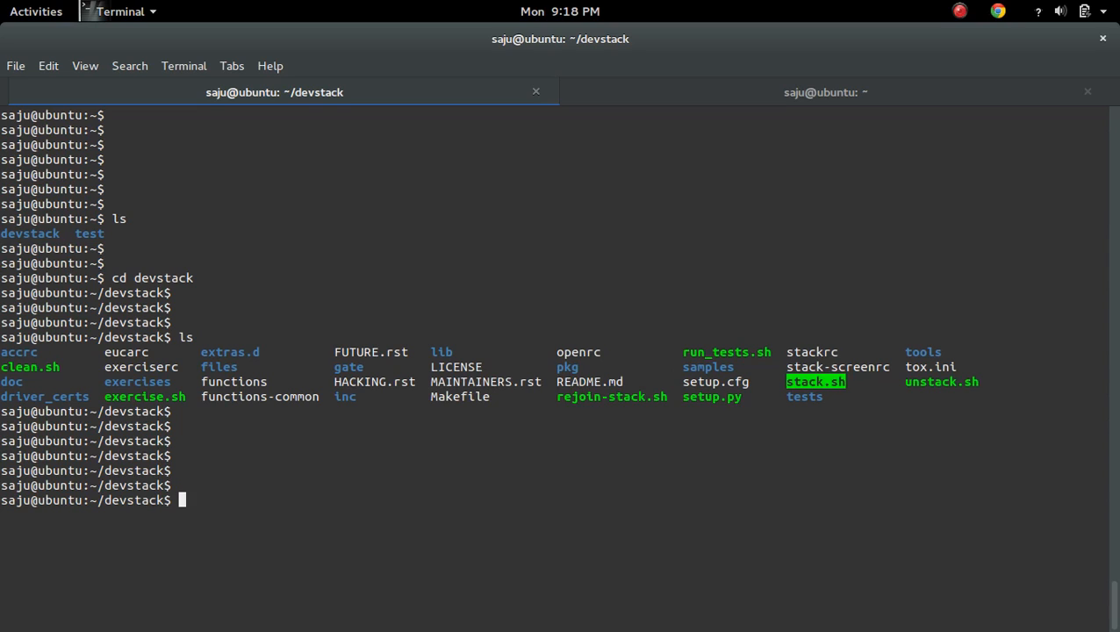
# Enter 'vim localrc' at the devstack prompt
pyautogui.write('vim')
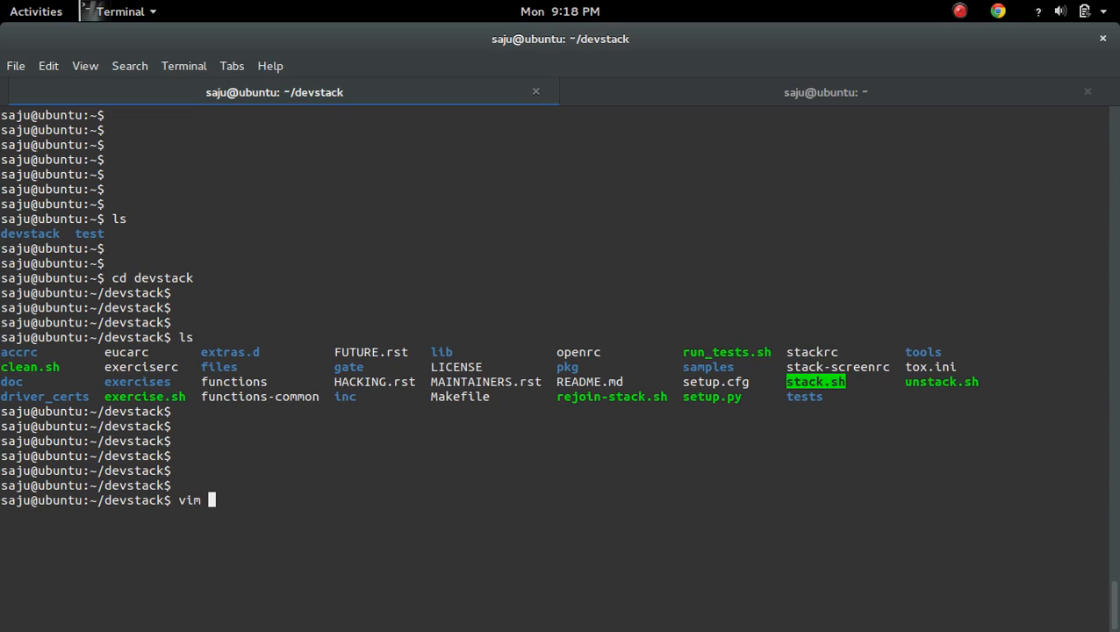
pyautogui.write('local')
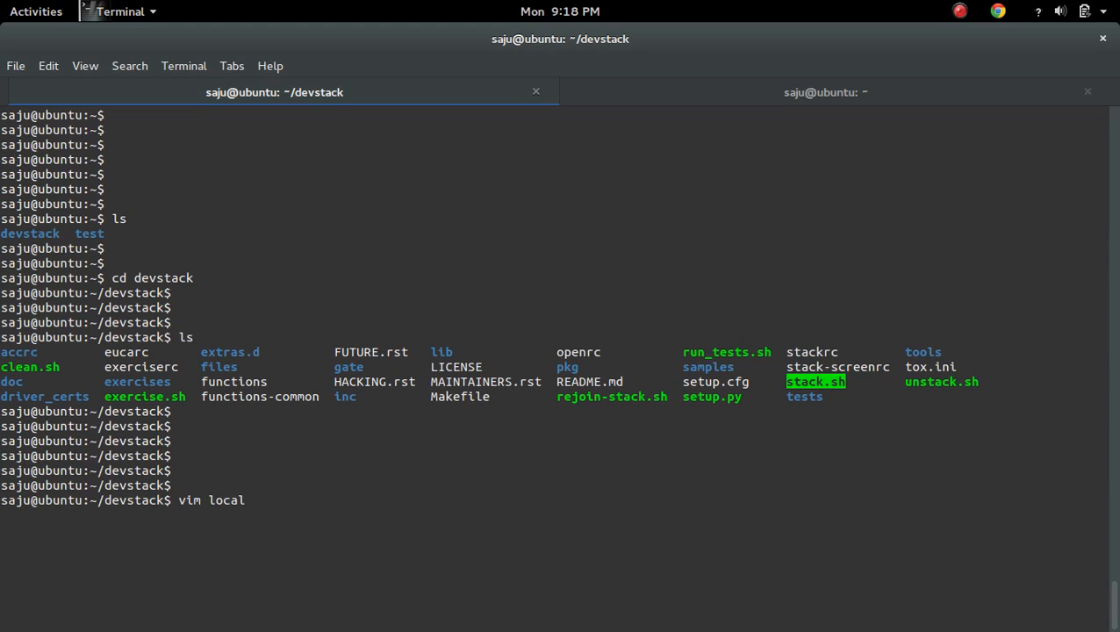
pyautogui.write('rc')
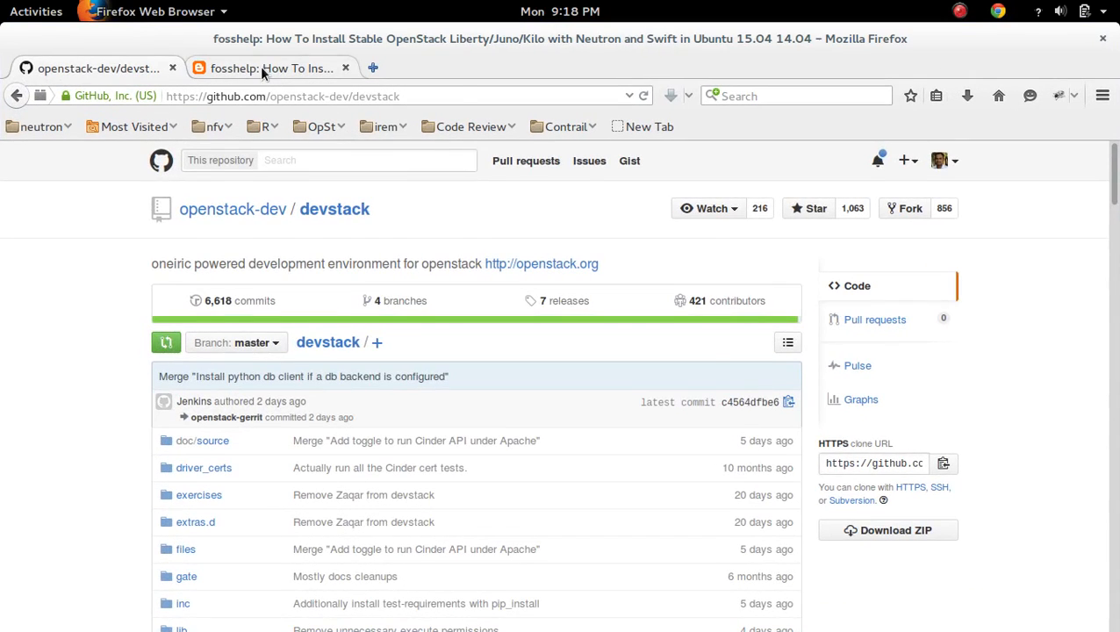
# Copy the guide's '##For neutron' through 'enable_service s-account' lines for localrc
pyautogui.click(270, 68)
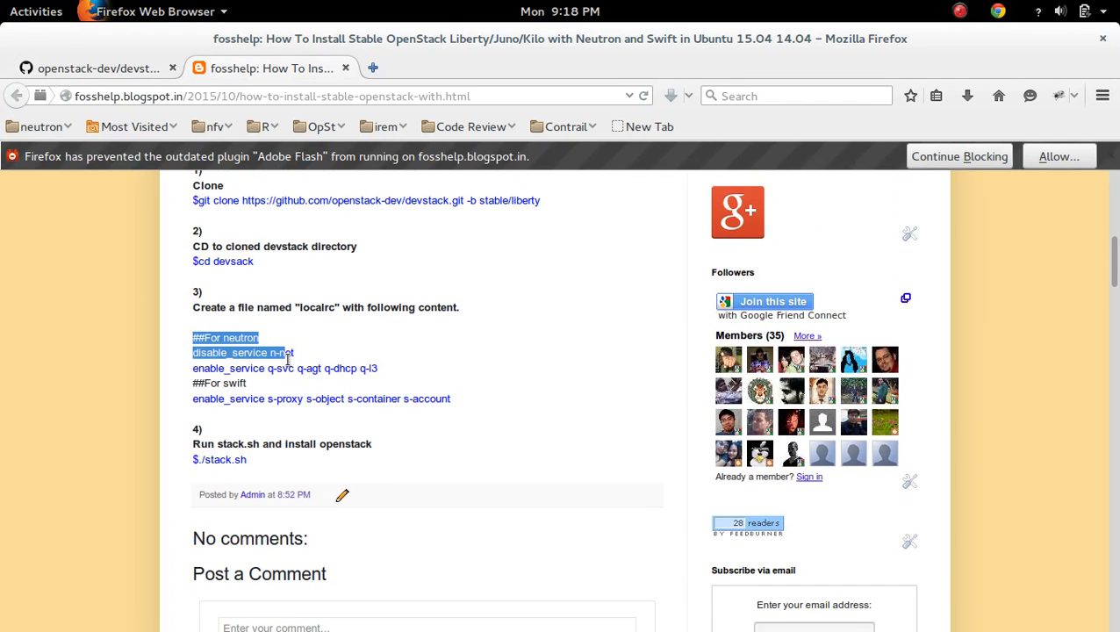
pyautogui.moveTo(288, 353); pyautogui.dragTo(450, 398)
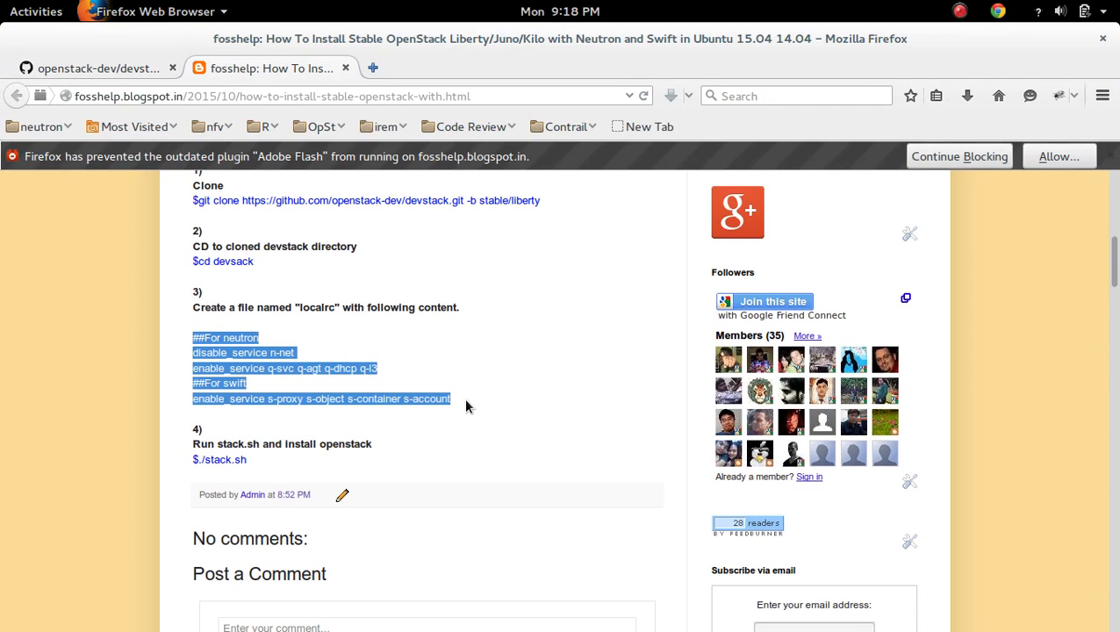
pyautogui.click(35, 10)
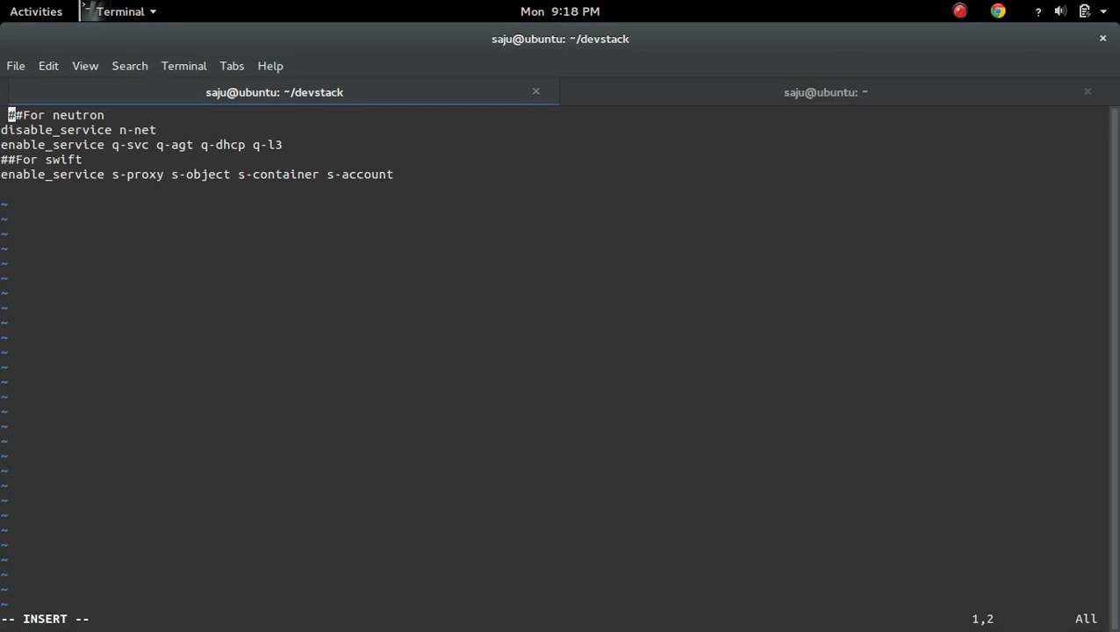
# Add blank lines between the pasted blocks, then write and quit localrc with :wq
pyautogui.press('Return')
pyautogui.write(':w')
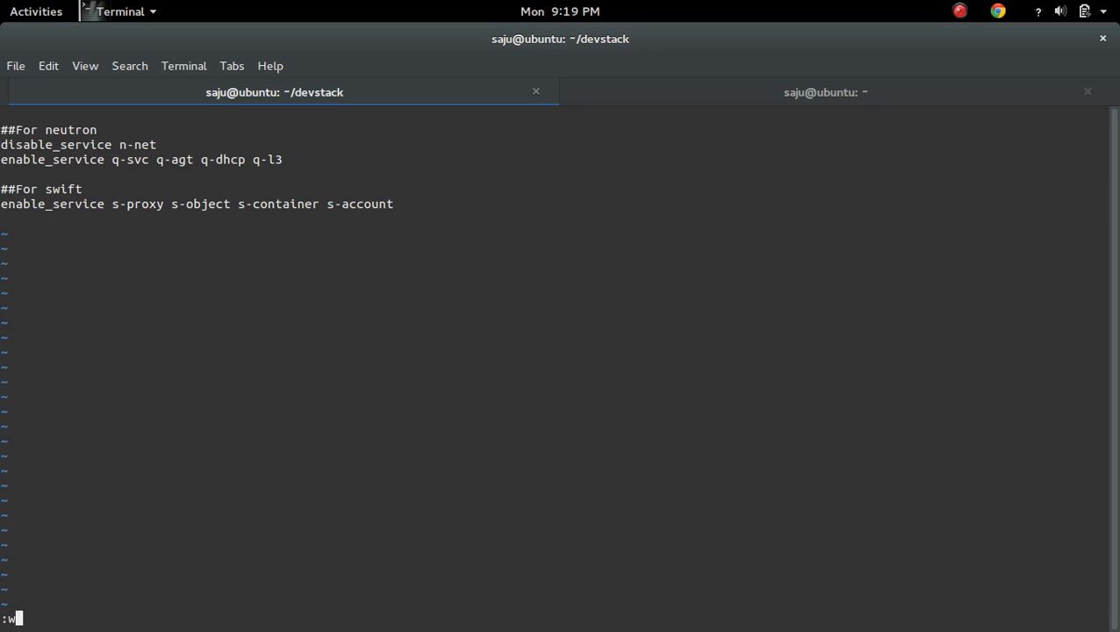
pyautogui.write('q')
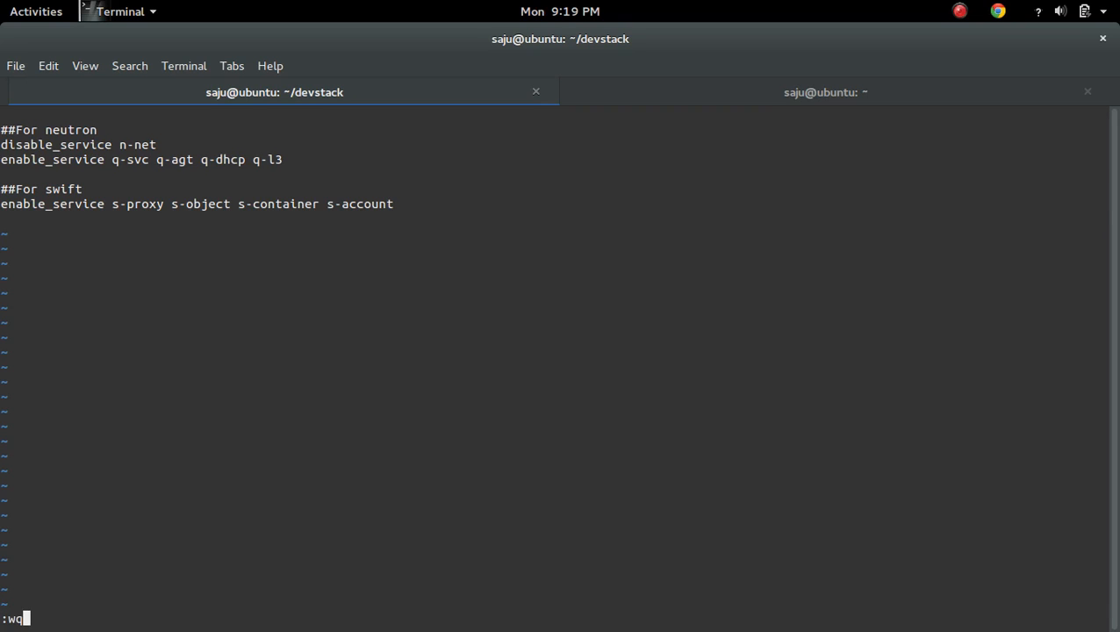
pyautogui.press('Return')
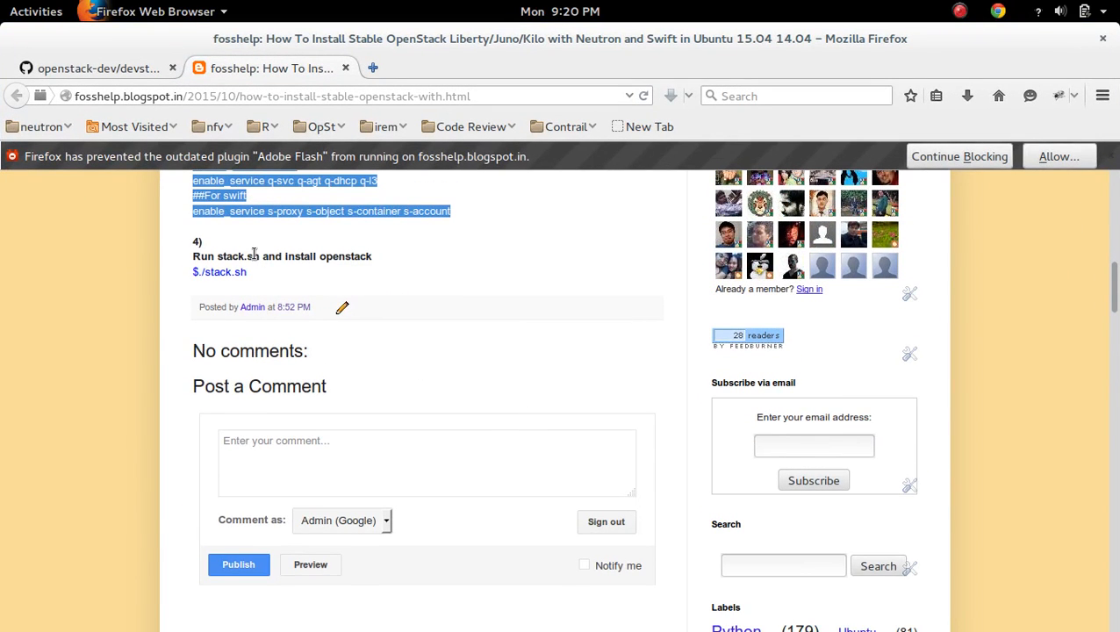
# Bring the fosshelp post's step 4, 'Run stack.sh', into view
pyautogui.click(254, 255)
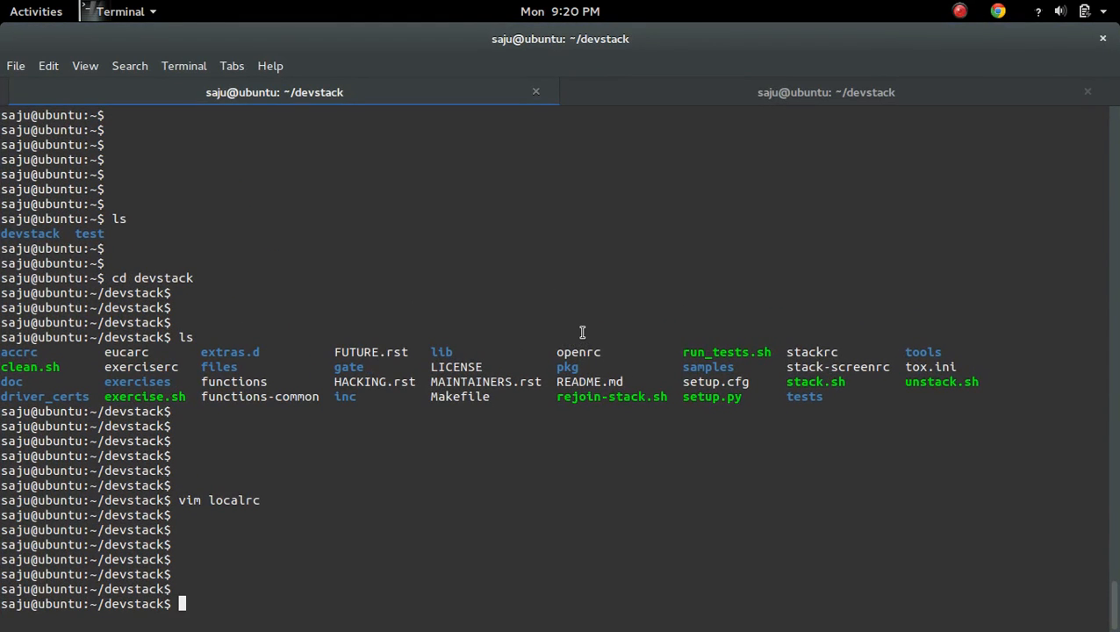
# Run ./stack.sh and let it set up sudoers, /opt/stack and apt-get update
pyautogui.write('./')
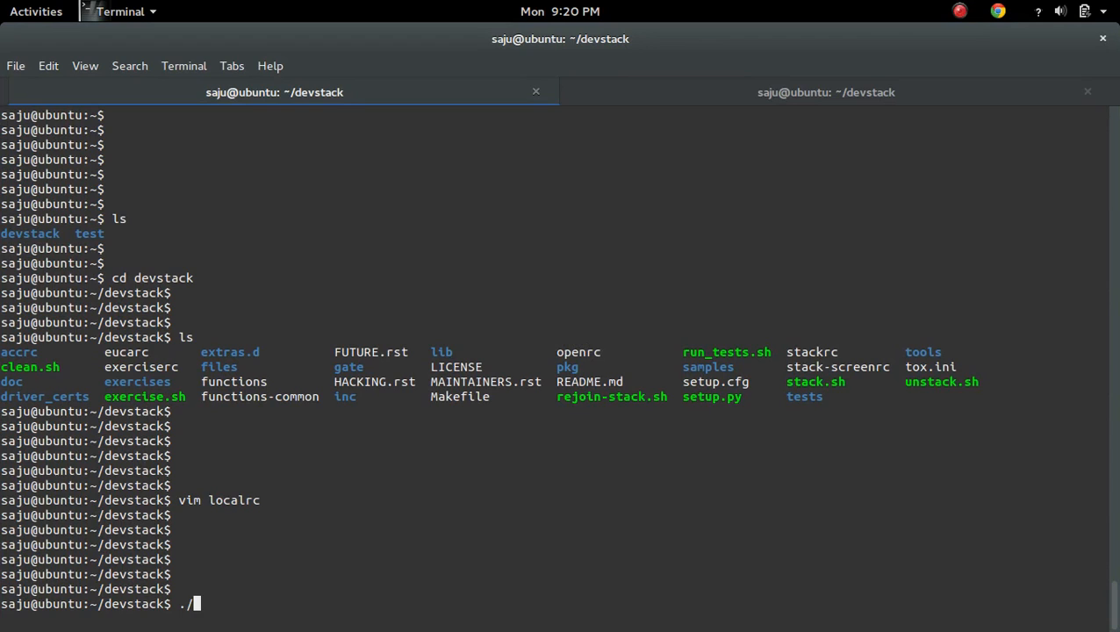
pyautogui.write('stack.sh')
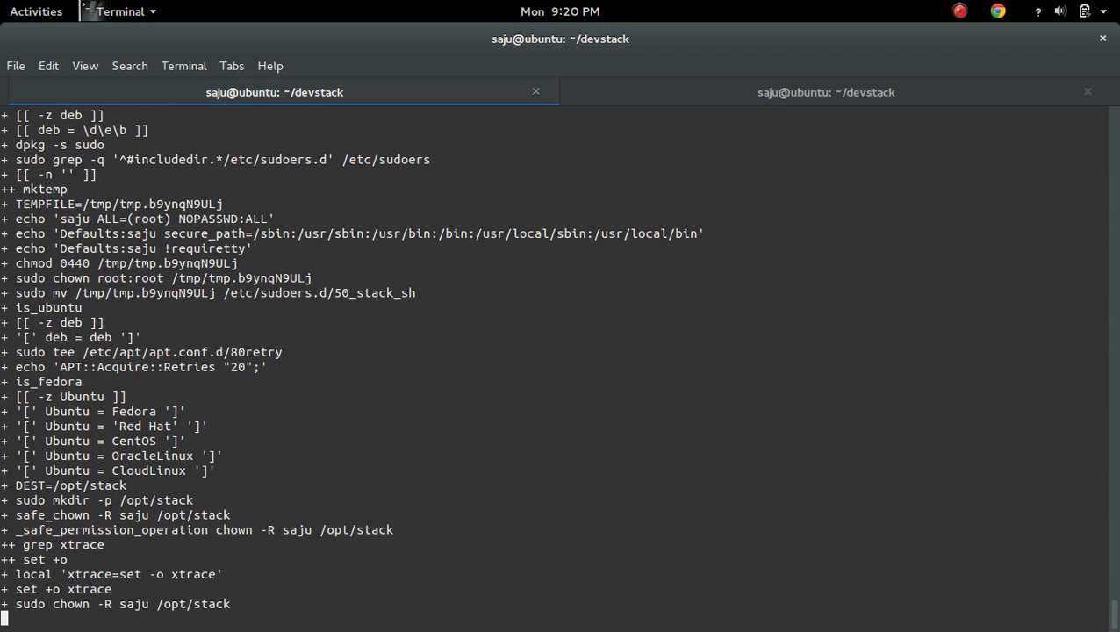
pyautogui.moveTo(390, 406)
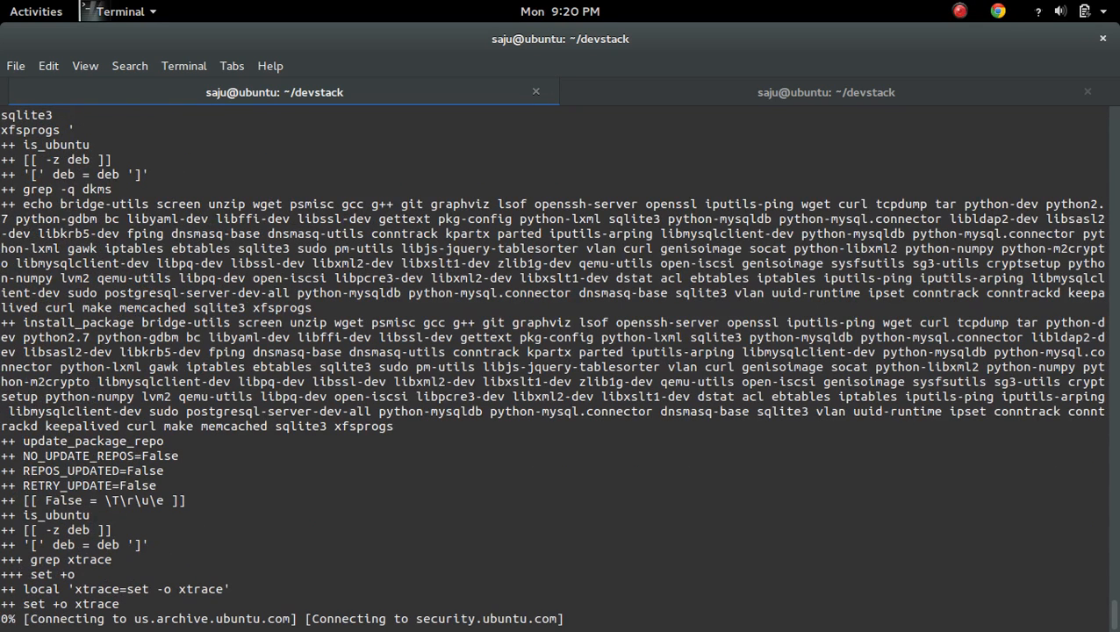
pyautogui.moveTo(371, 560)
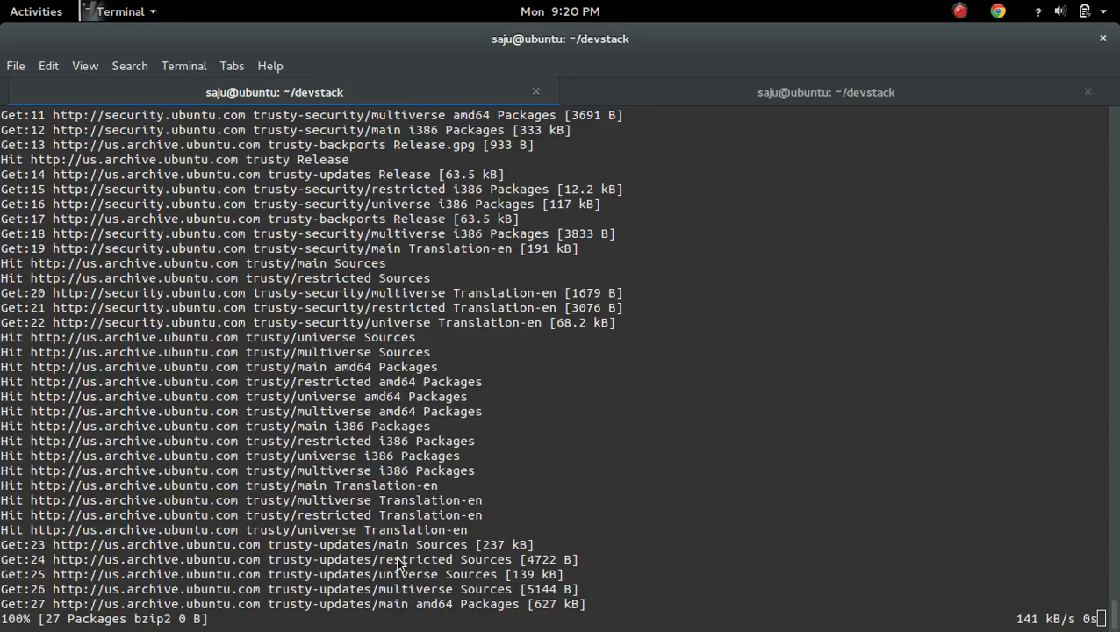
pyautogui.click(118, 12)
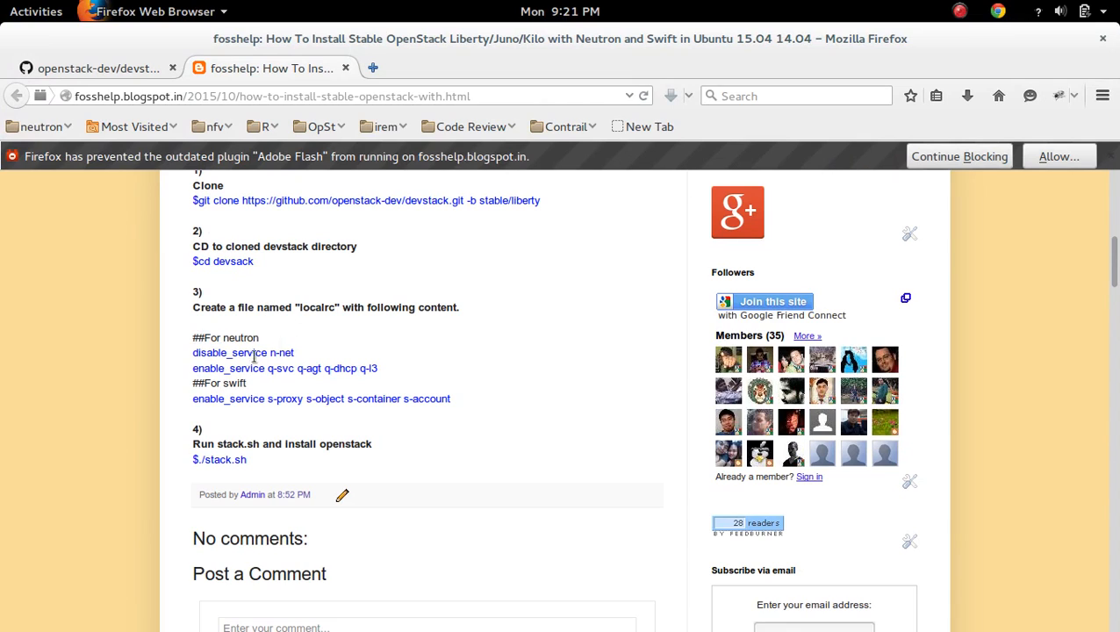
pyautogui.moveTo(211, 352); pyautogui.dragTo(378, 367)
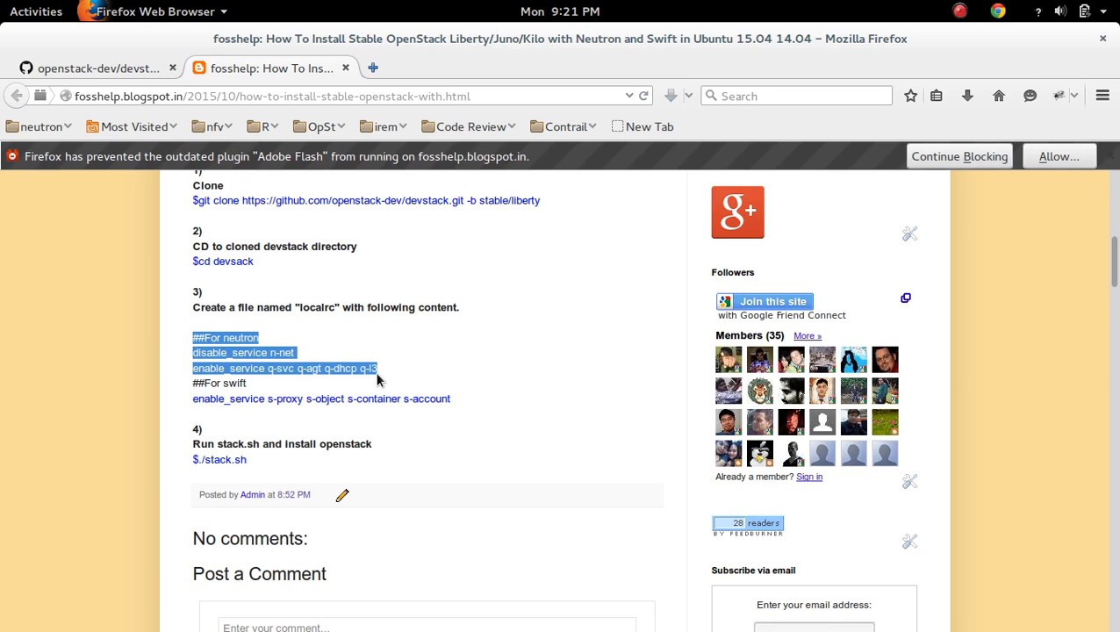
pyautogui.moveTo(180, 345)
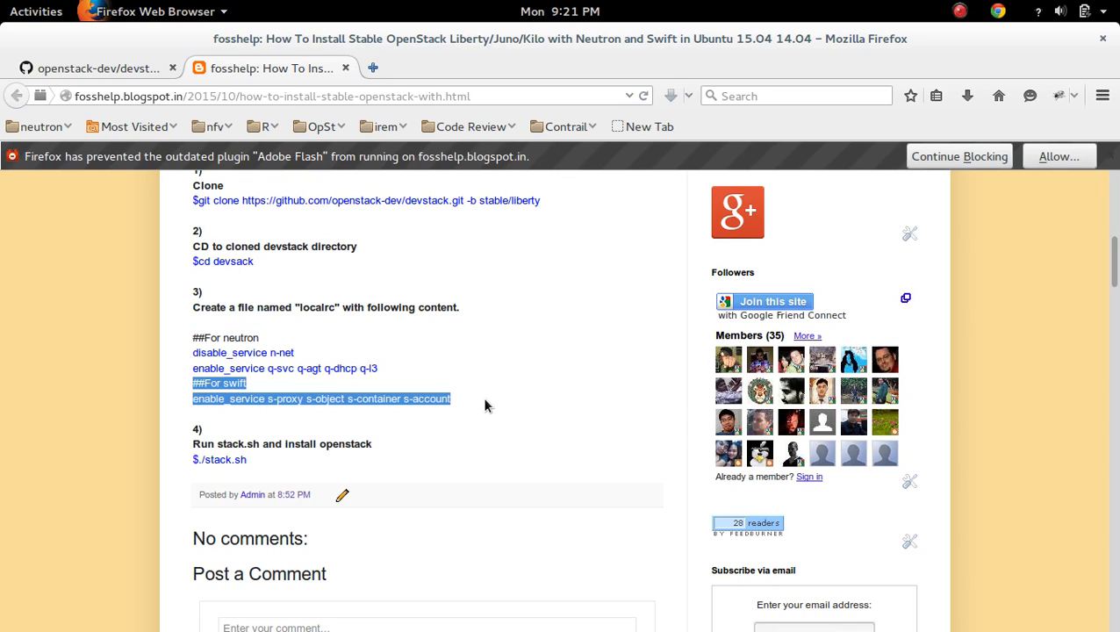
pyautogui.moveTo(518, 387)
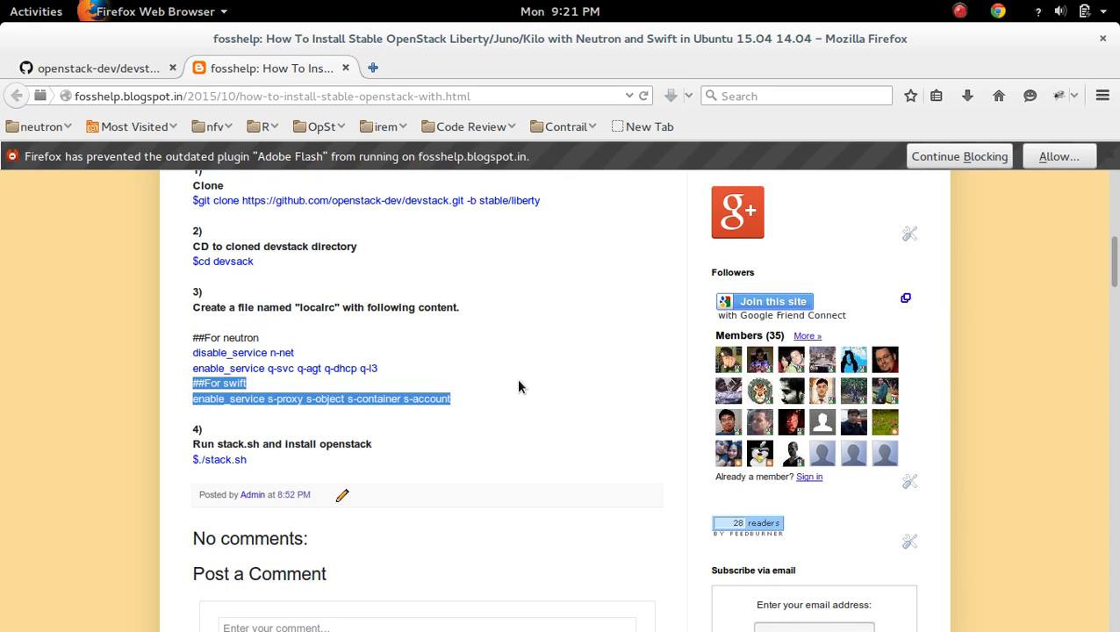
pyautogui.click(519, 386)
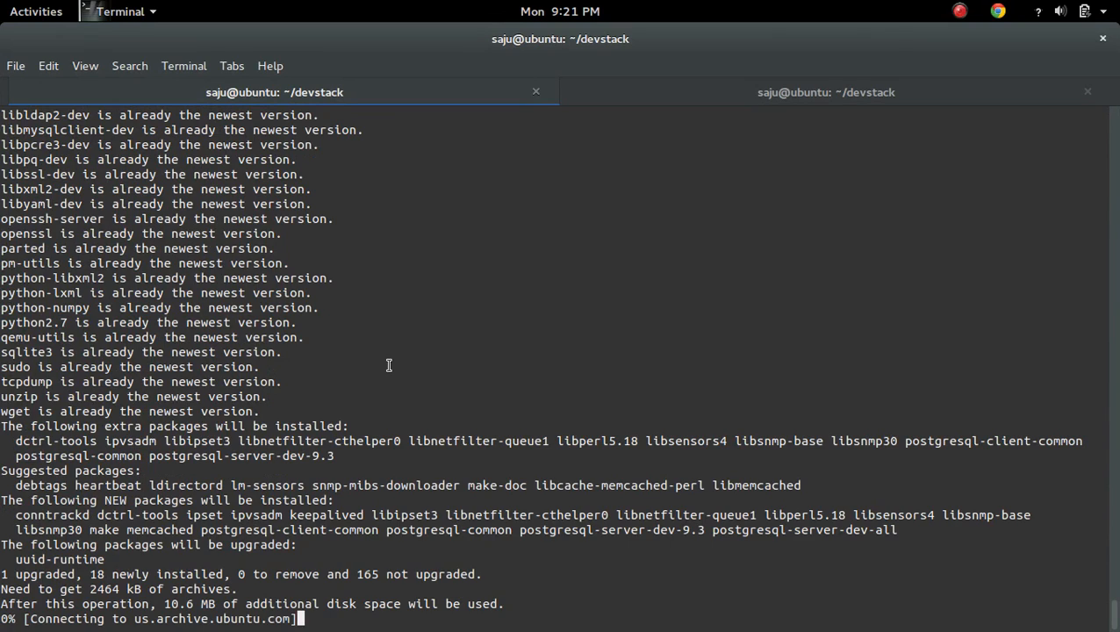
# Follow stack.sh output through package installs, the neutron clone and m1.micro flavor creation
pyautogui.click(35, 10)
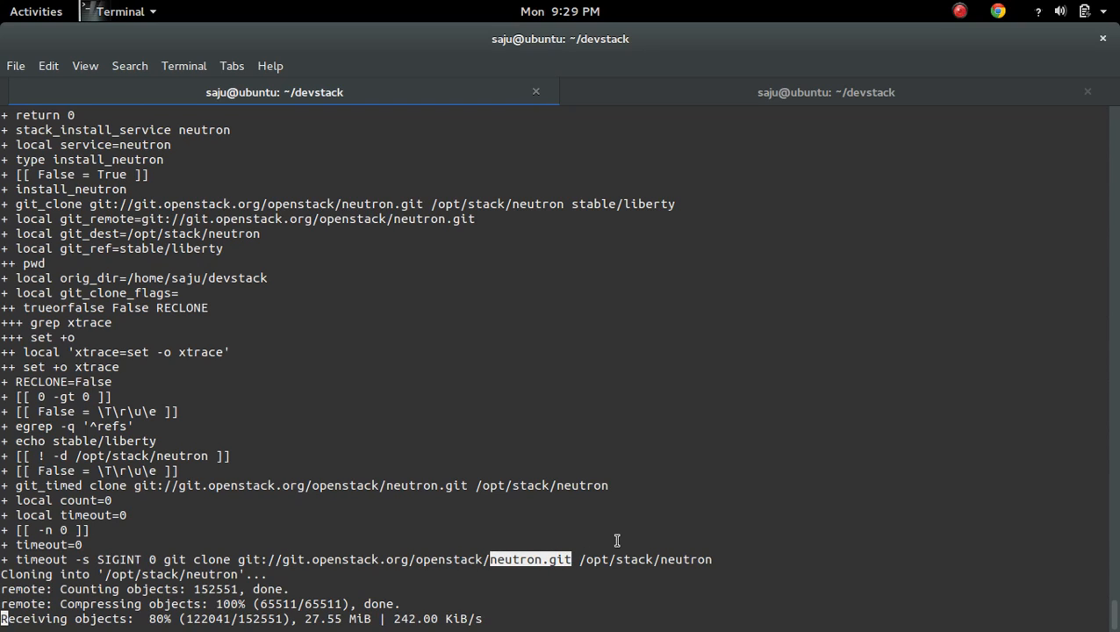
pyautogui.moveTo(455, 605)
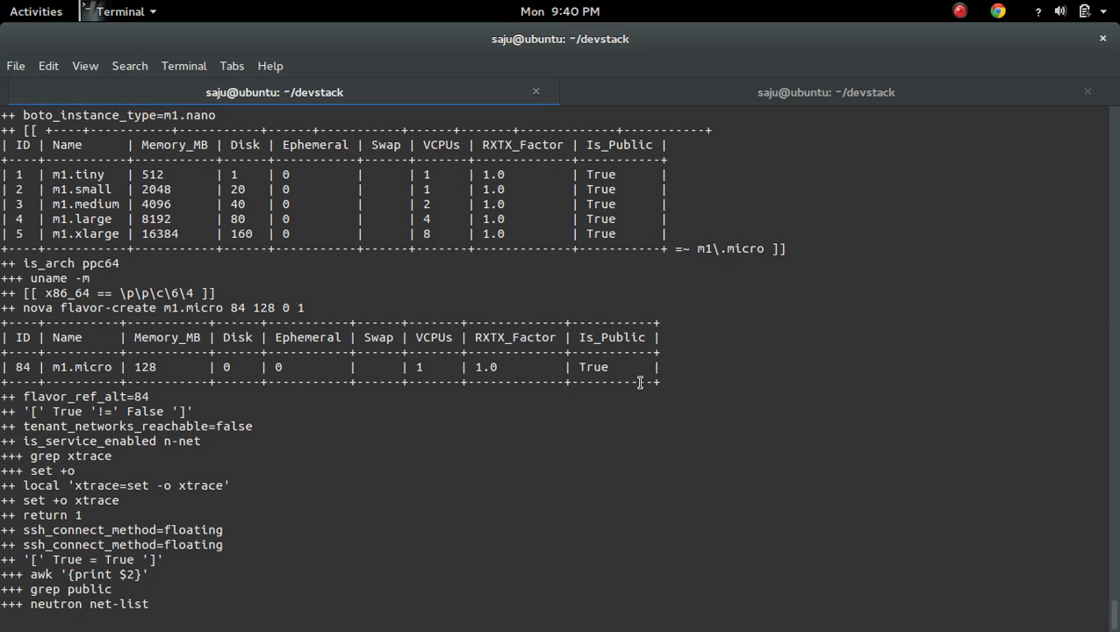
pyautogui.scroll(-3)
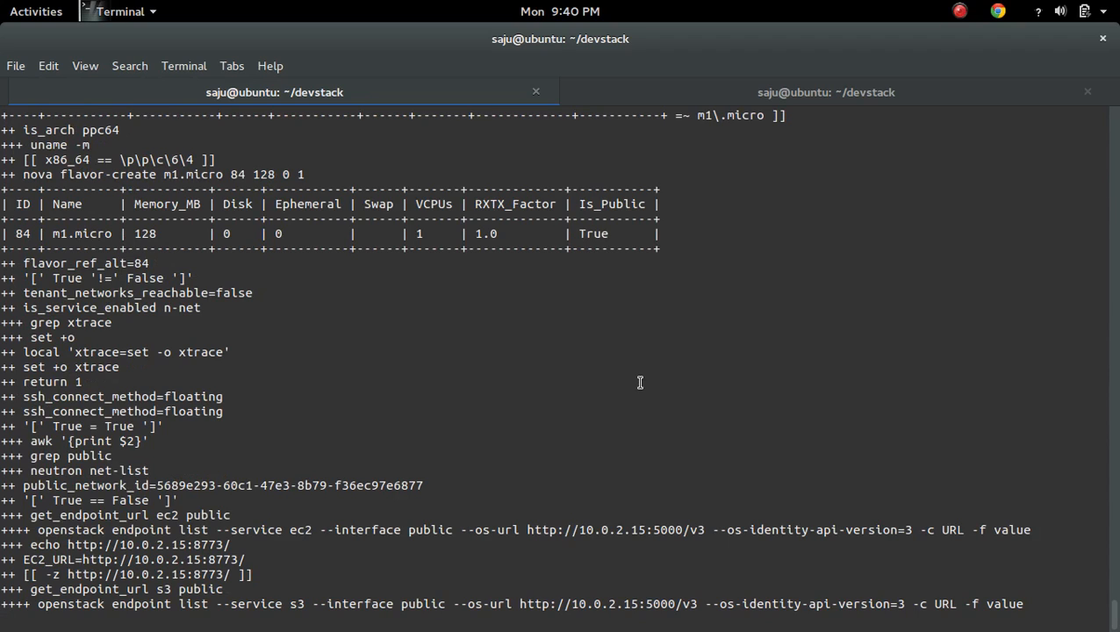
pyautogui.scroll(-3)
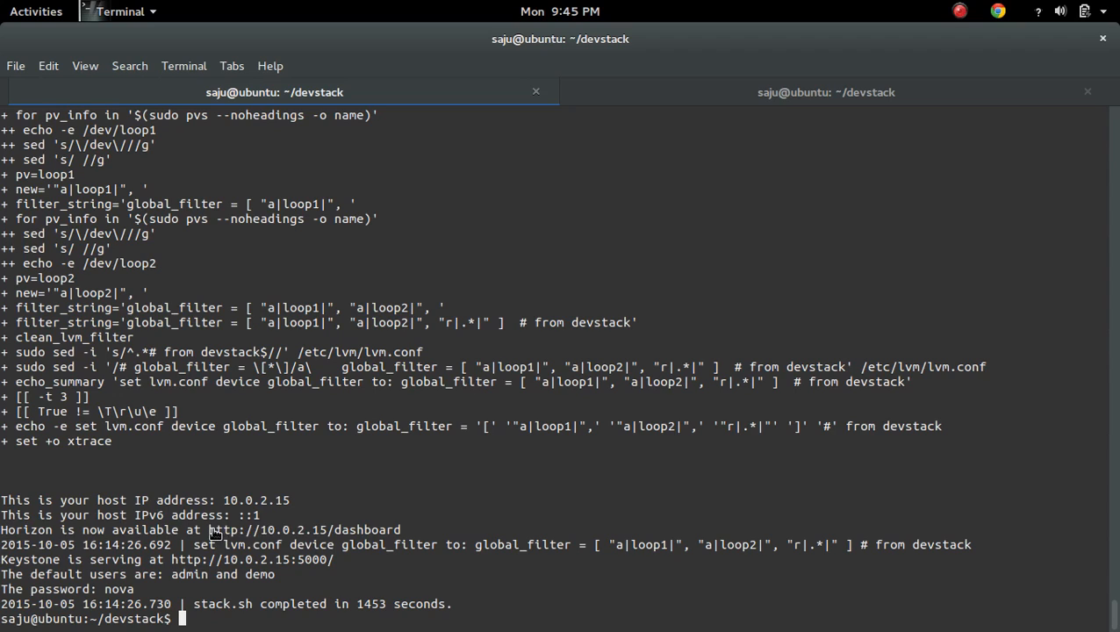
# Highlight the Horizon URL, Keystone line and host IP 10.0.2.15 in stack.sh's summary
pyautogui.doubleClick(289, 529)
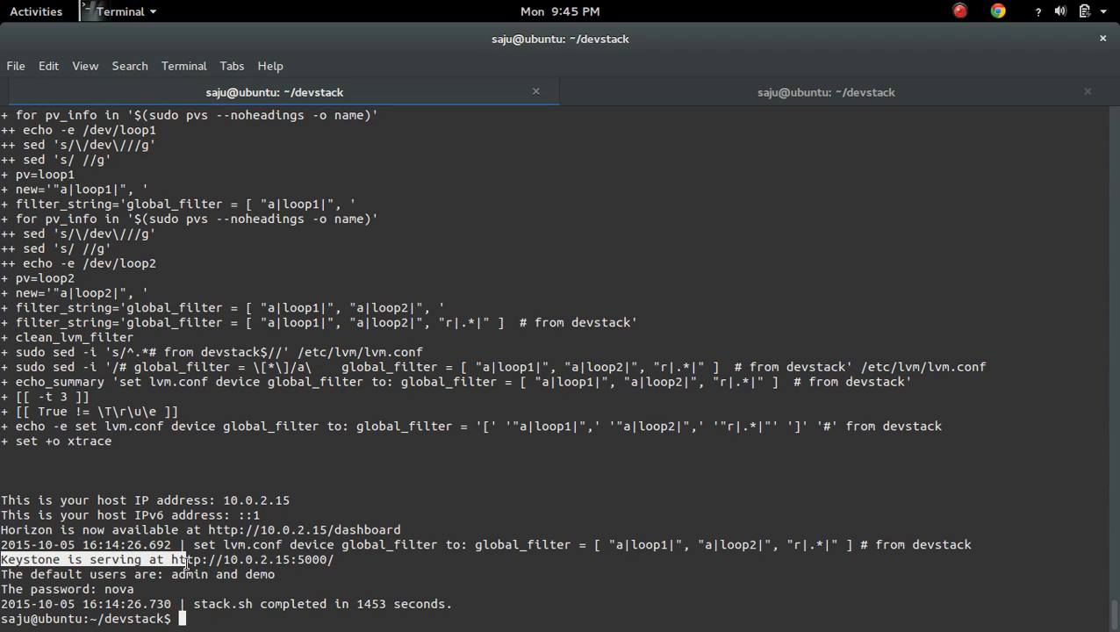
pyautogui.doubleClick(250, 560)
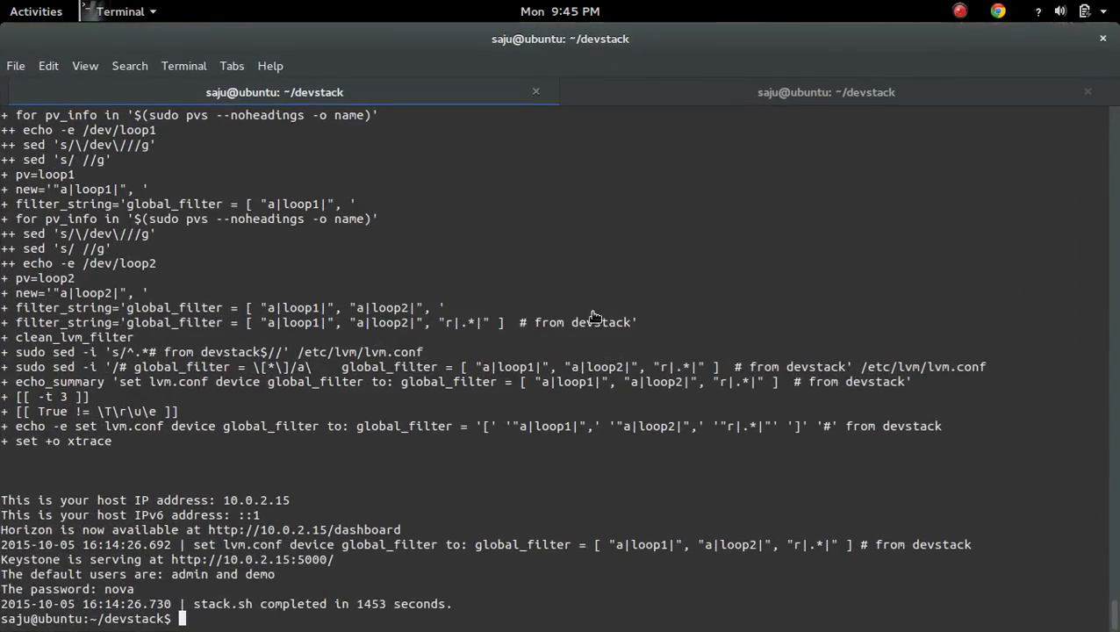
pyautogui.doubleClick(255, 500)
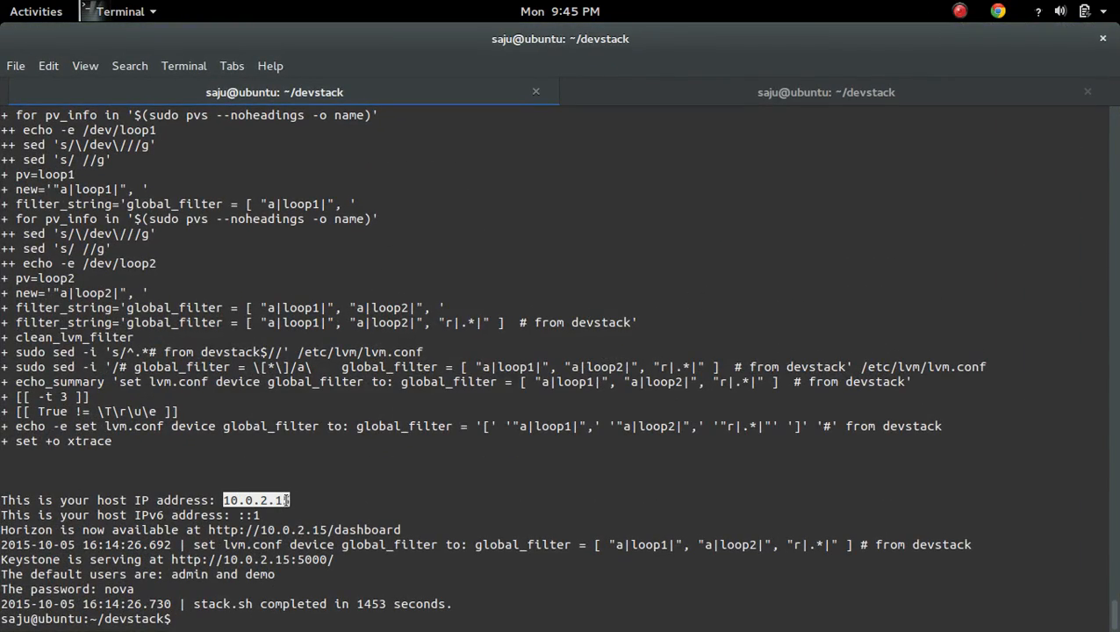
pyautogui.click(36, 11)
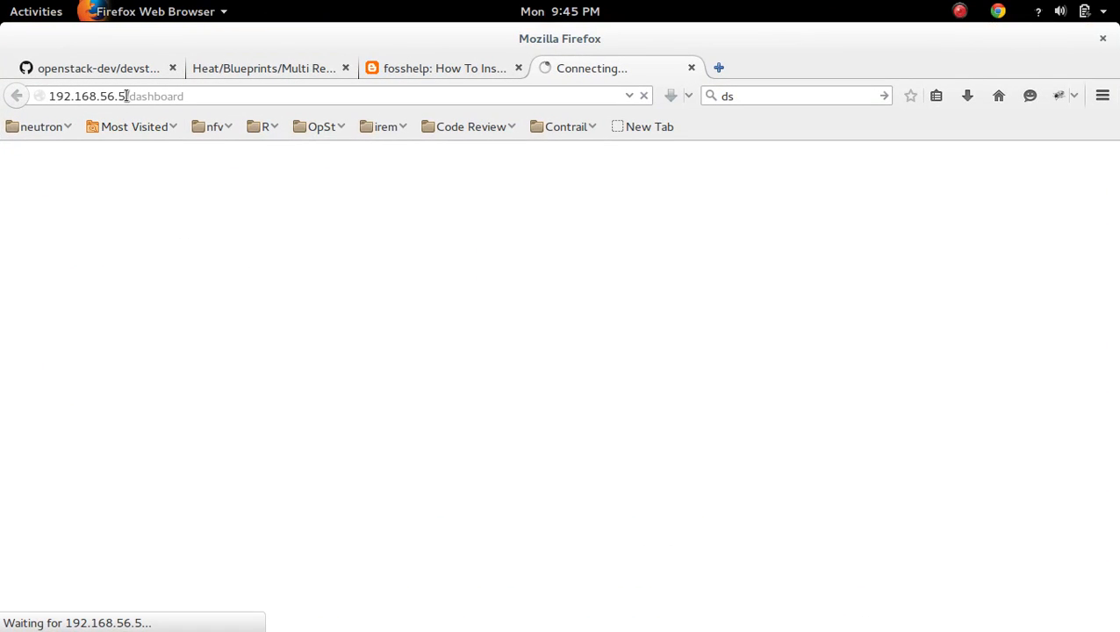
# Select the IP portion of the 192.168.56.5/dashboard address
pyautogui.doubleClick(88, 96)
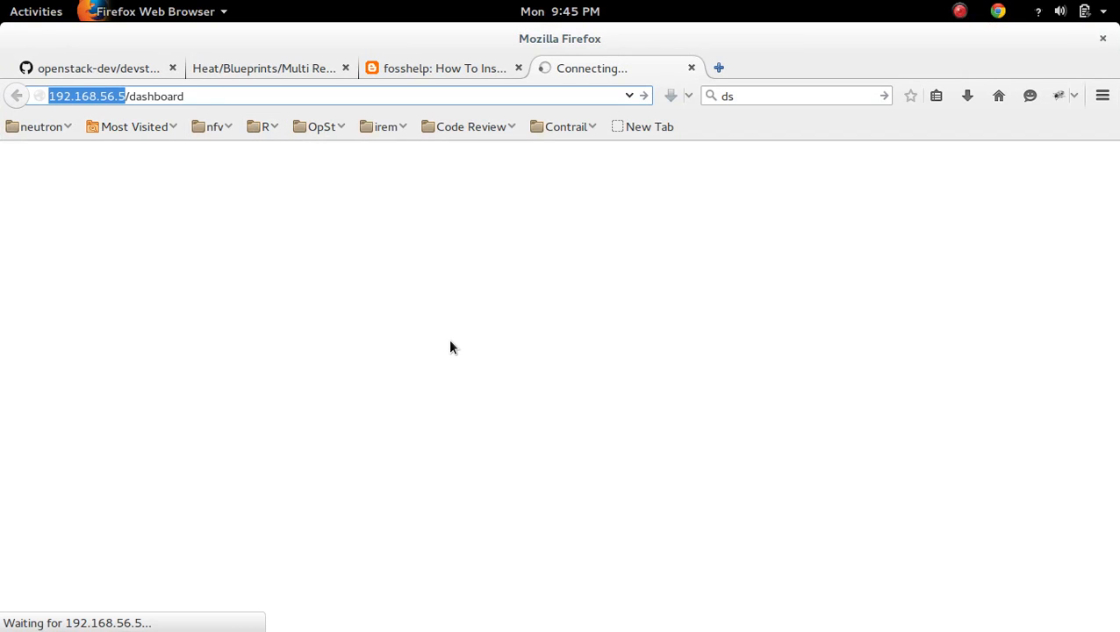
pyautogui.moveTo(342, 181)
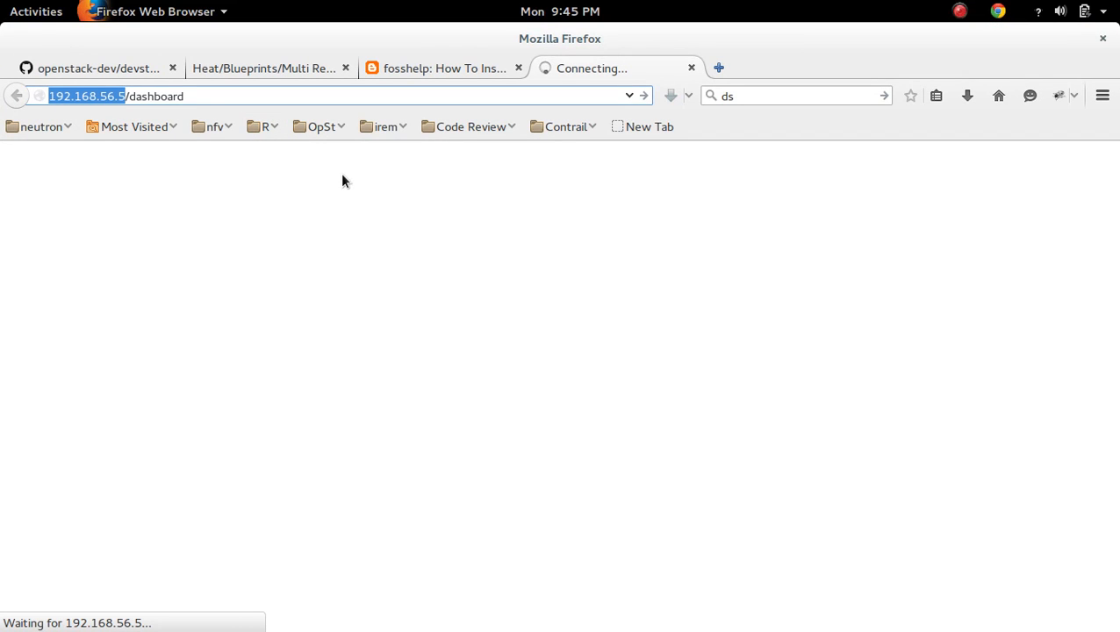
pyautogui.moveTo(382, 234)
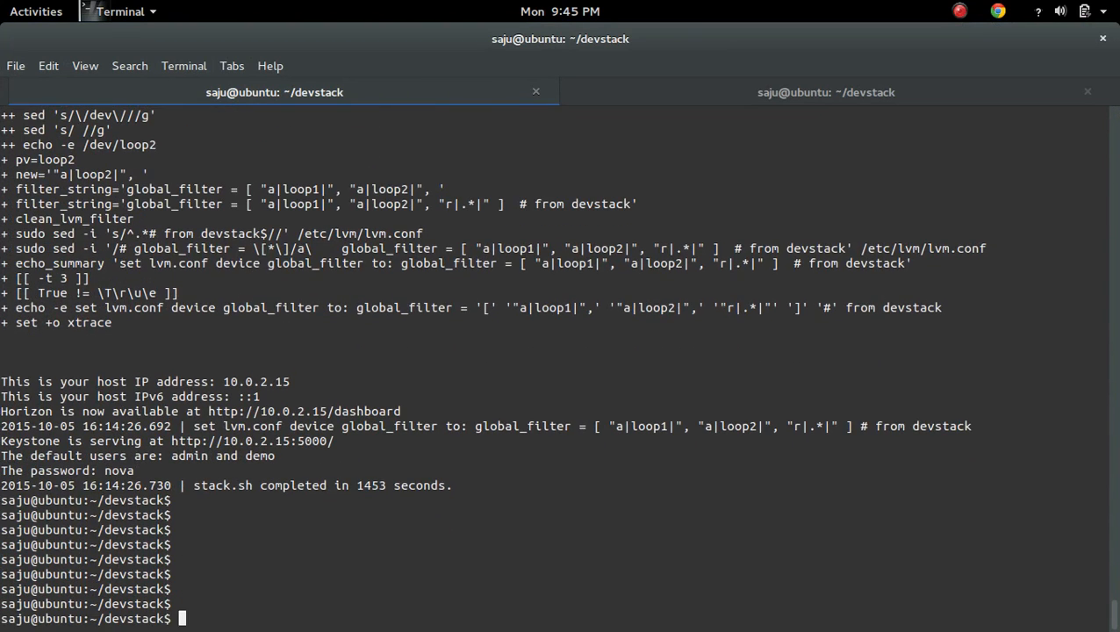
# List the devstack directory and source openrc with admin user and admin project
pyautogui.write('ls')
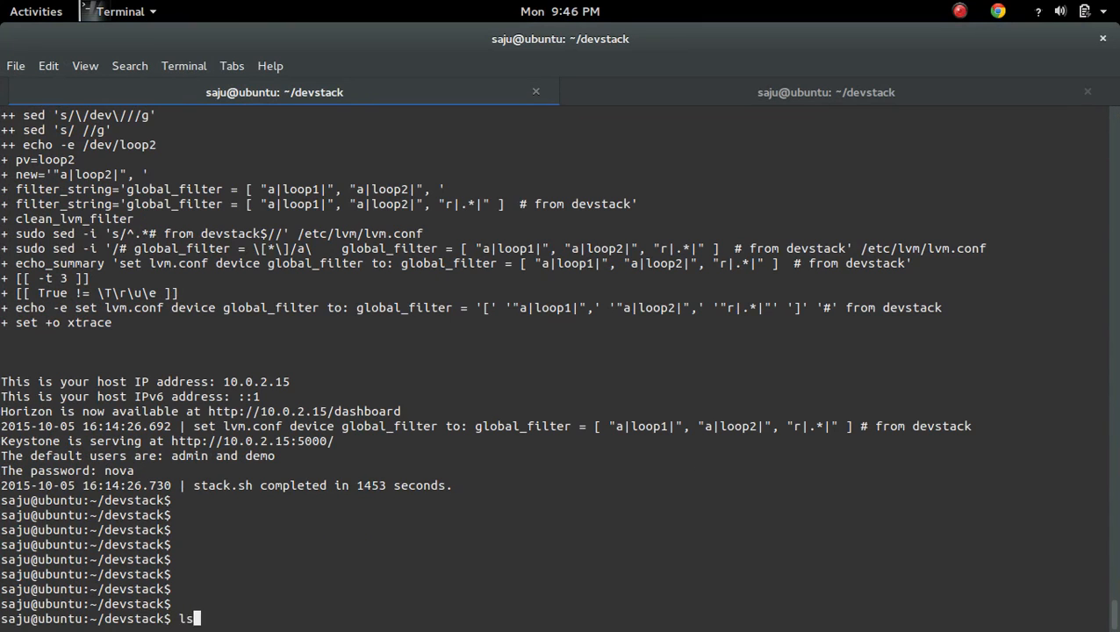
pyautogui.press('Return')
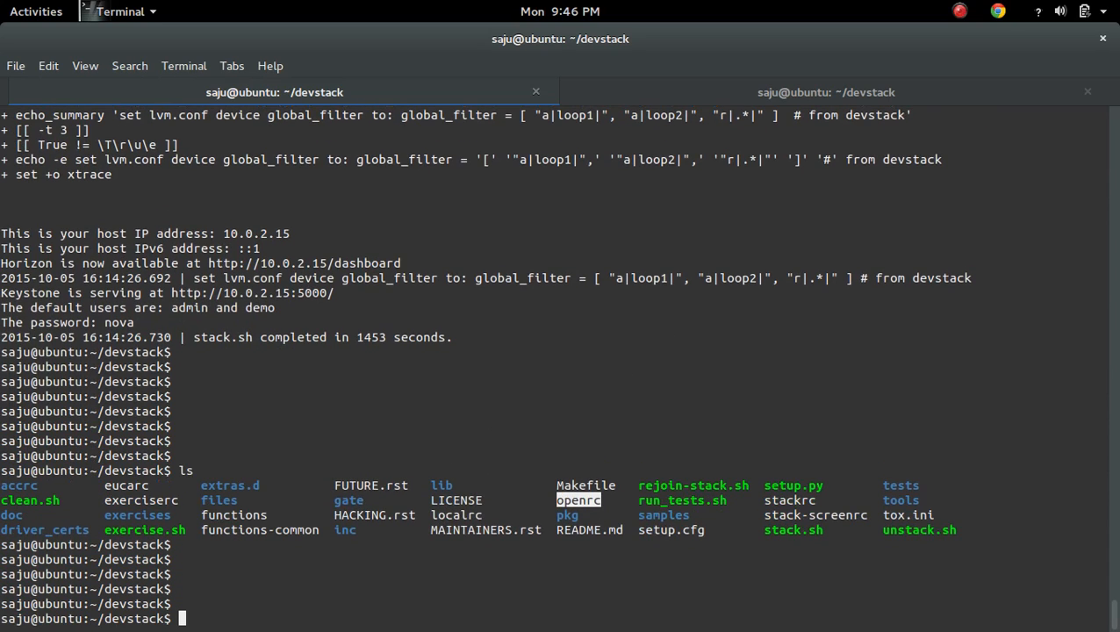
pyautogui.write('source')
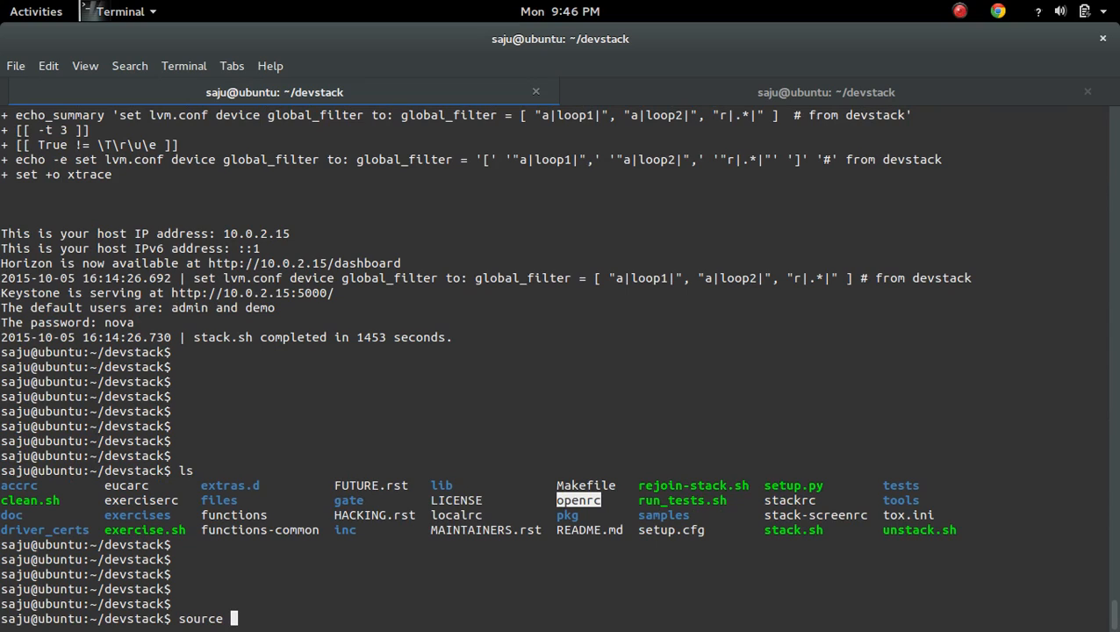
pyautogui.write('openrc')
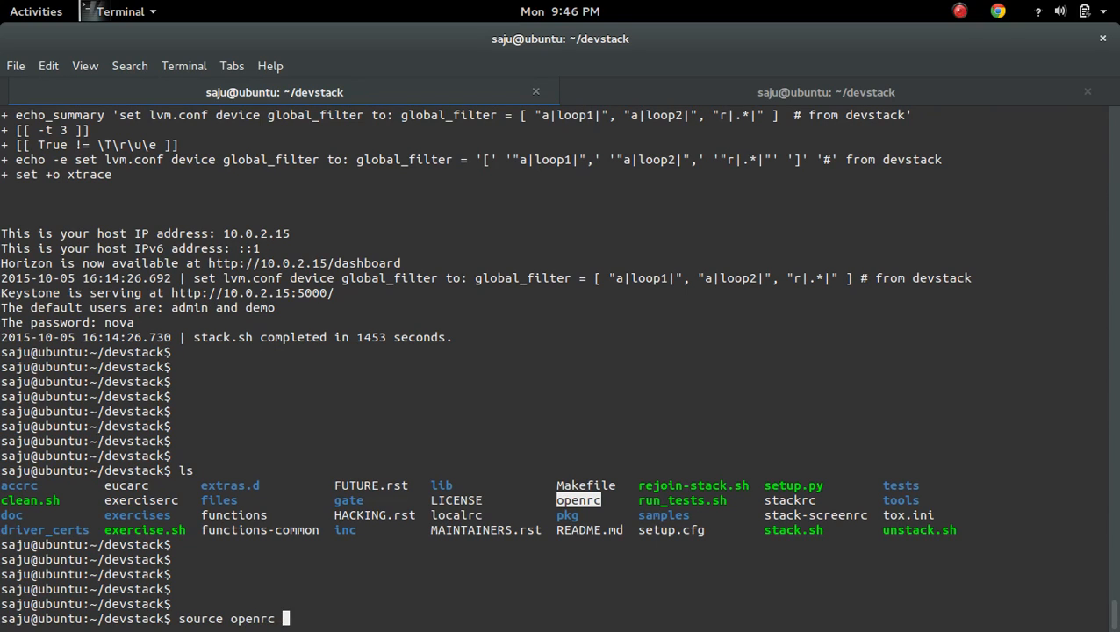
pyautogui.write('admin')
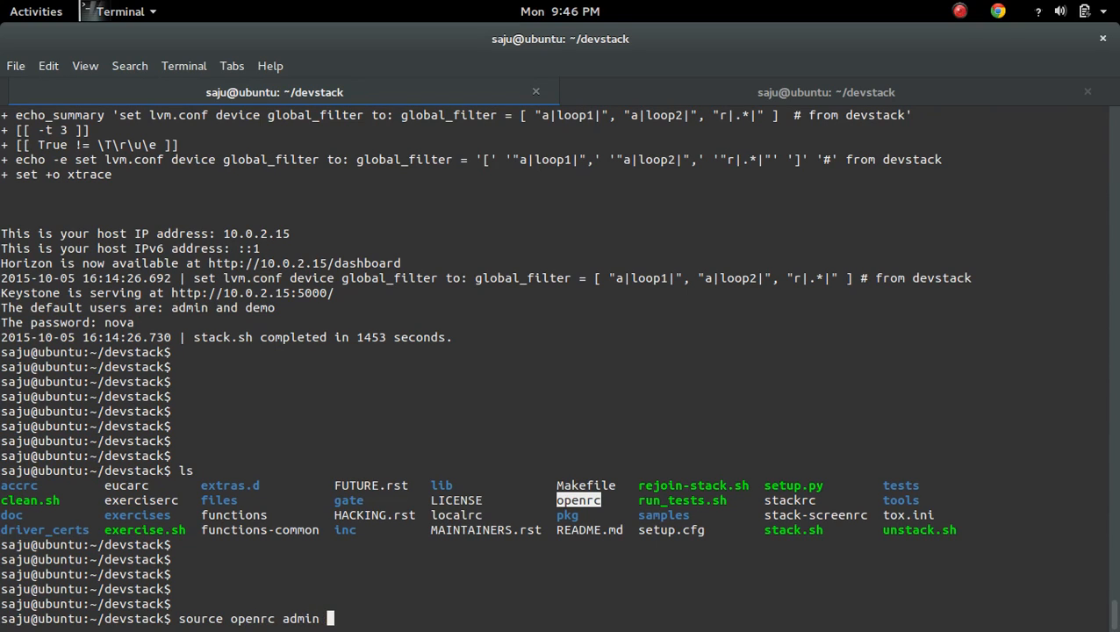
pyautogui.write('admin')
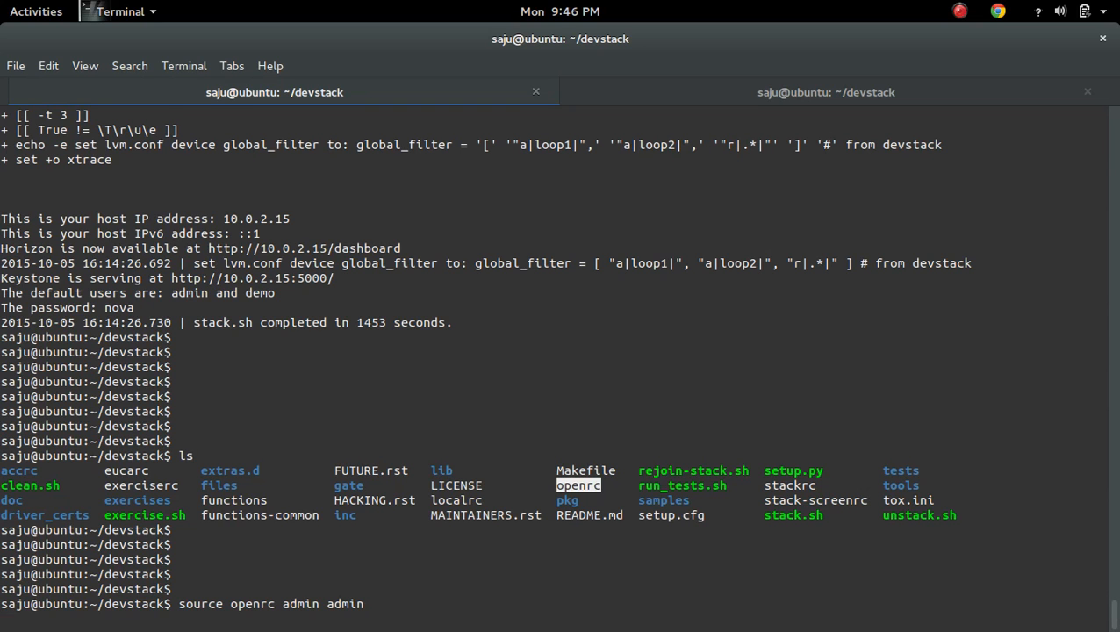
pyautogui.moveTo(500, 417)
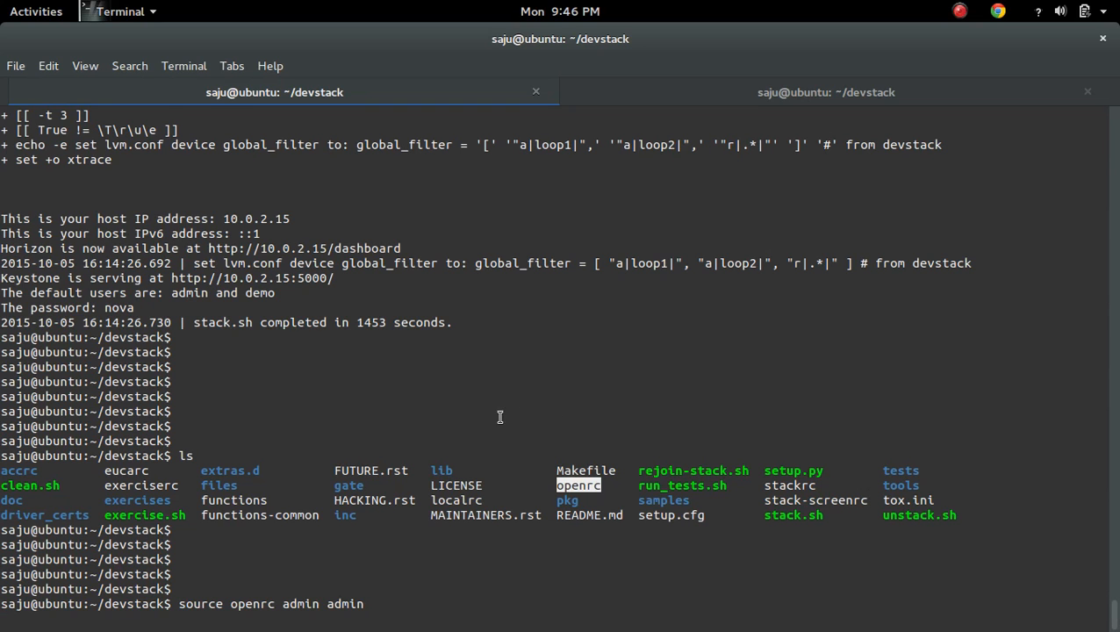
# Enter 'nova list' and bring the Horizon login page forward
pyautogui.click(36, 10)
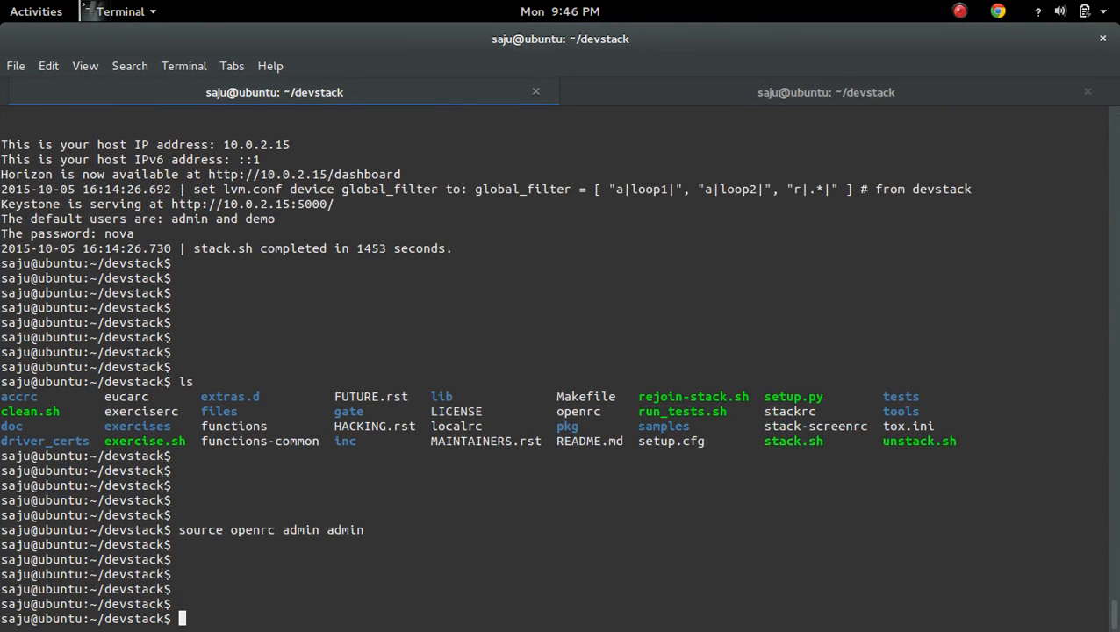
pyautogui.write('nova list')
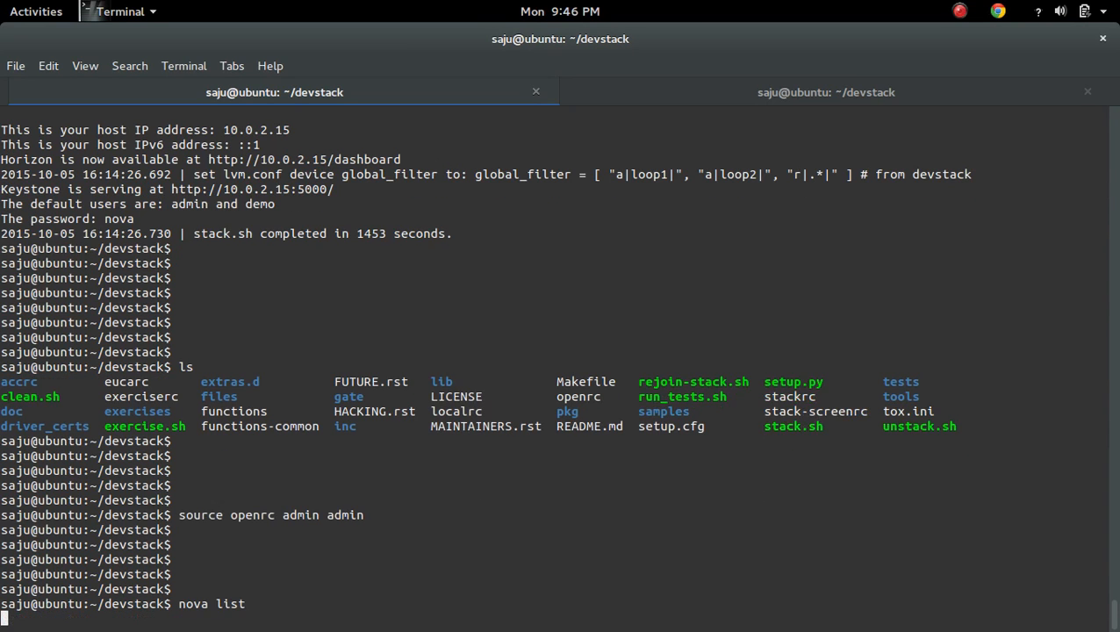
pyautogui.click(36, 12)
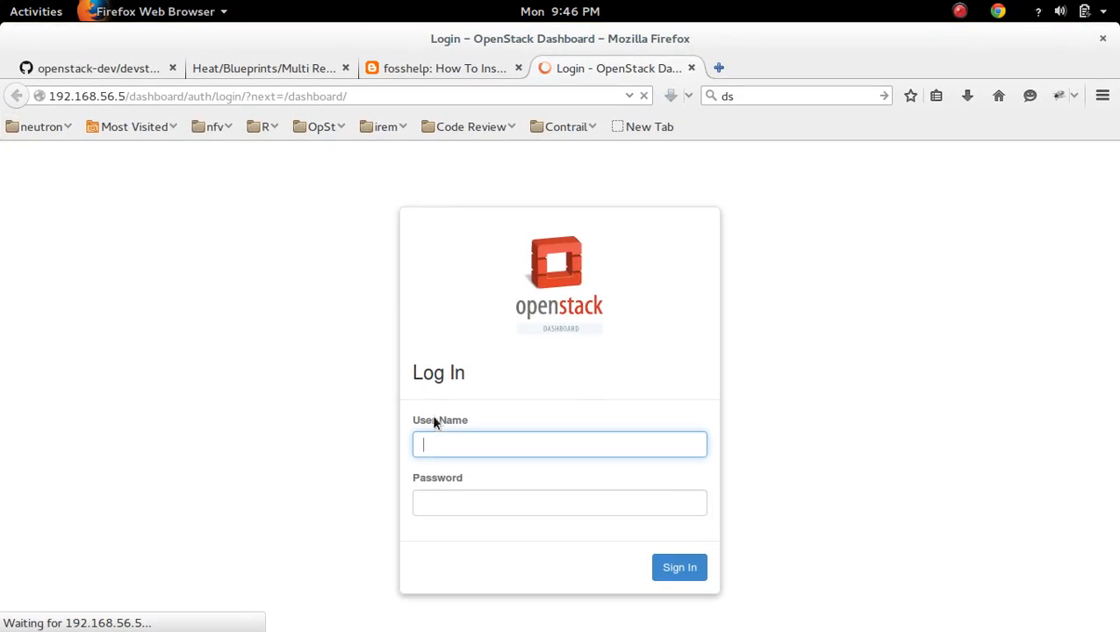
# Enter user name admin on the Horizon login page and sign in
pyautogui.write('admin')
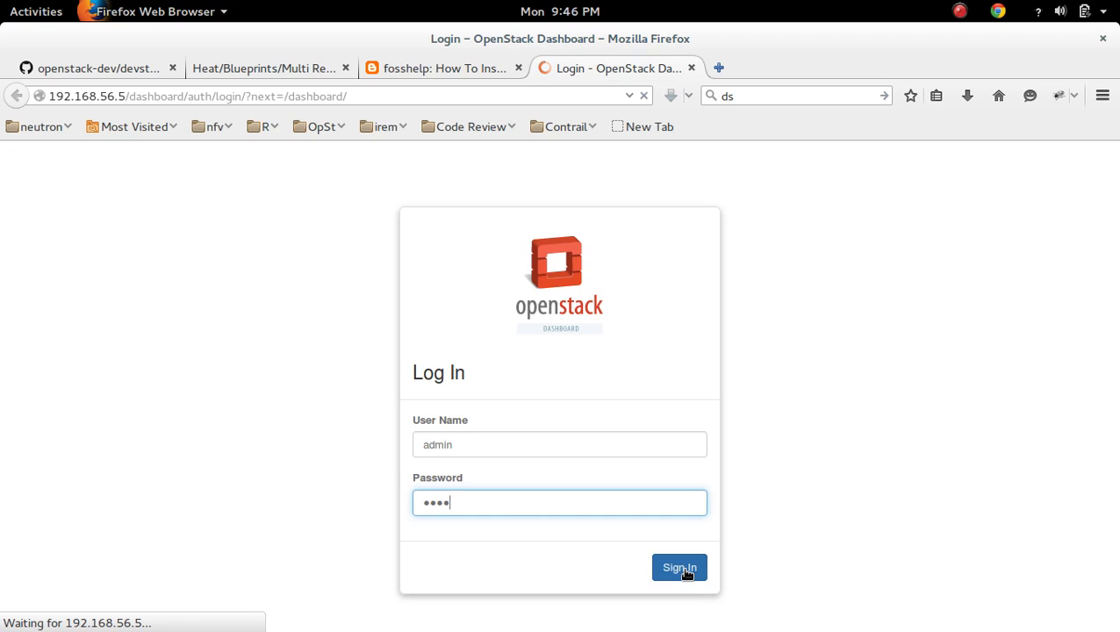
pyautogui.click(679, 567)
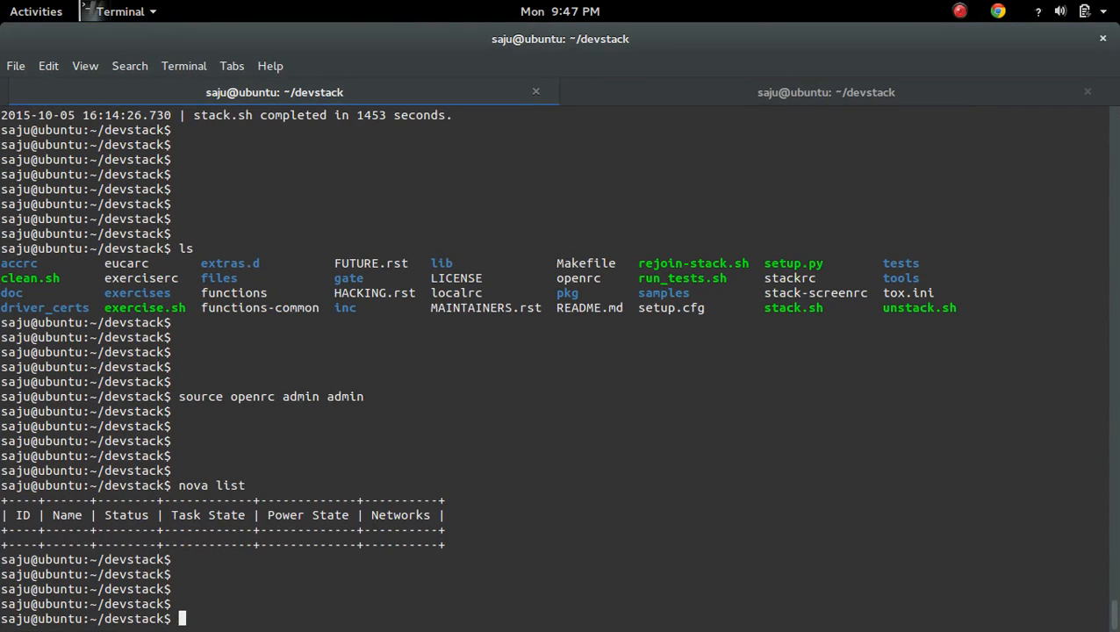
# Enter 'neutron net-list' in the terminal and bring up the window overview
pyautogui.write('neutron')
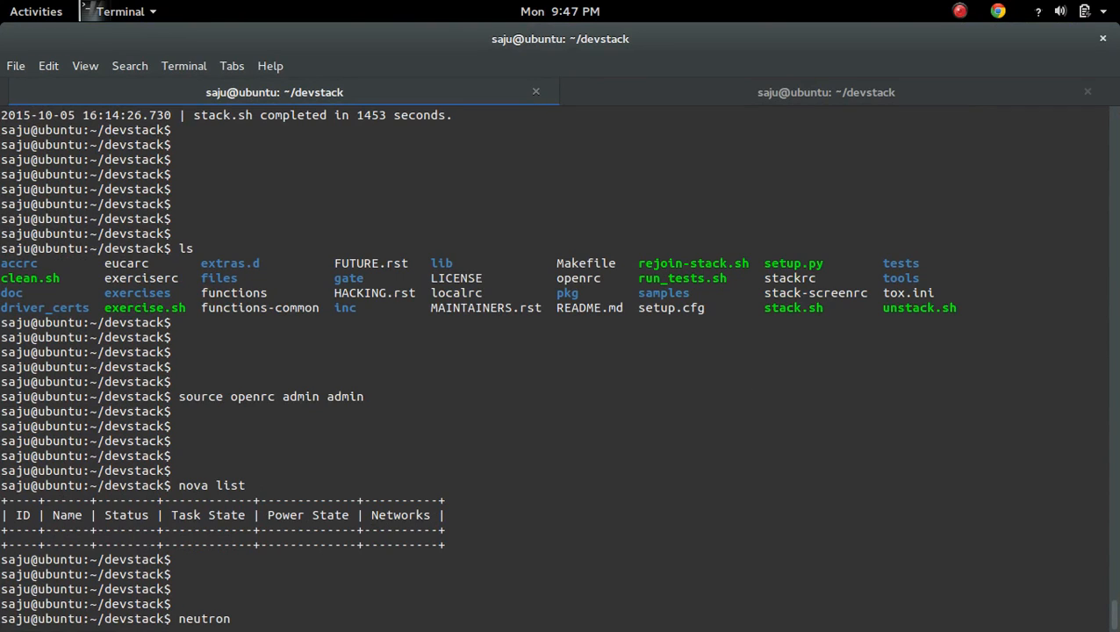
pyautogui.write('net')
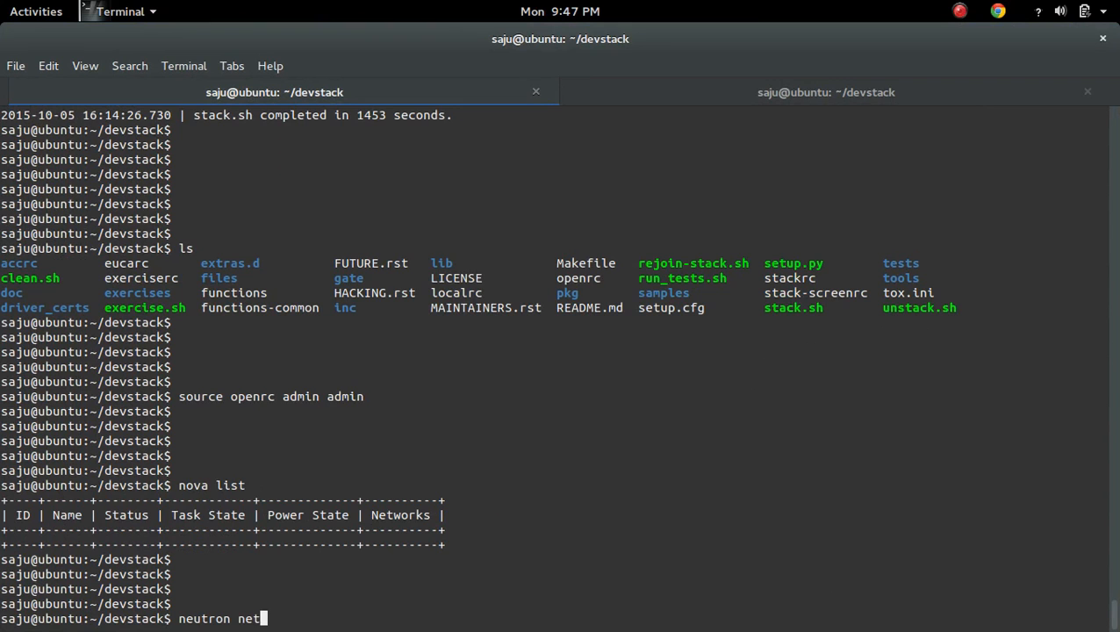
pyautogui.write('-list')
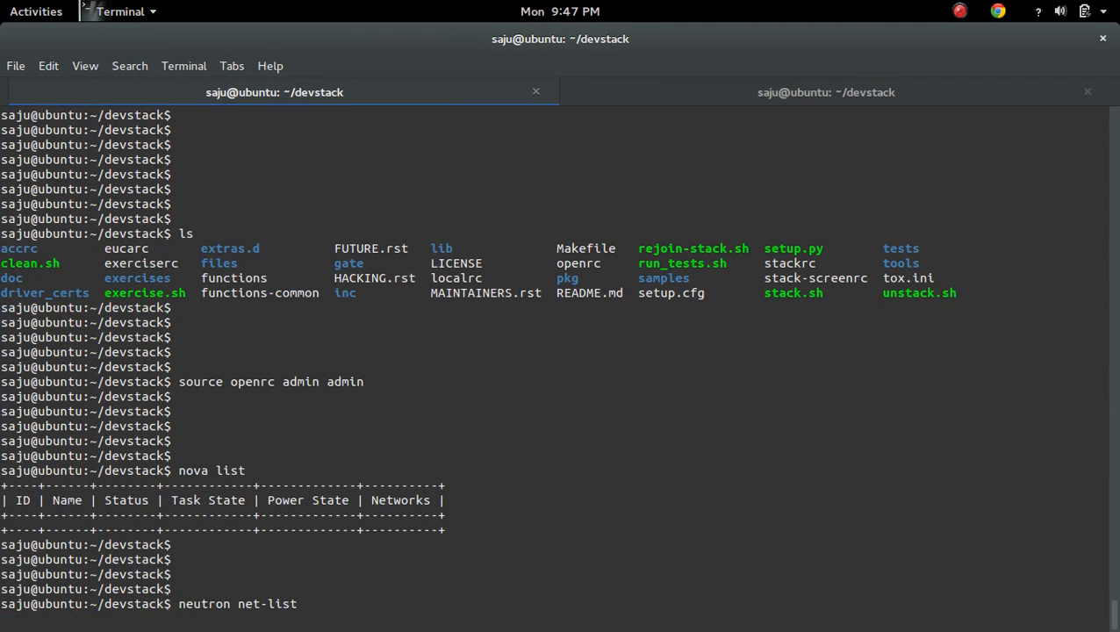
pyautogui.click(36, 11)
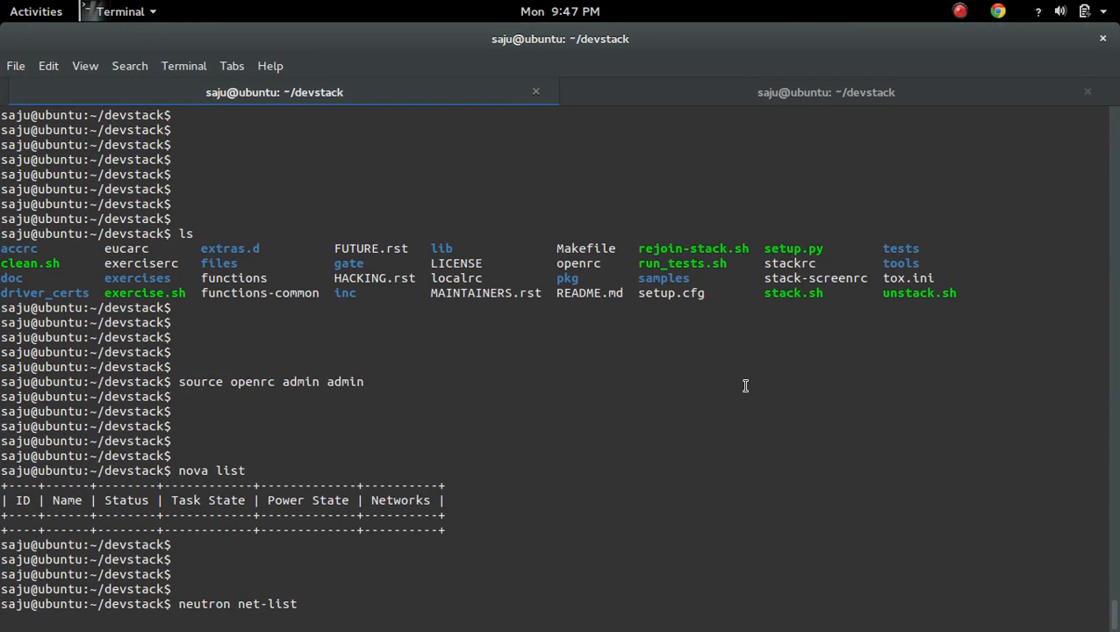
pyautogui.click(36, 11)
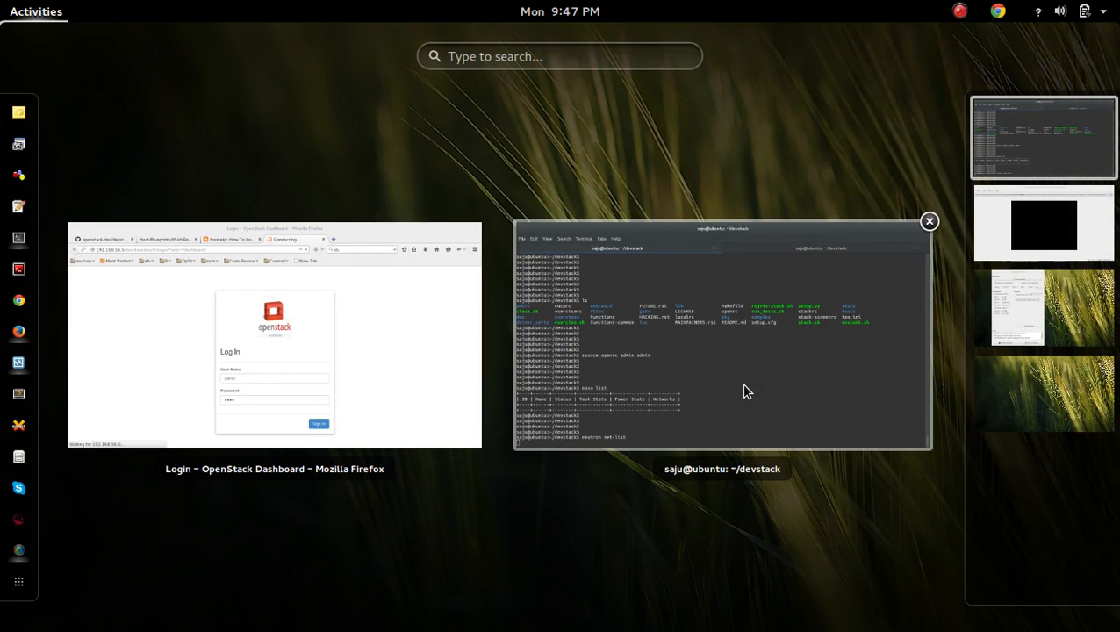
# Switch to Firefox and refresh the admin Usage Overview, which shows zero active instances
pyautogui.click(318, 424)
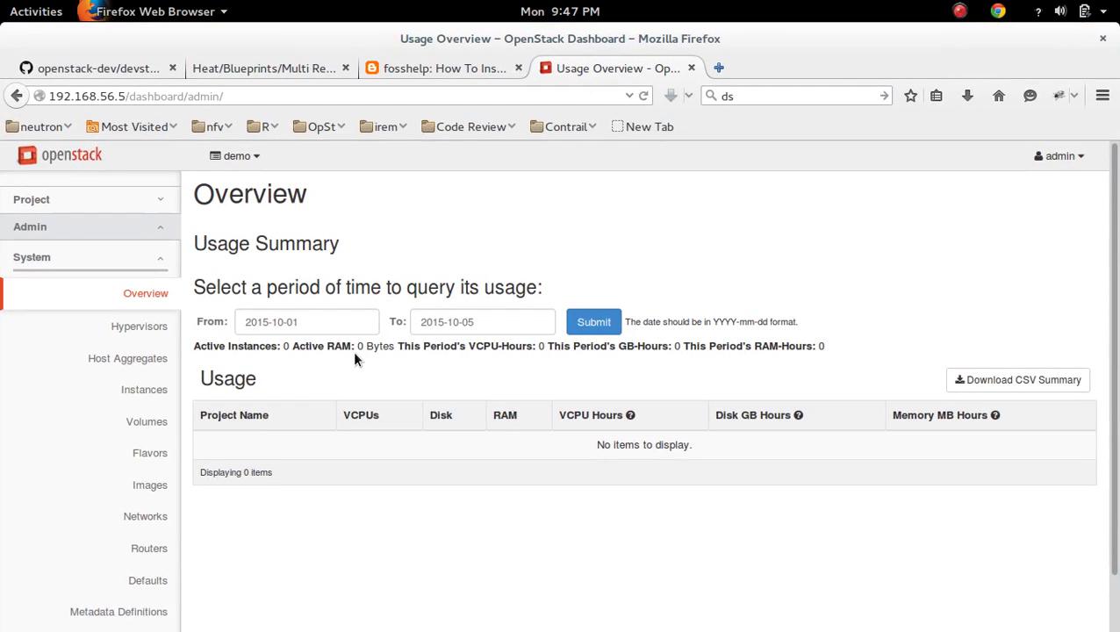
pyautogui.click(145, 293)
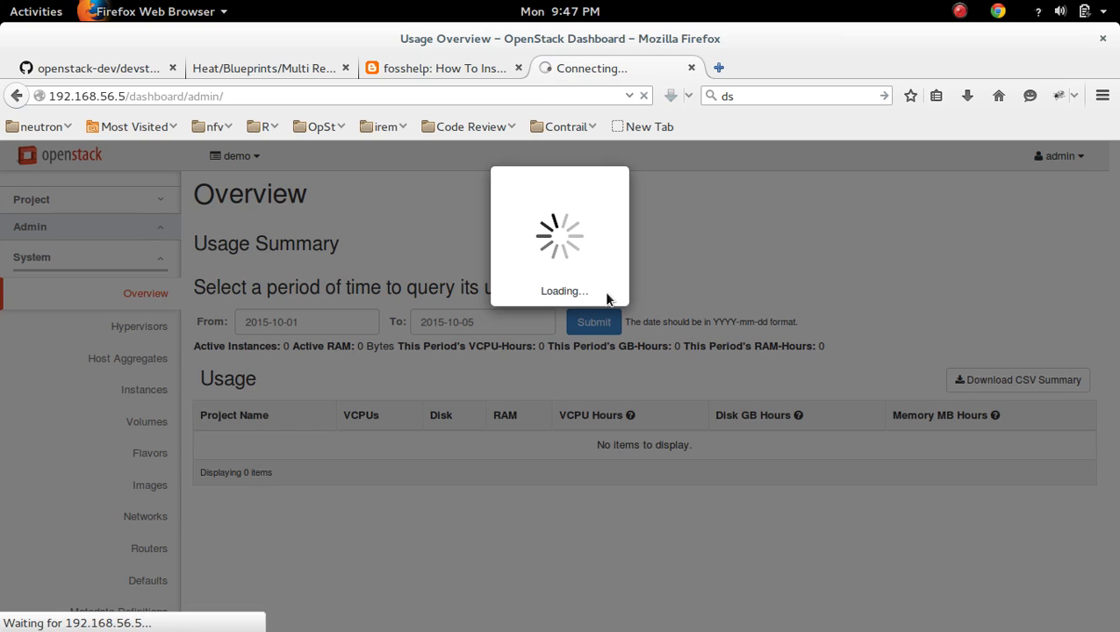
pyautogui.click(36, 10)
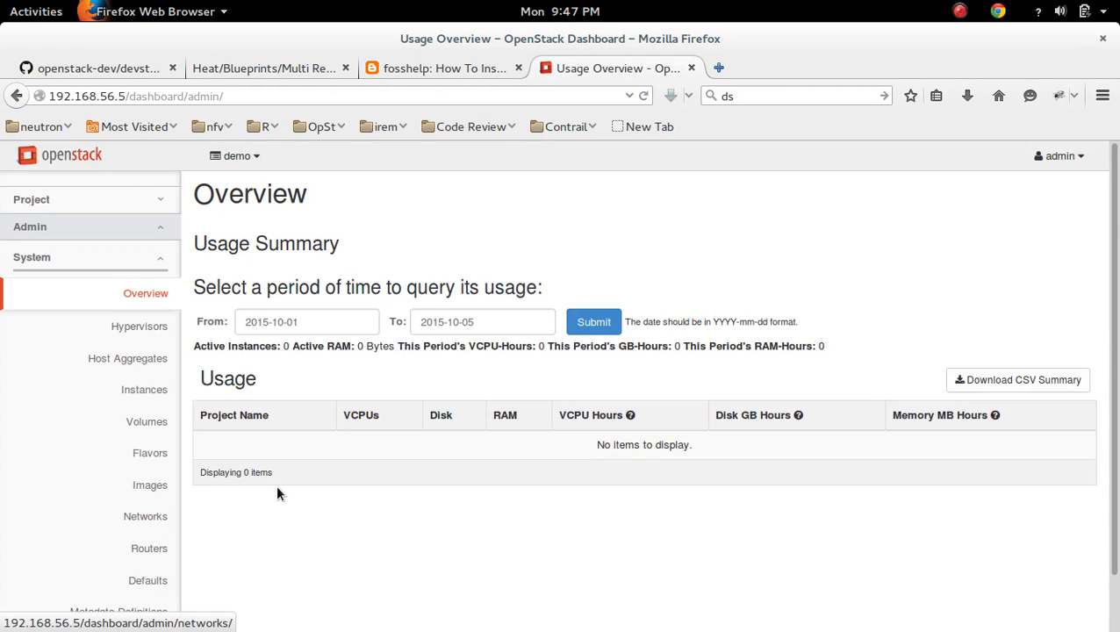
# Scroll the admin Networks page to review the private and public networks and subnets
pyautogui.scroll(-3)
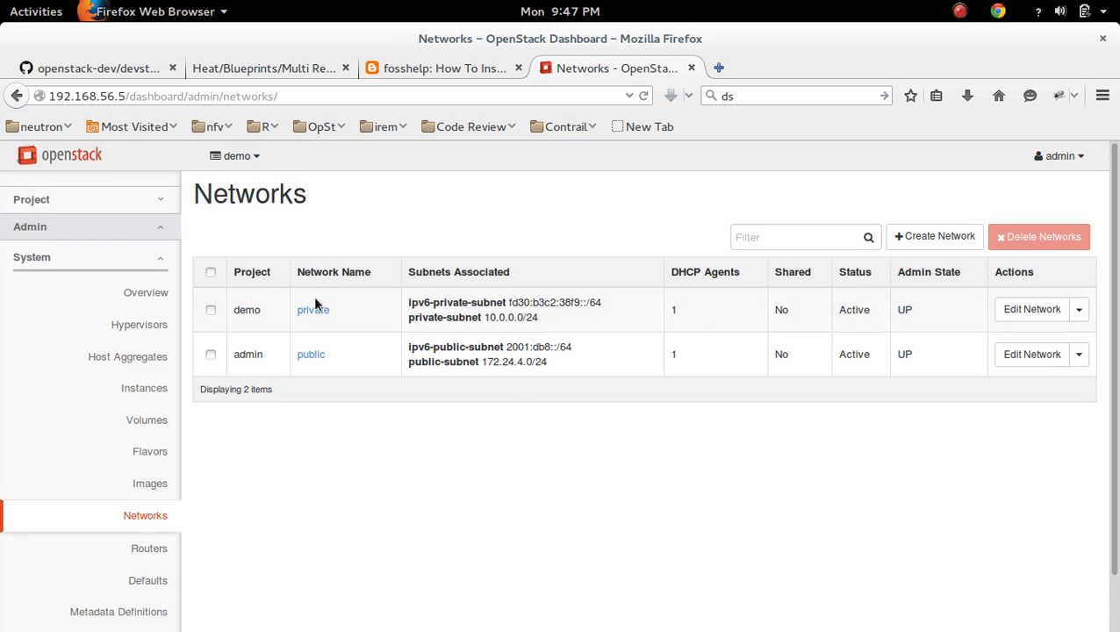
pyautogui.moveTo(247, 322)
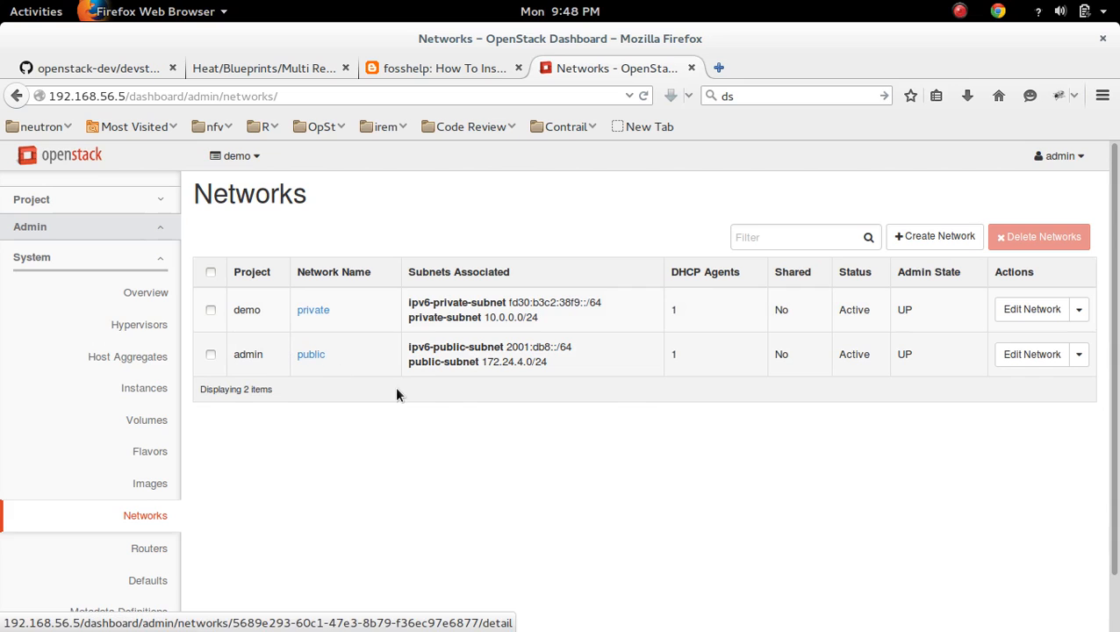
pyautogui.moveTo(708, 282)
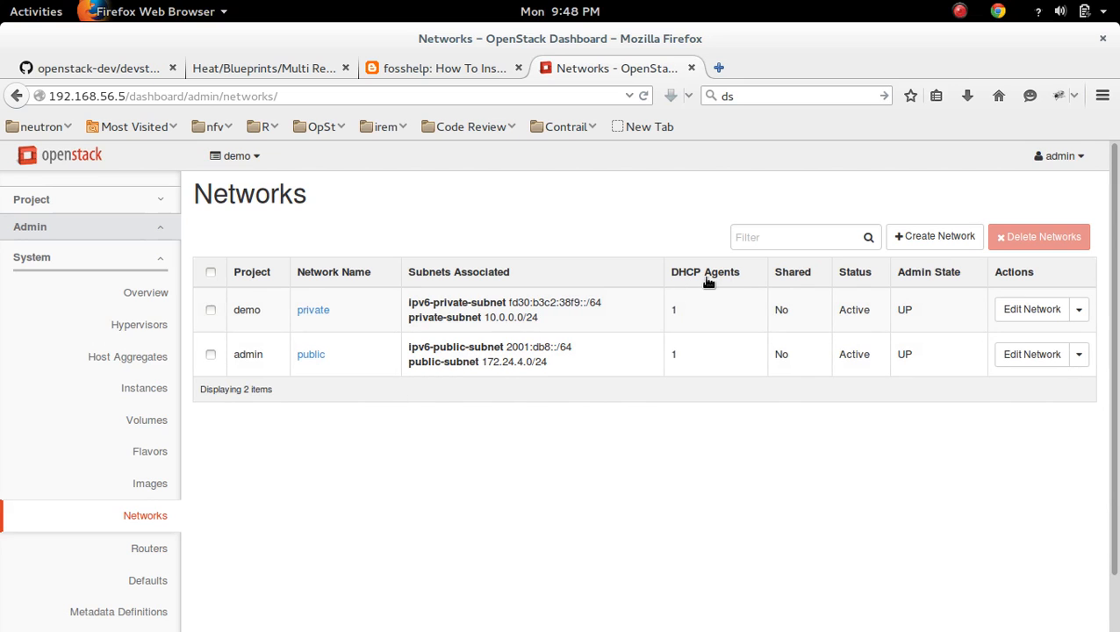
pyautogui.moveTo(800, 452)
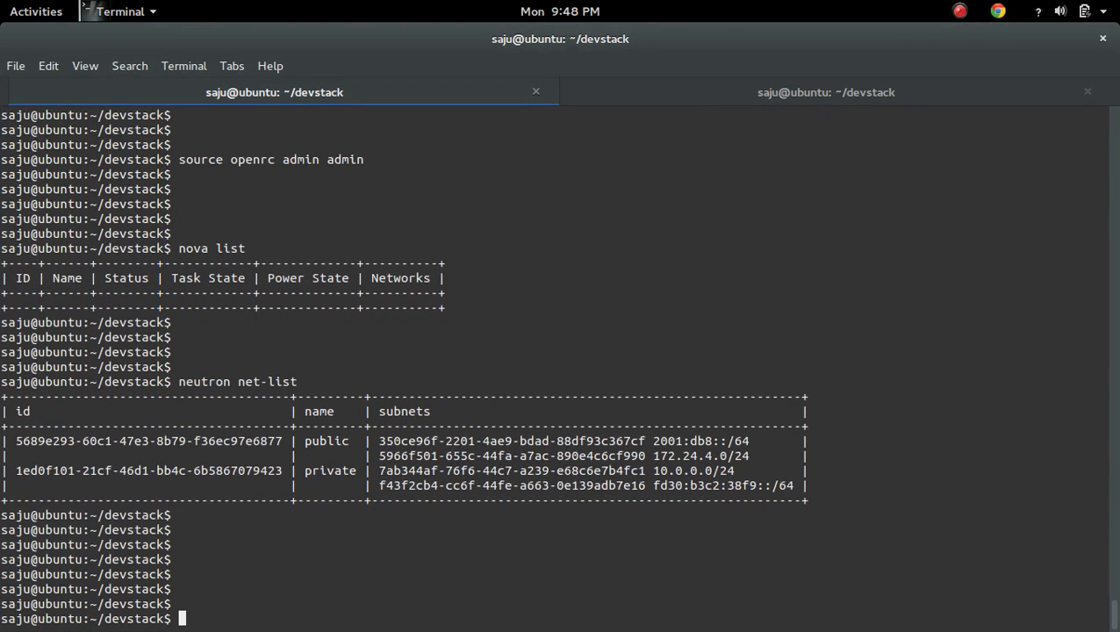
# Tab-complete 'swi' to list swift commands, clear the screen, and type 'swift list'
pyautogui.write('swi')
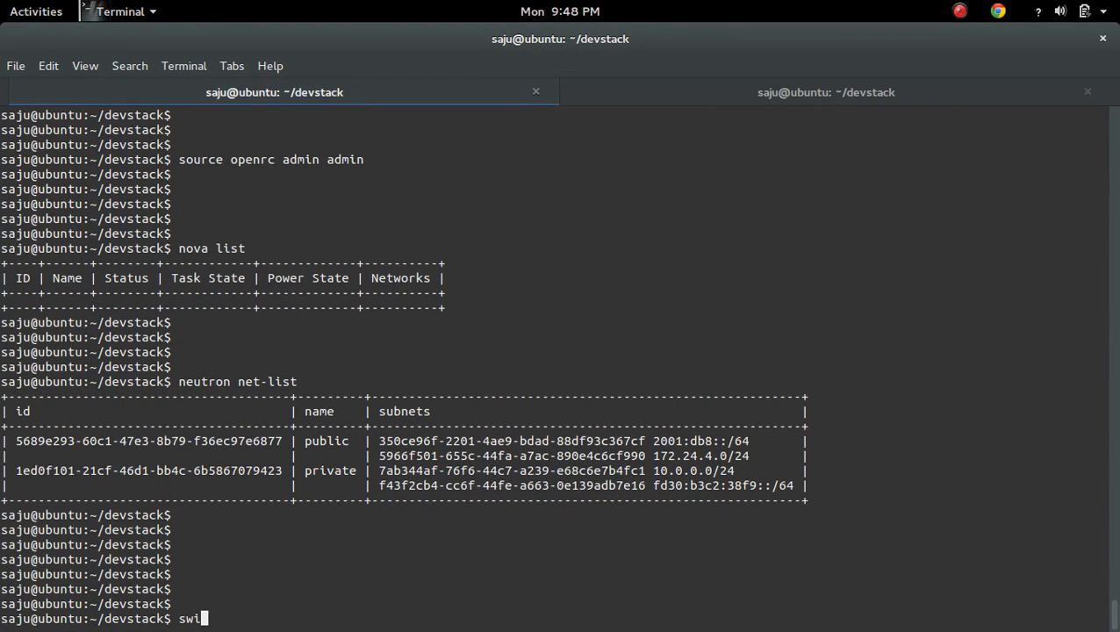
pyautogui.press('Tab')
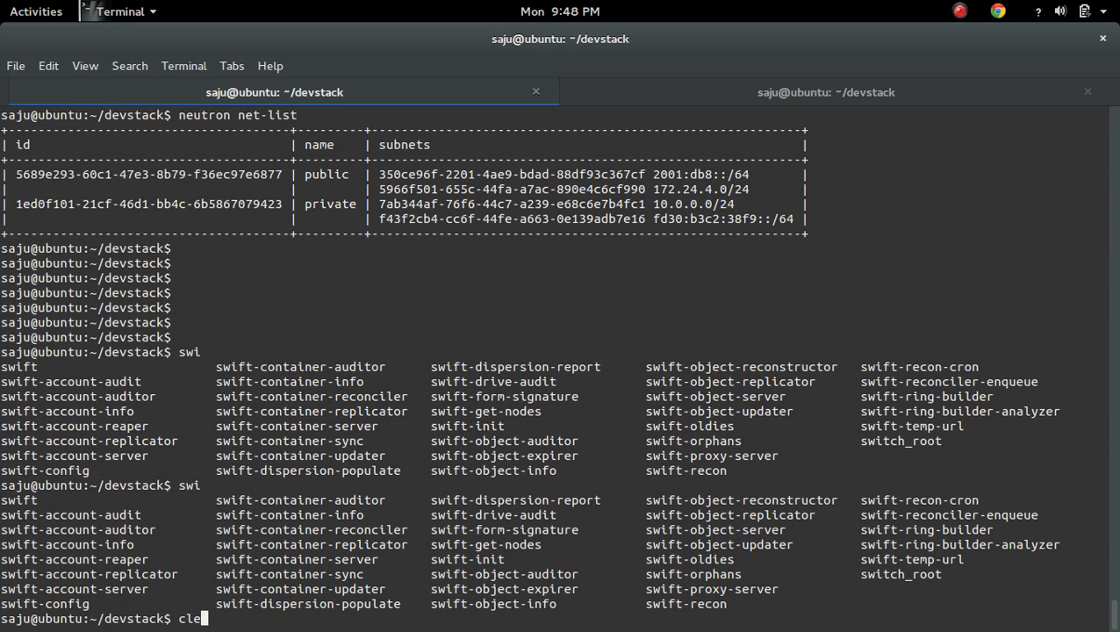
pyautogui.write('r')
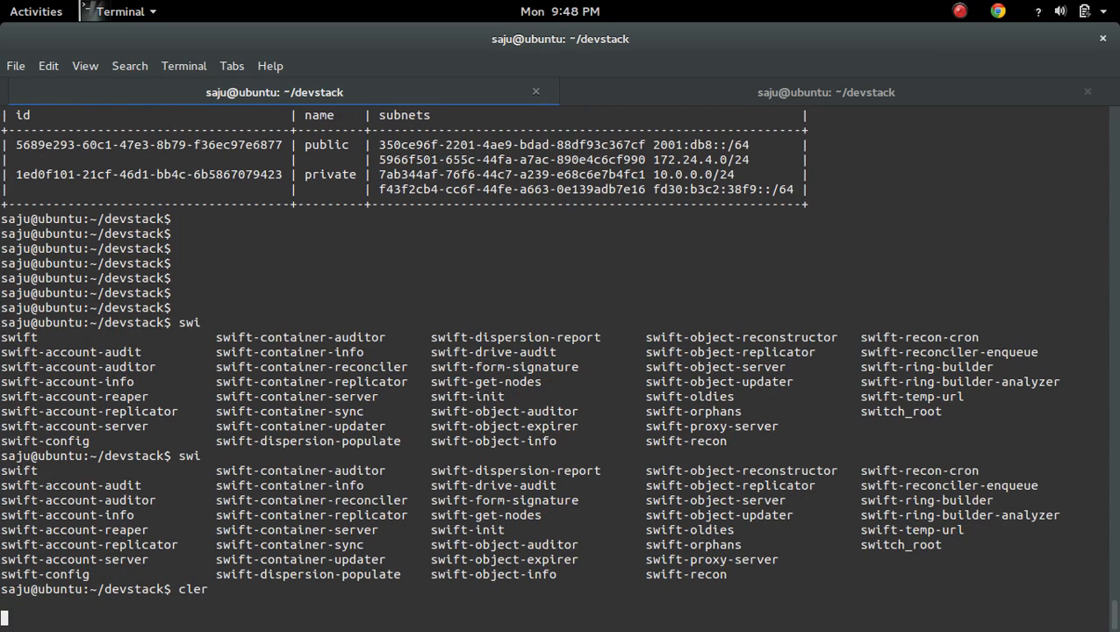
pyautogui.press('ctrl+c')
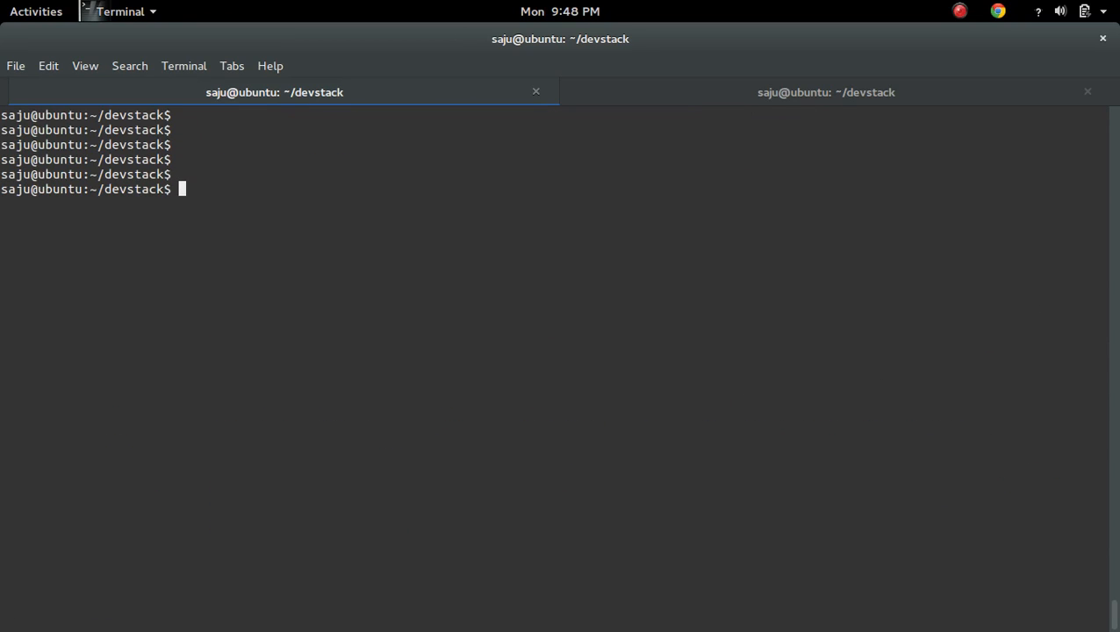
pyautogui.write('sw')
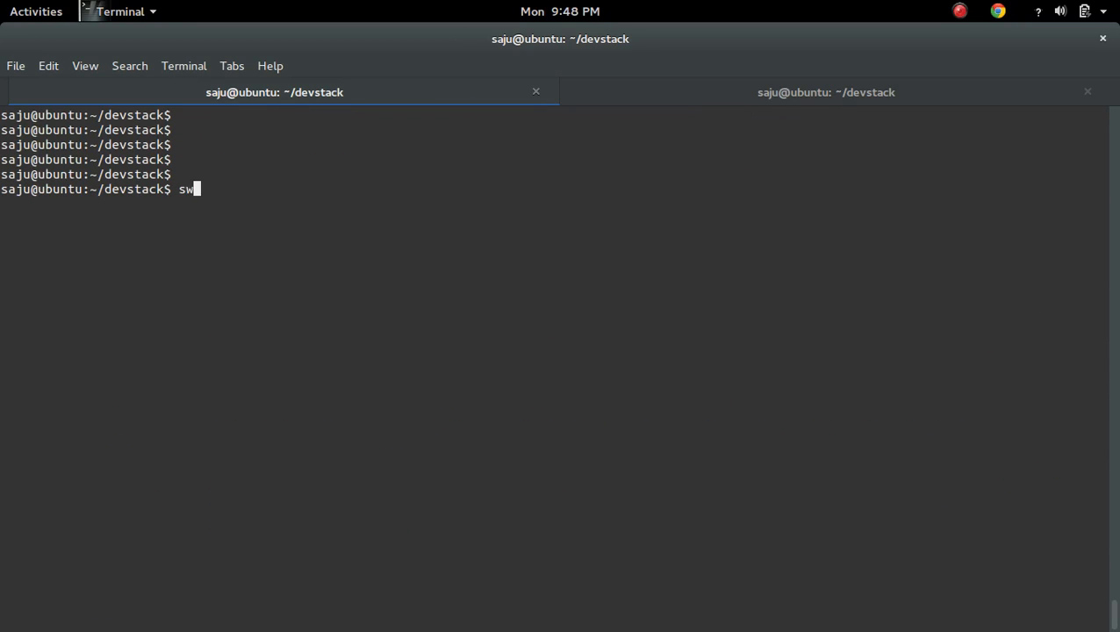
pyautogui.write('ift li')
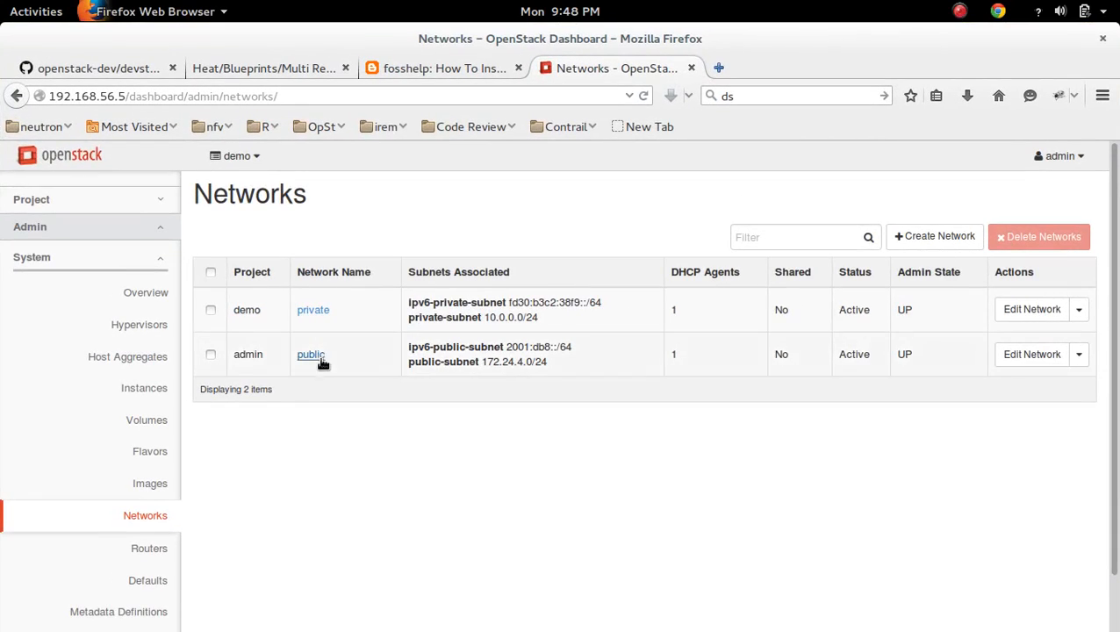
# Open Admin > System > Routers showing router1 on the public network, then collapse the group
pyautogui.scroll(-3)
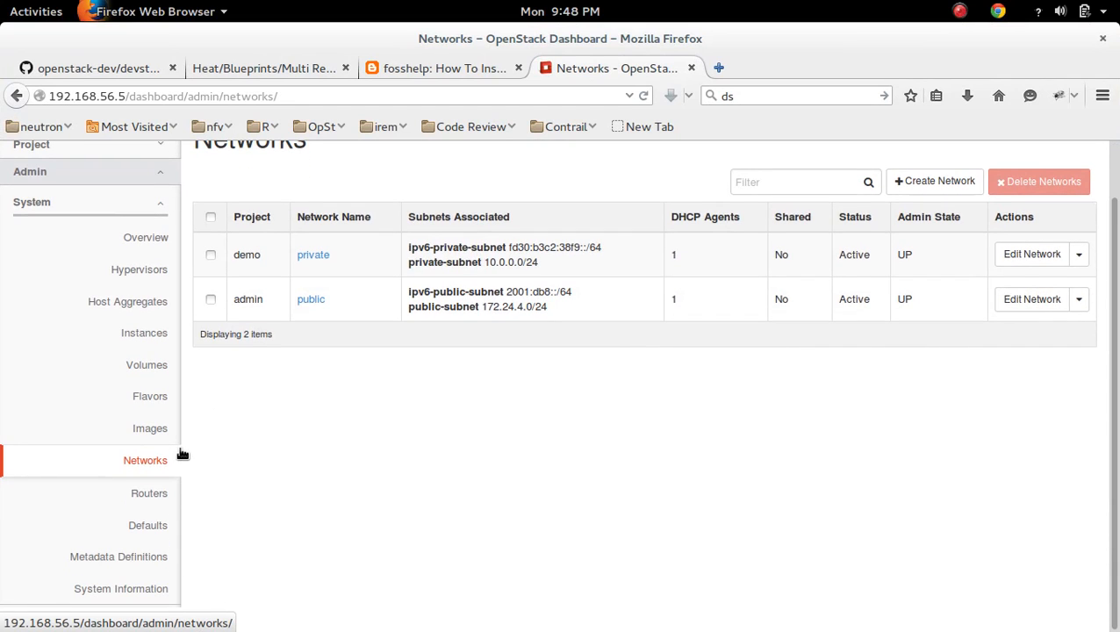
pyautogui.click(145, 459)
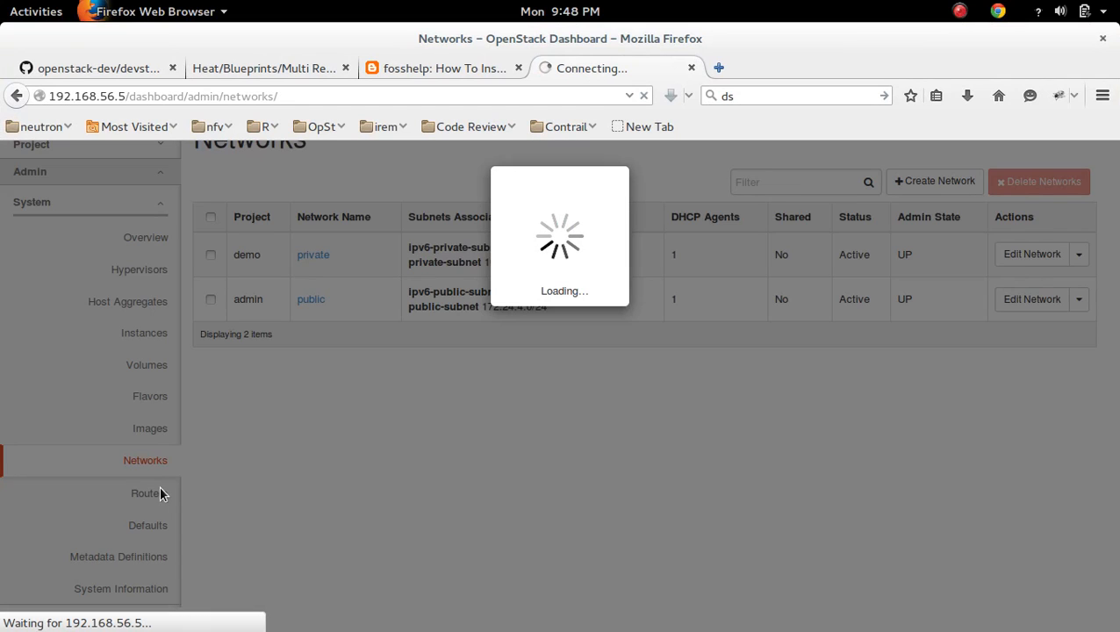
pyautogui.click(145, 492)
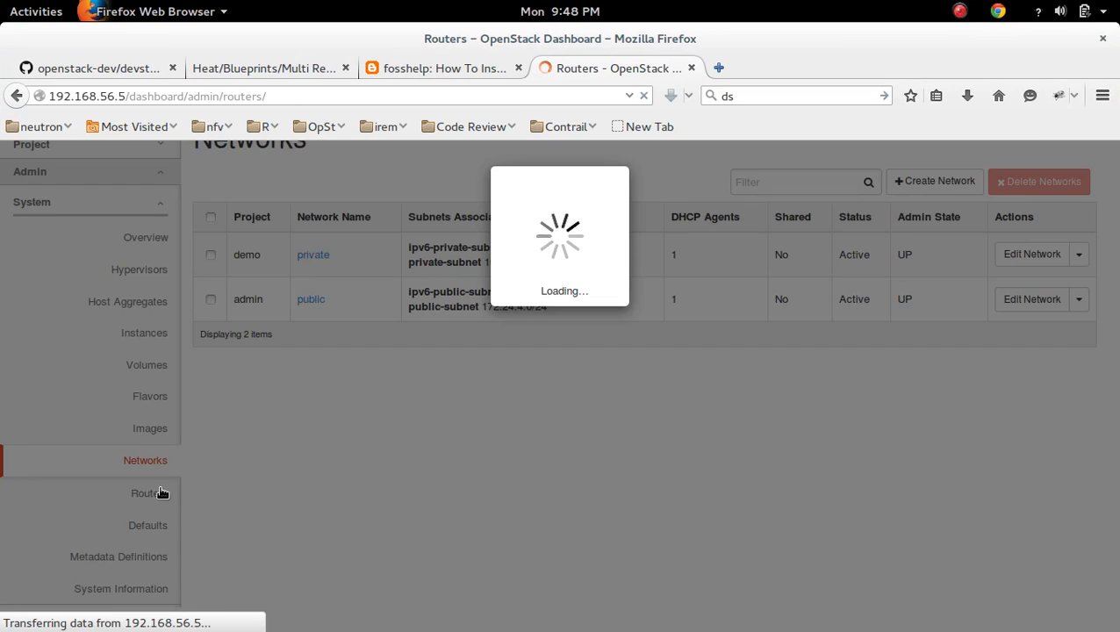
pyautogui.click(149, 492)
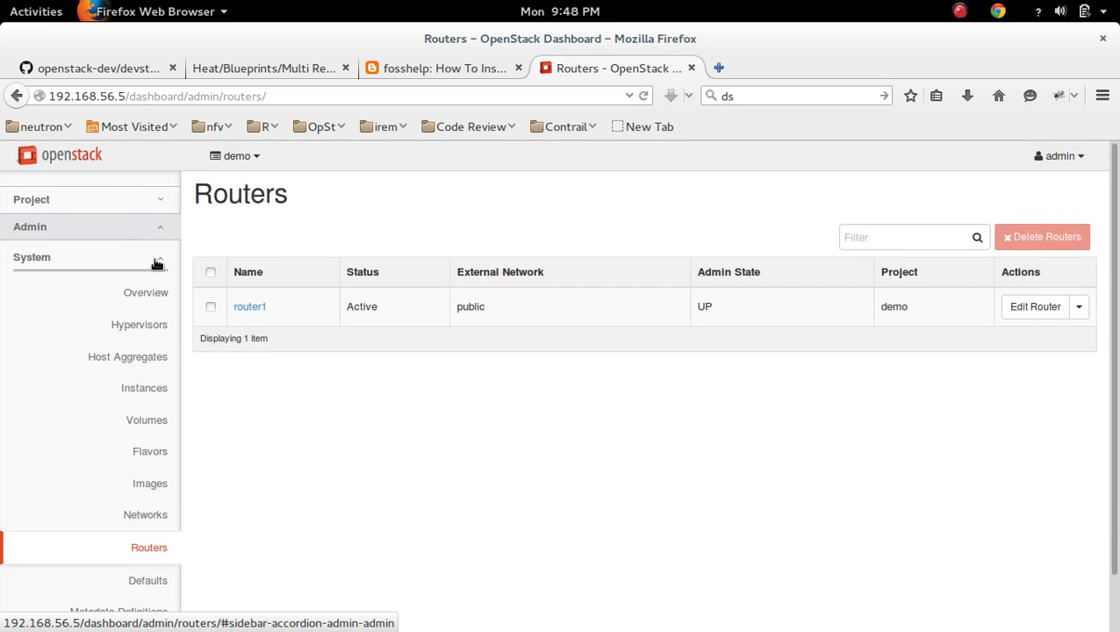
pyautogui.scroll(-3)
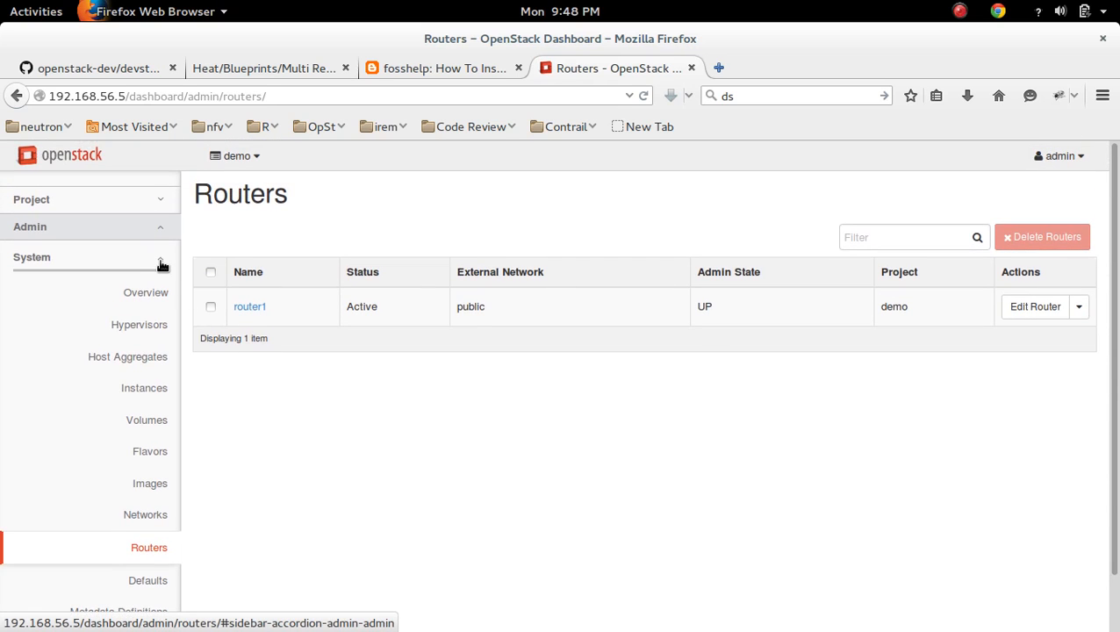
pyautogui.click(237, 155)
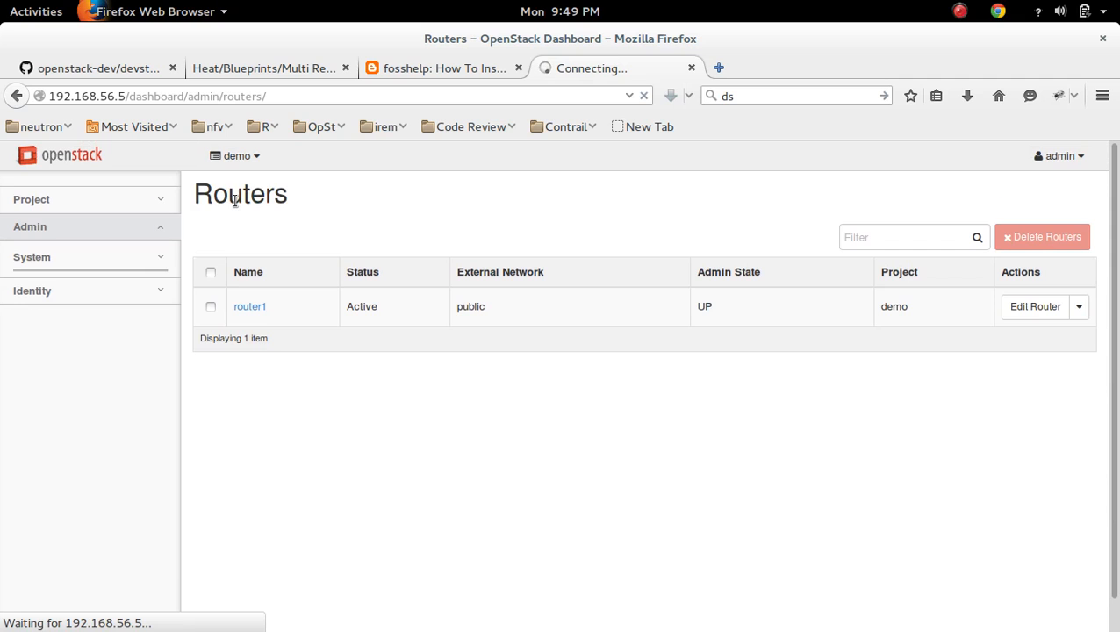
# Switch to the admin project and open Project > Network > Network Topology
pyautogui.click(36, 10)
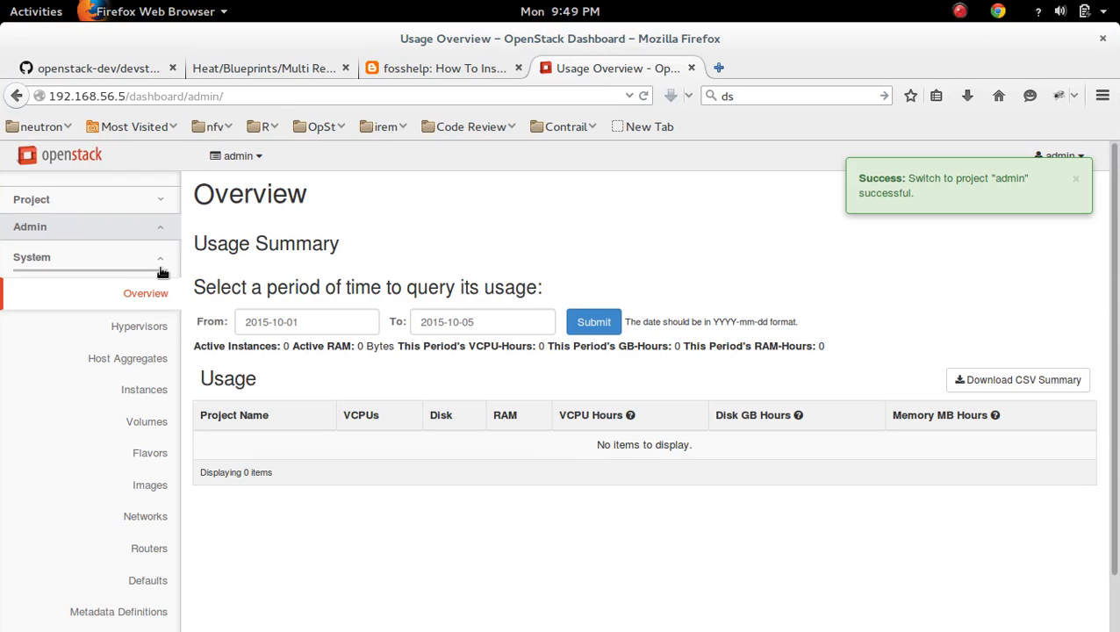
pyautogui.click(31, 257)
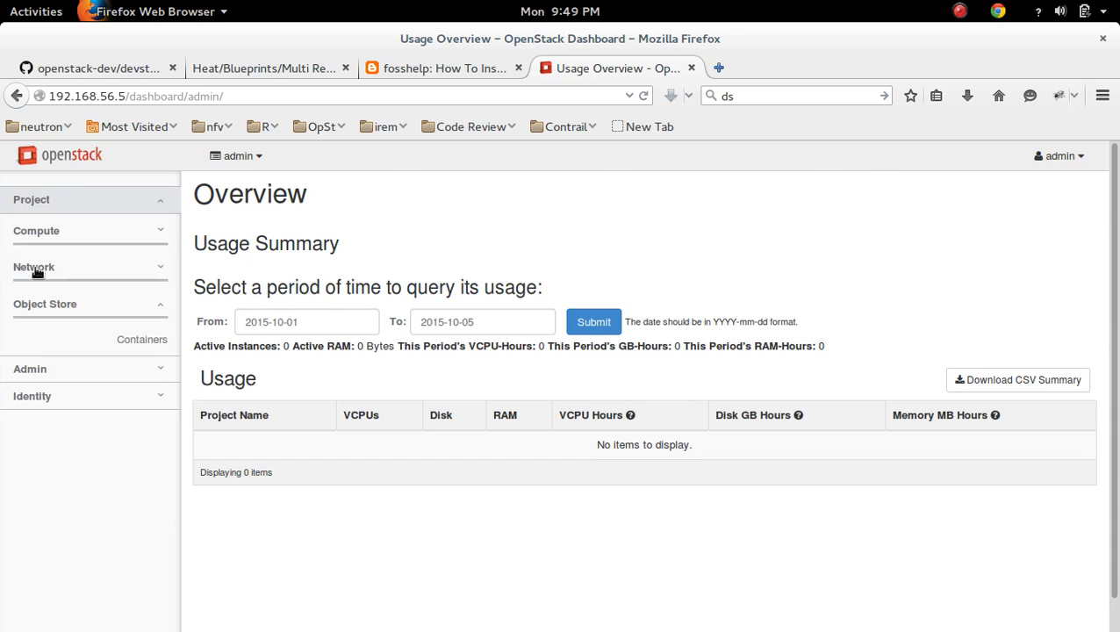
pyautogui.click(34, 267)
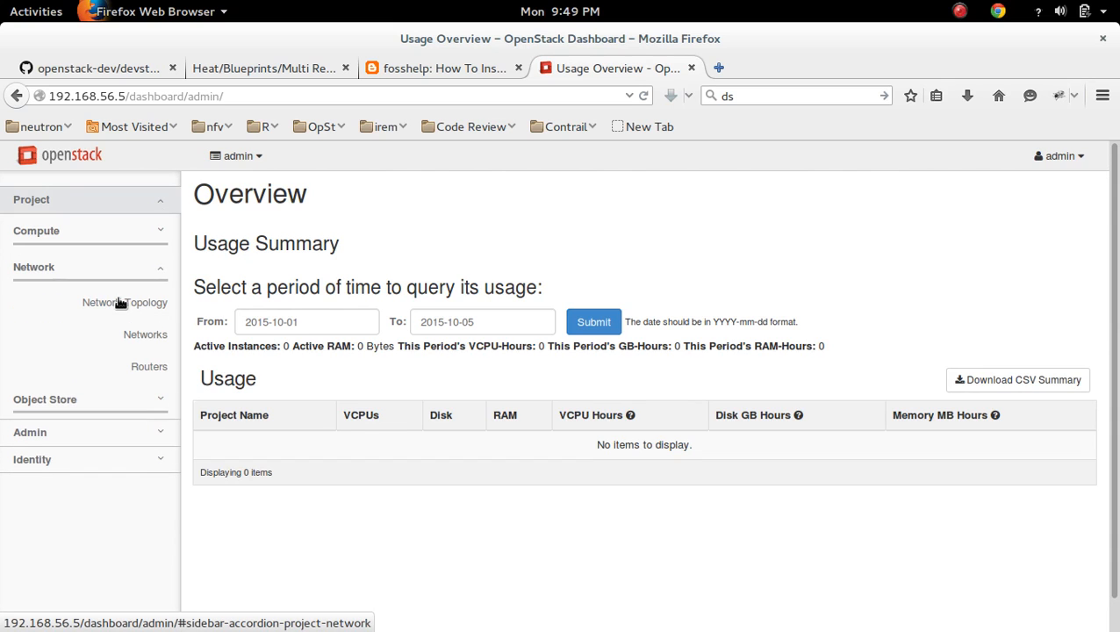
pyautogui.click(125, 302)
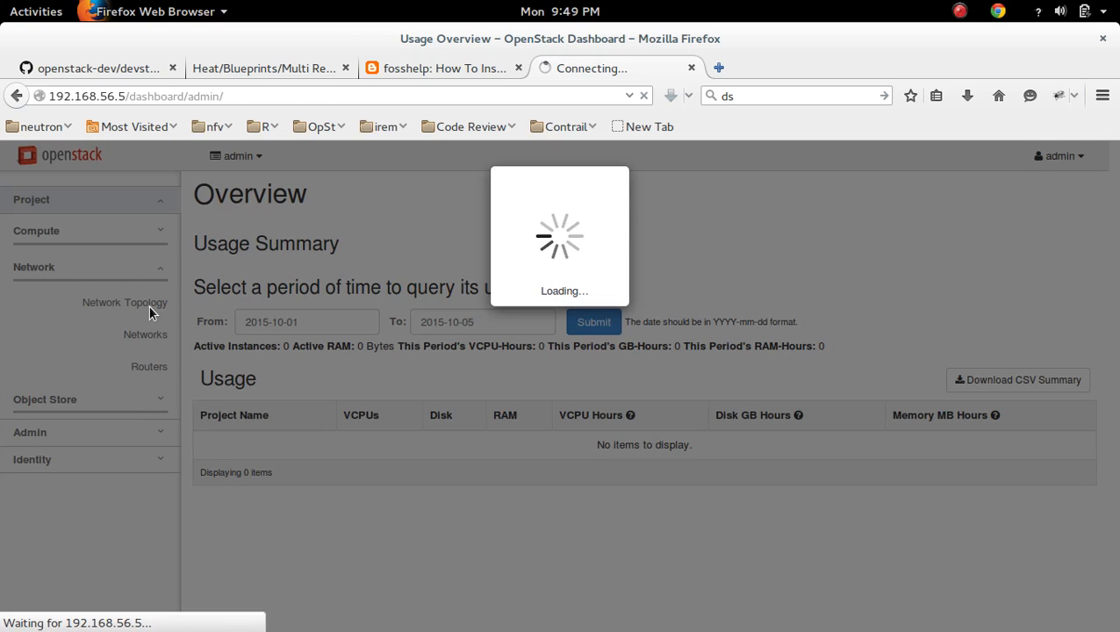
pyautogui.click(124, 302)
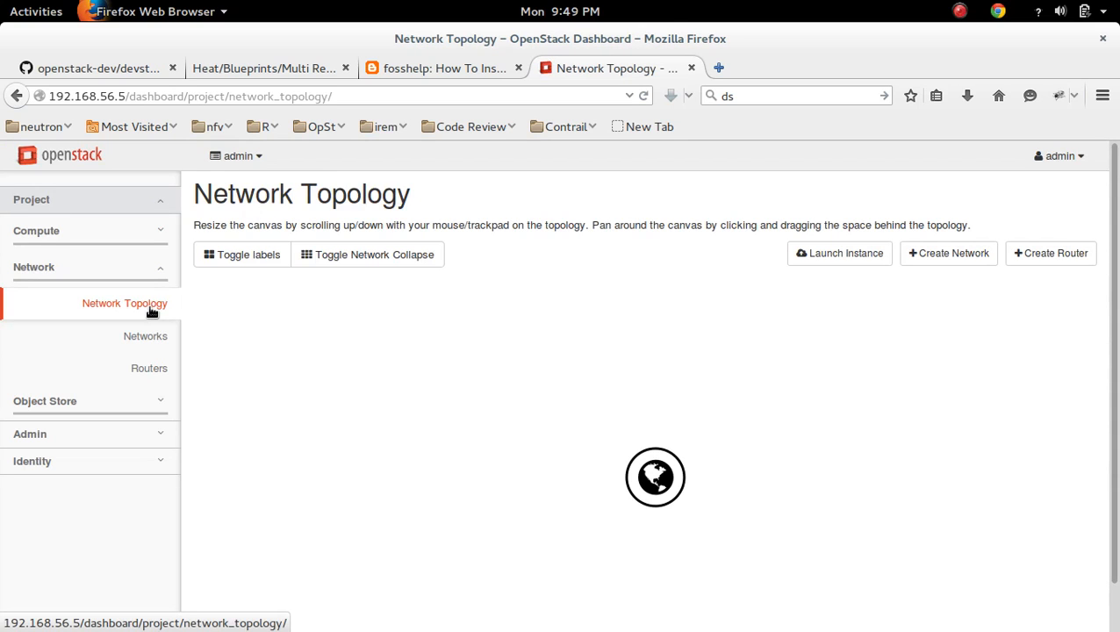
pyautogui.moveTo(538, 334)
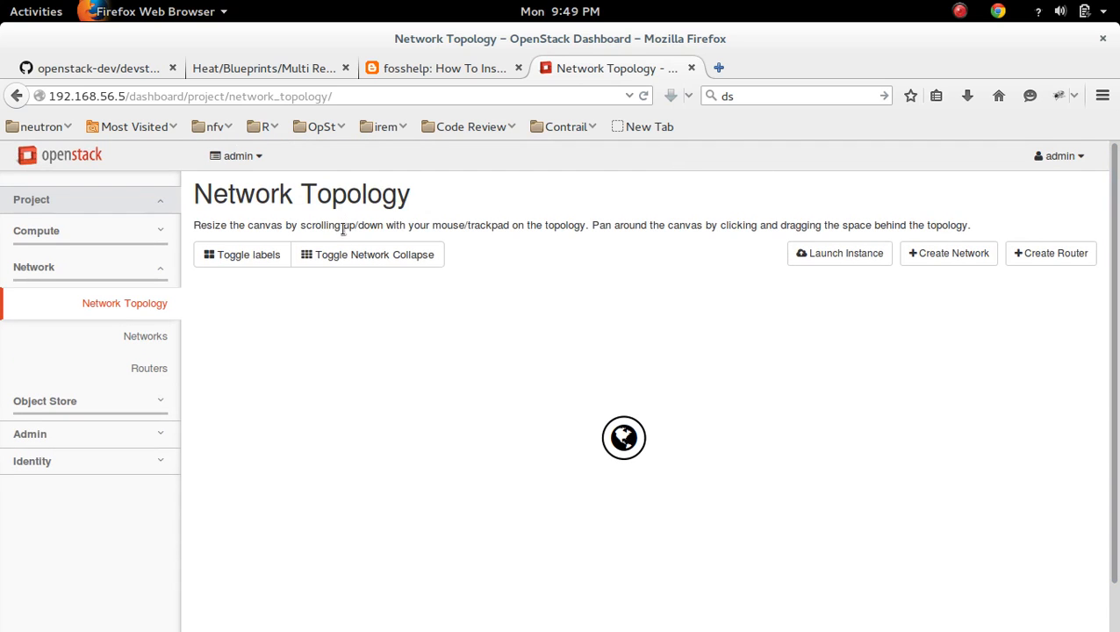
pyautogui.click(145, 336)
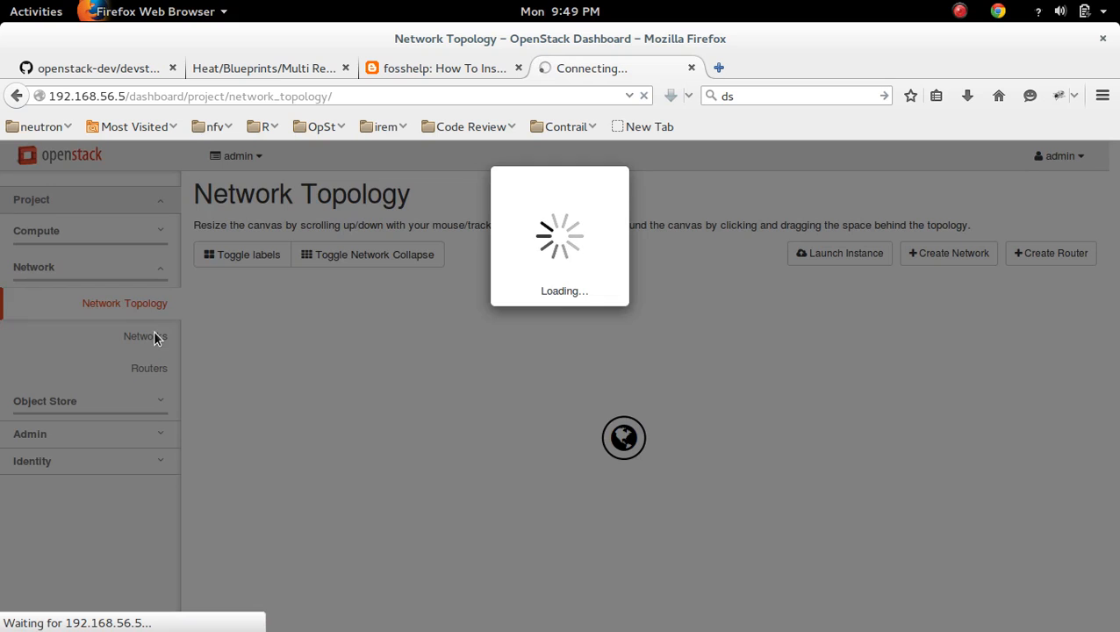
# Check admin's Networks (only public) and Routers (none), then open the empty Containers page
pyautogui.click(143, 336)
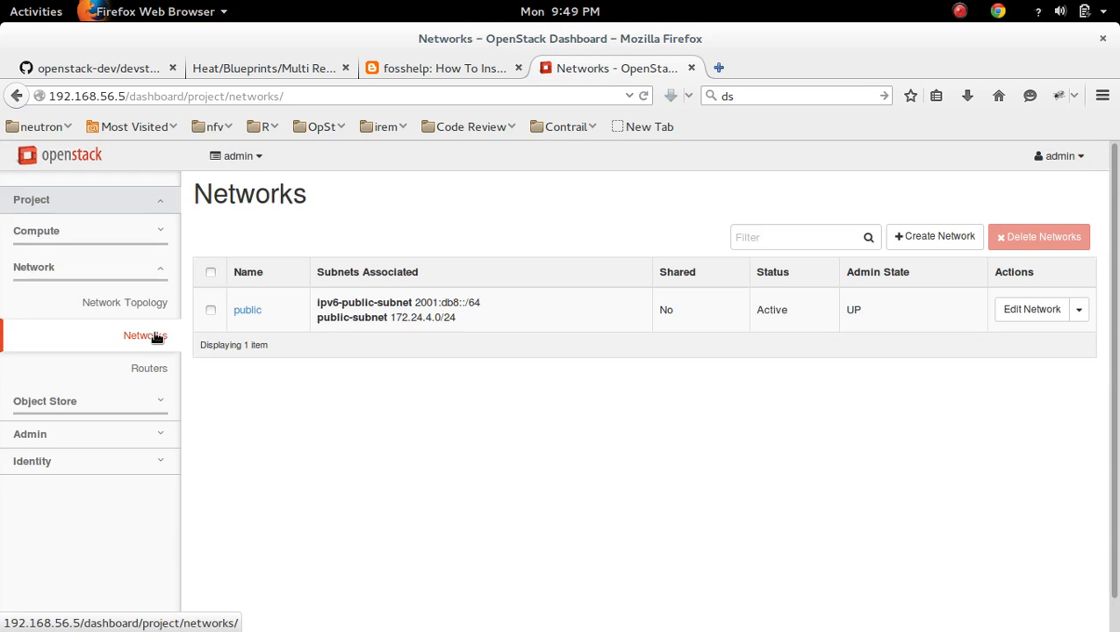
pyautogui.click(148, 368)
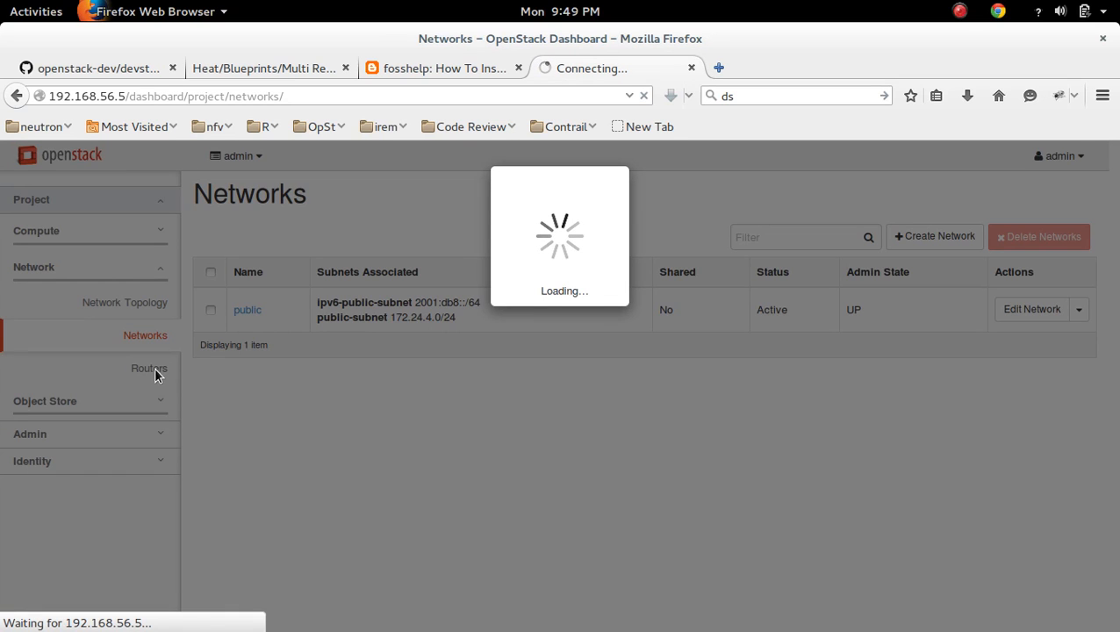
pyautogui.click(148, 366)
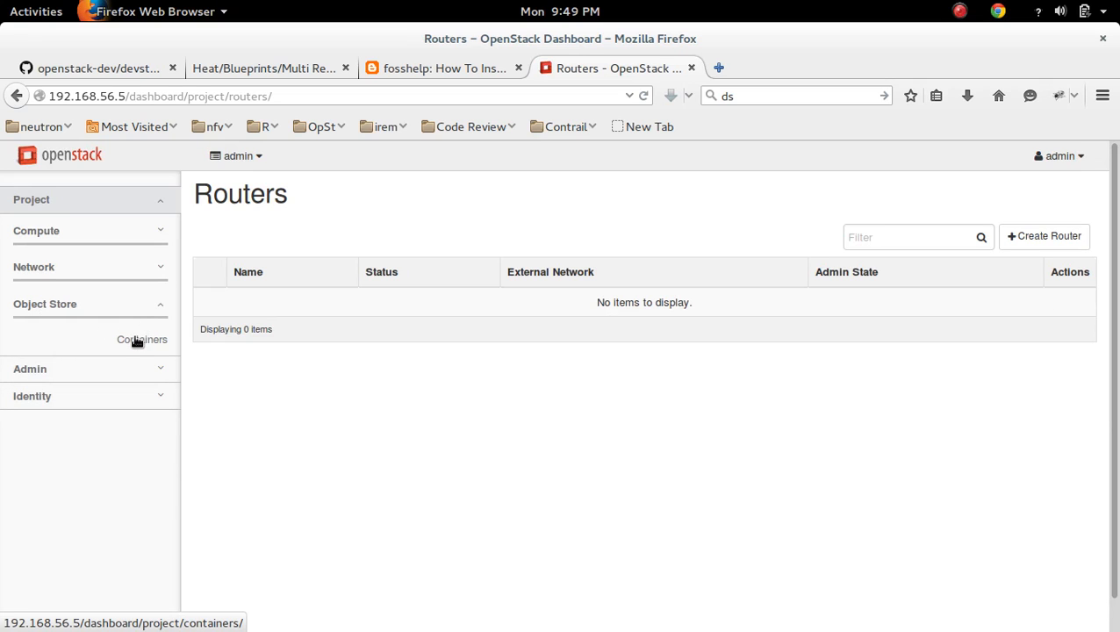
pyautogui.click(141, 339)
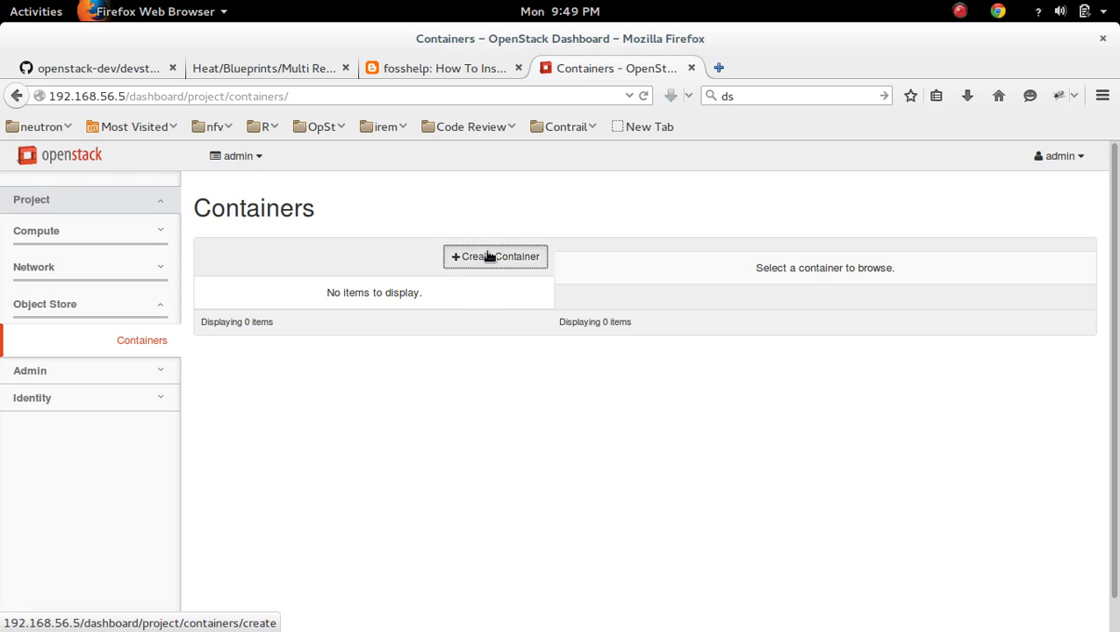
# Create a container named container1 with Container Access set to Public
pyautogui.click(495, 256)
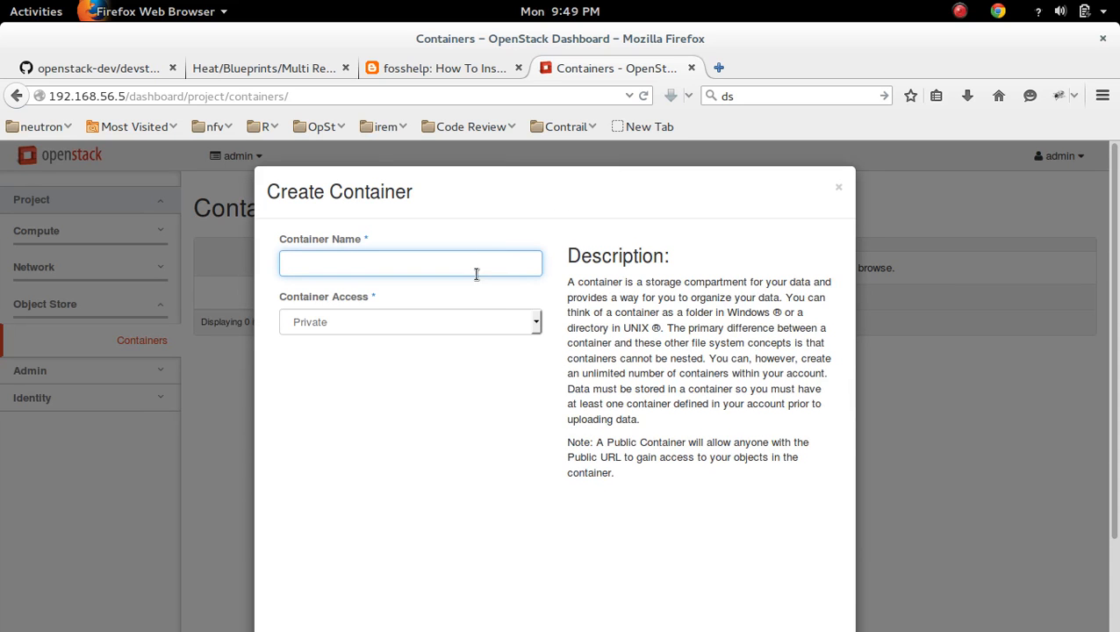
pyautogui.write('container1')
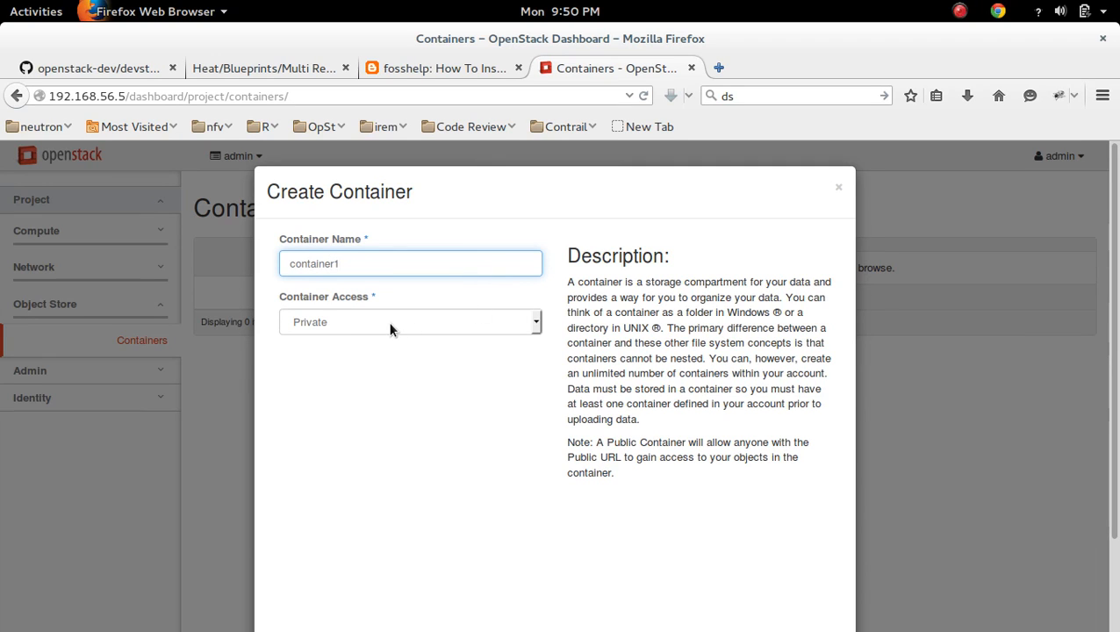
pyautogui.click(410, 322)
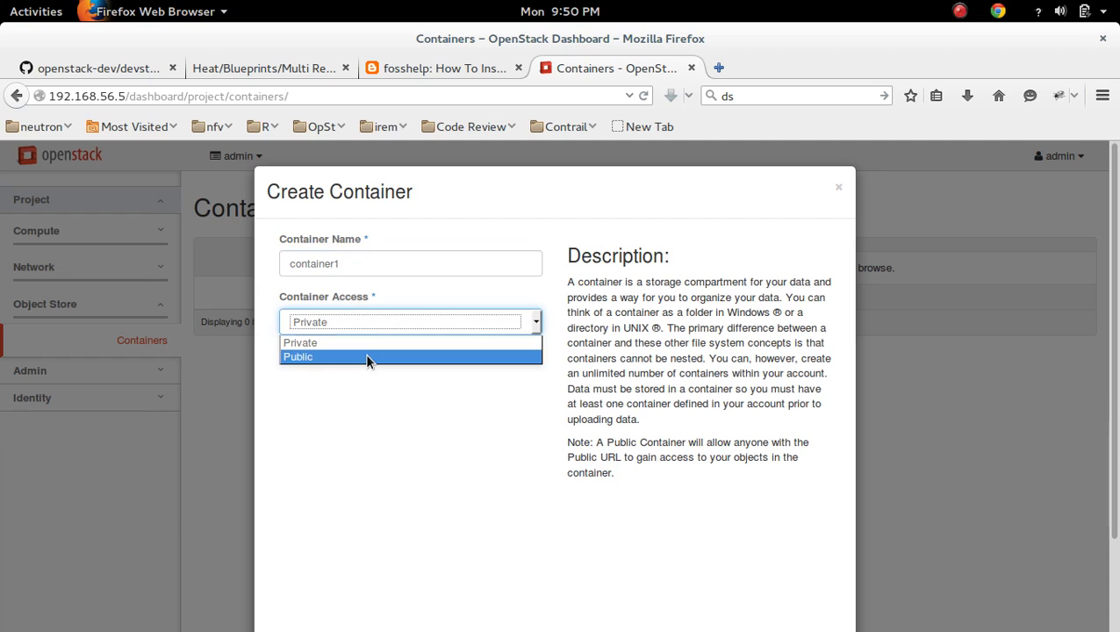
pyautogui.click(297, 356)
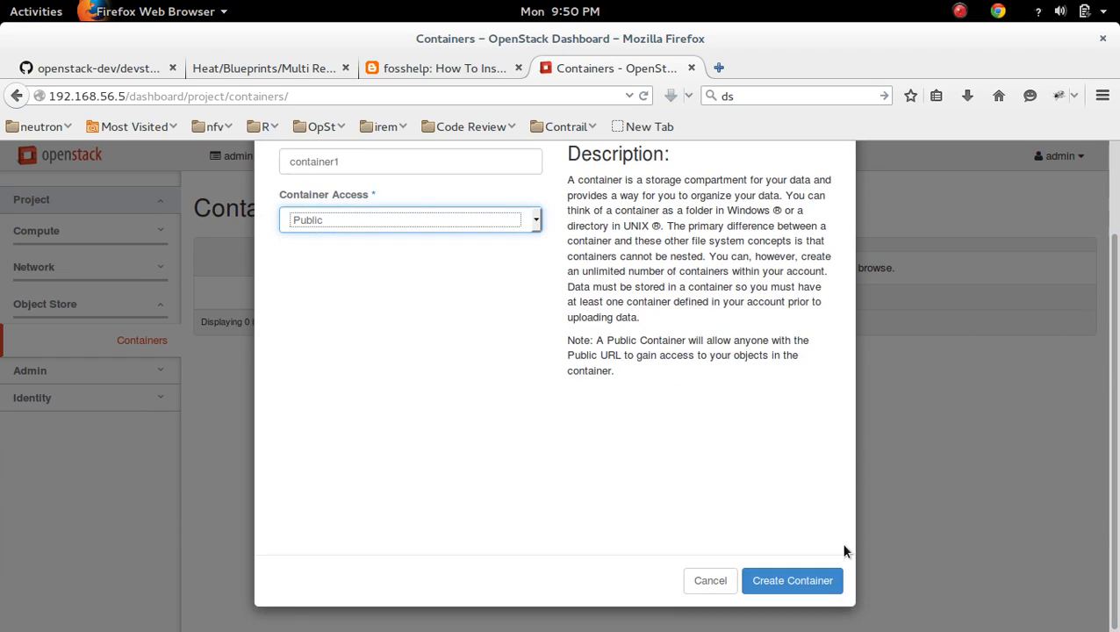
pyautogui.click(791, 579)
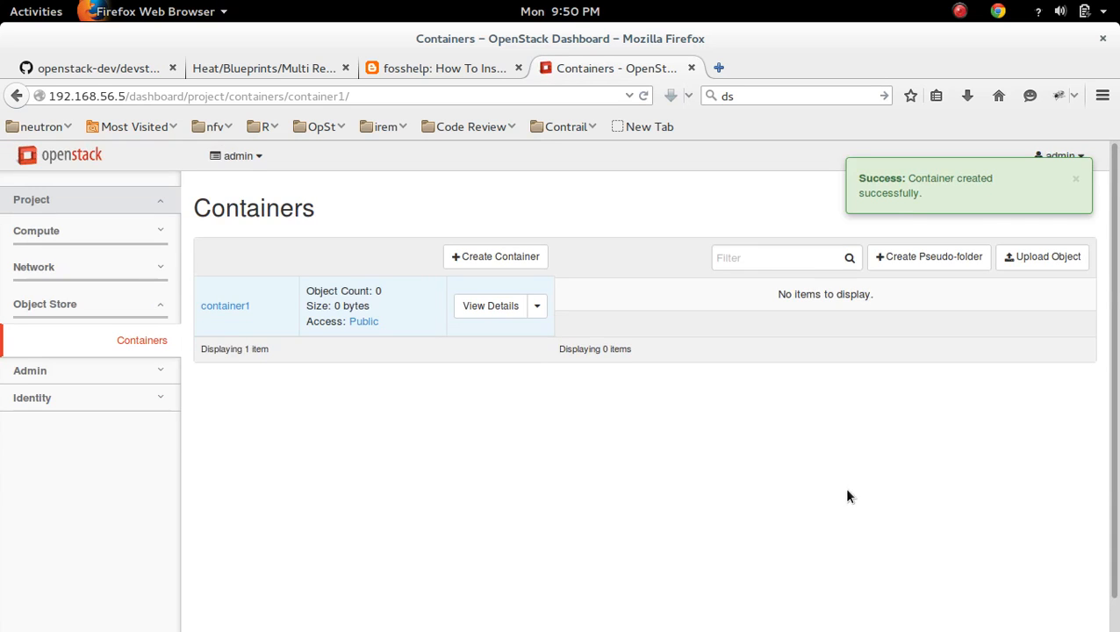
pyautogui.moveTo(960, 190)
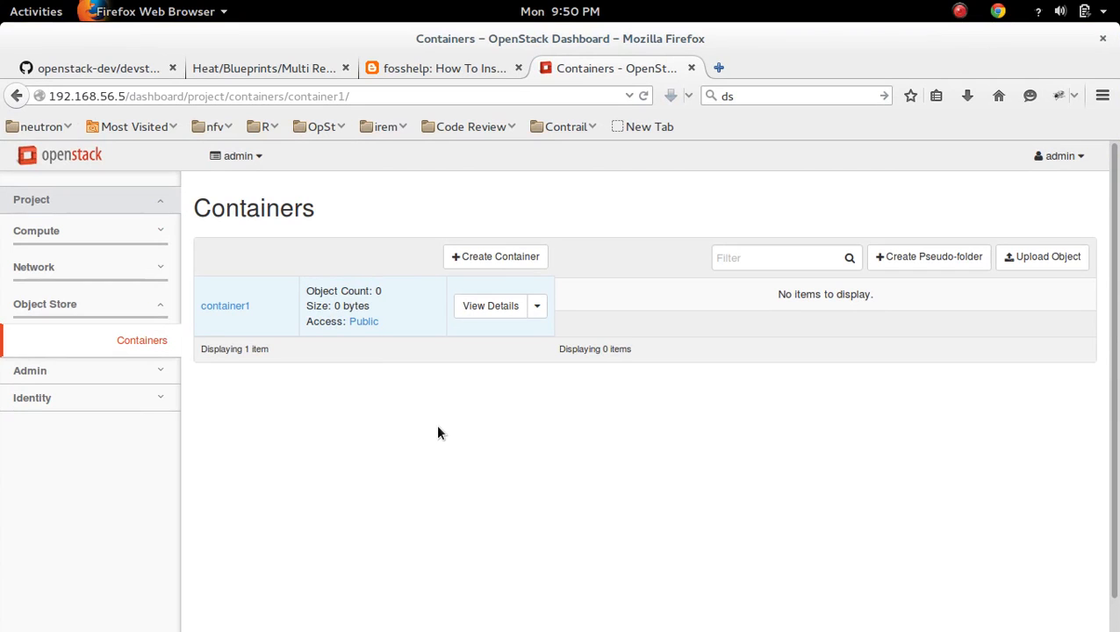
pyautogui.click(36, 11)
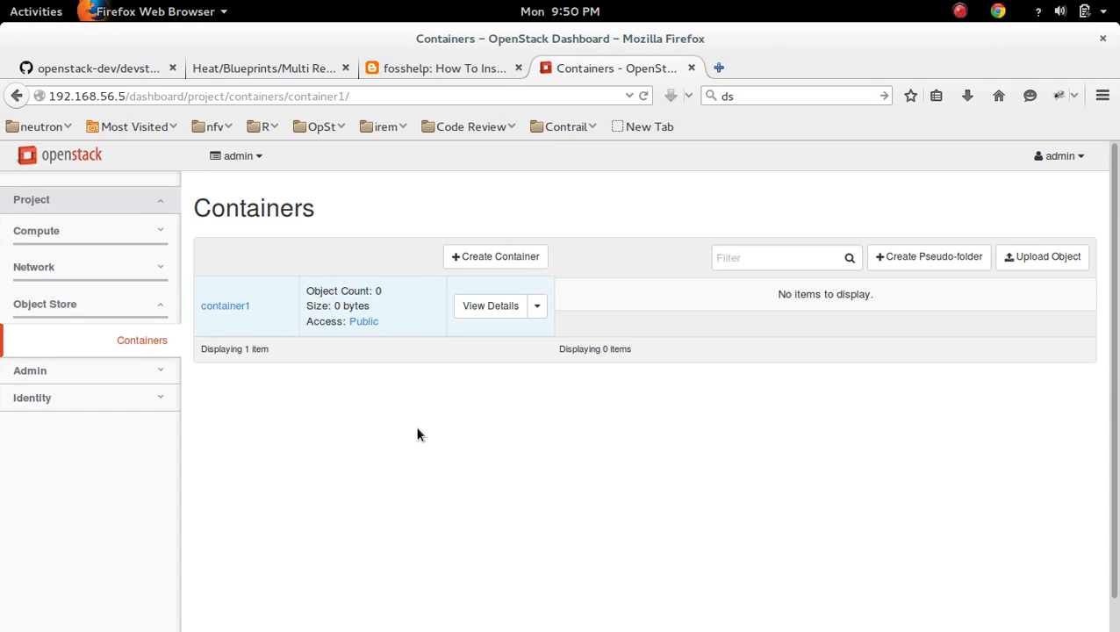
pyautogui.moveTo(217, 283)
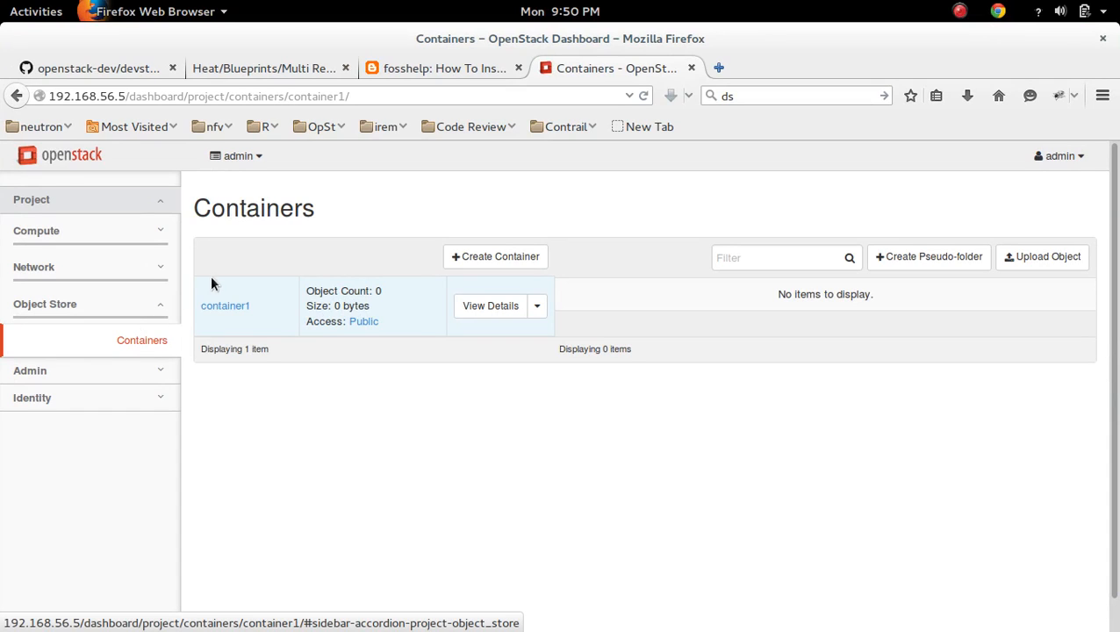
pyautogui.moveTo(261, 265)
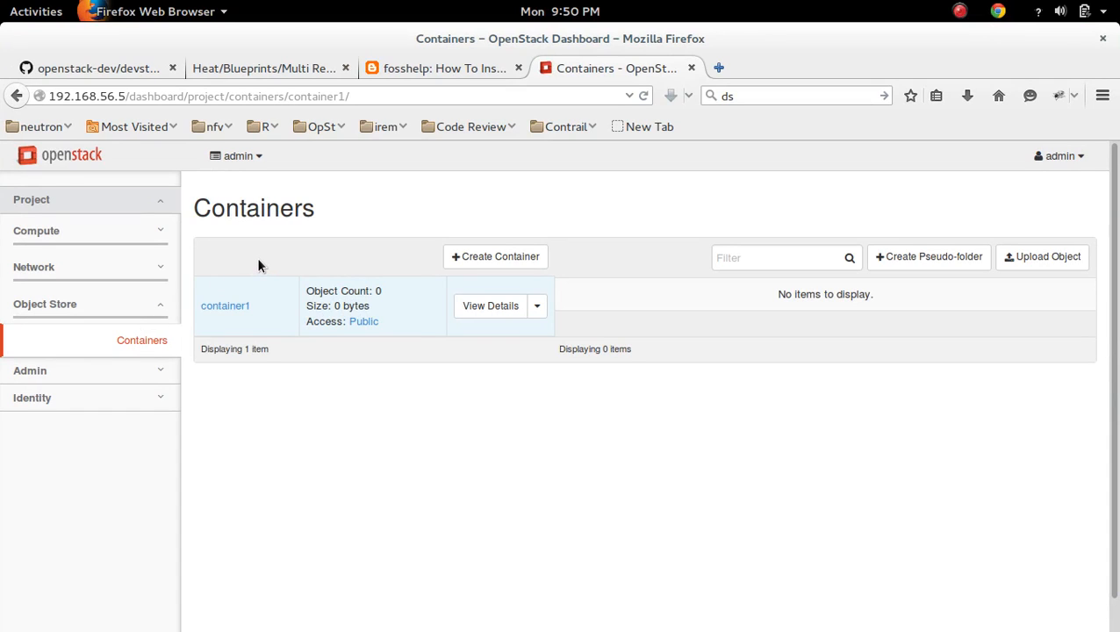